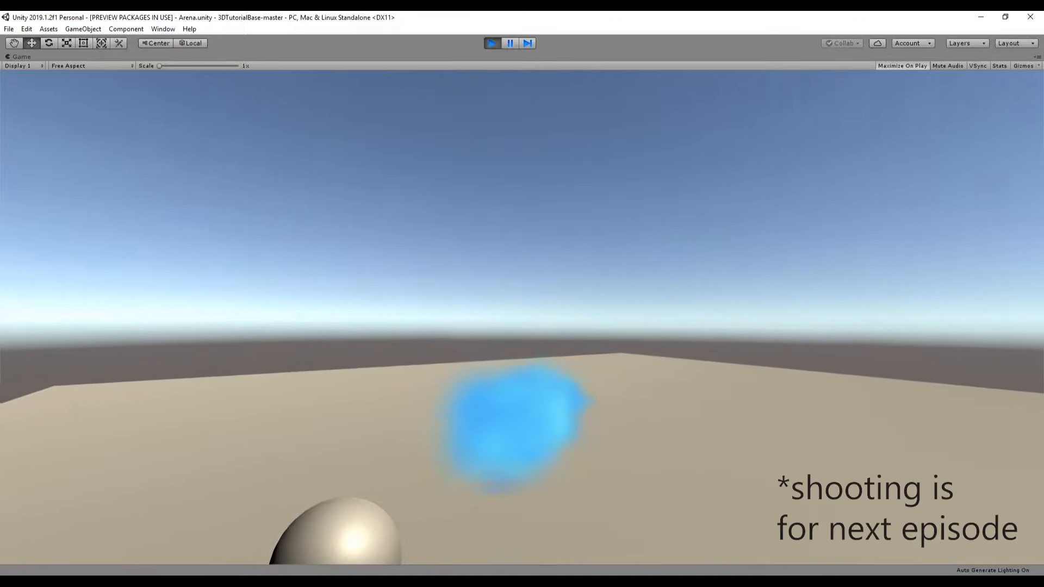
- Stop the running game and return to the Arena scene editor
left_click(491, 42)
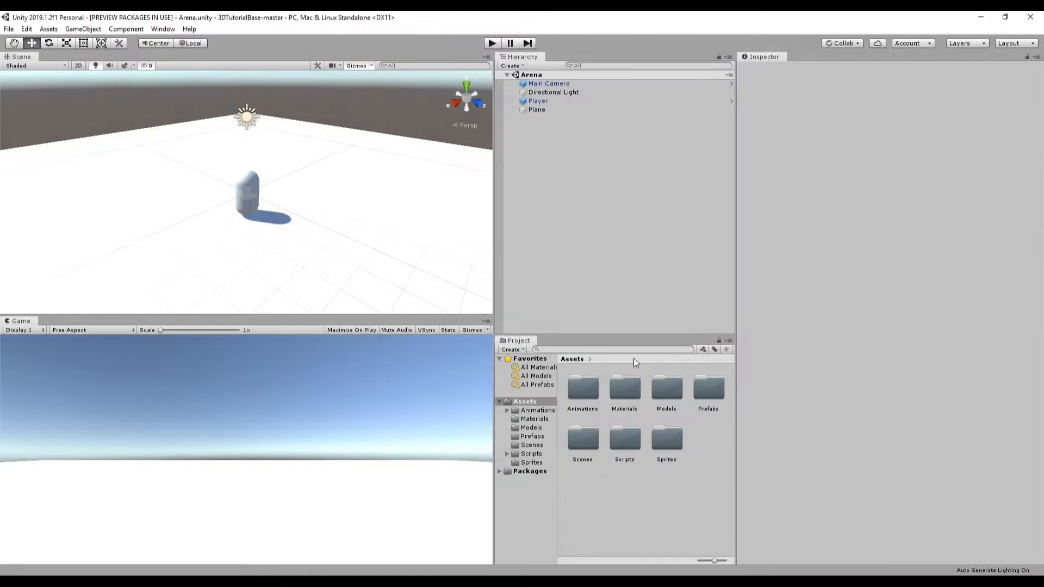
mouse_move(600, 291)
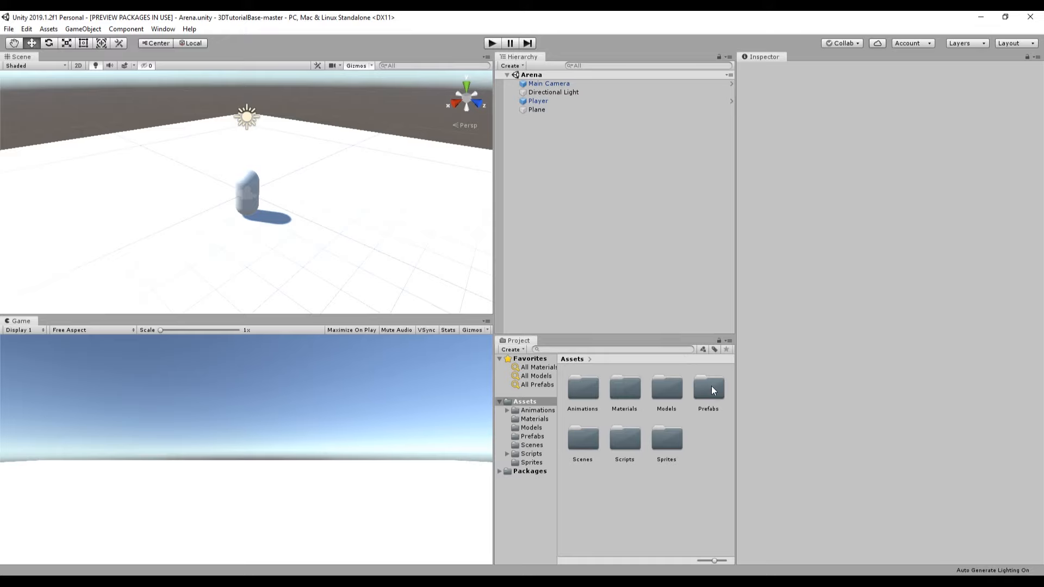
- Place the GhostEnemy prefab from Assets/Prefabs into the Arena scene and select it
double_click(708, 389)
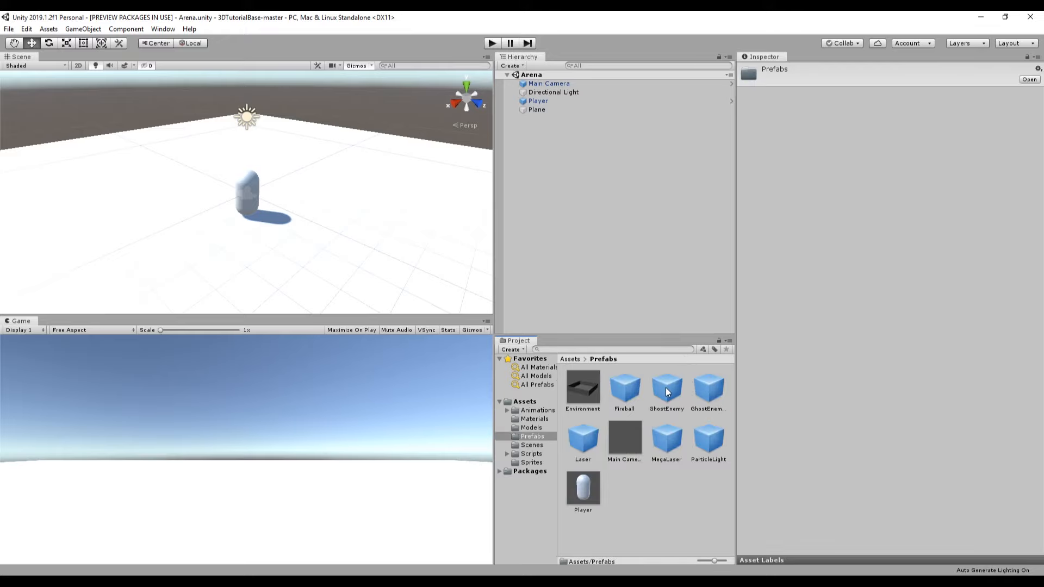
left_click(665, 389)
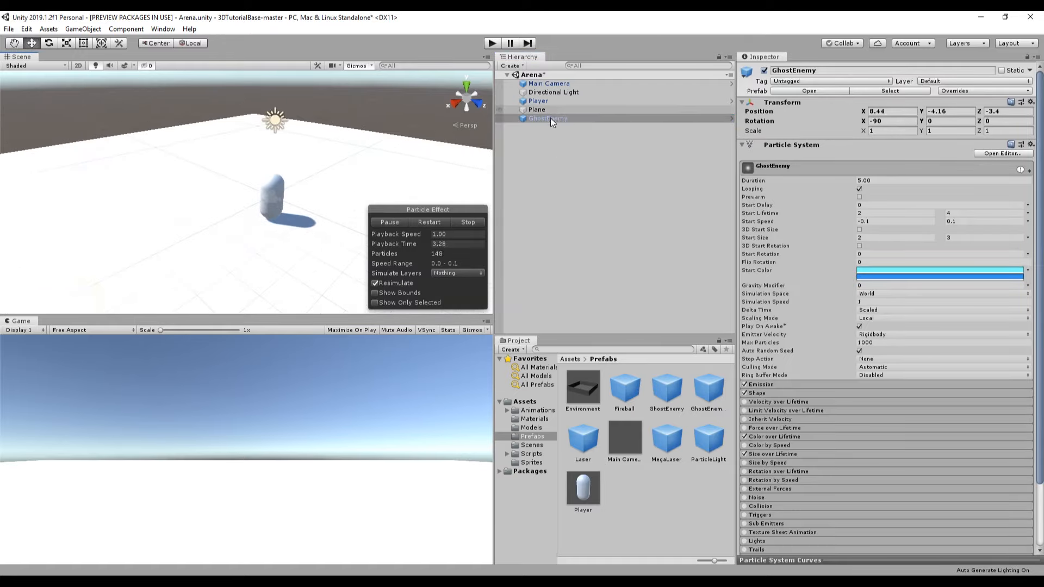
left_click(546, 117)
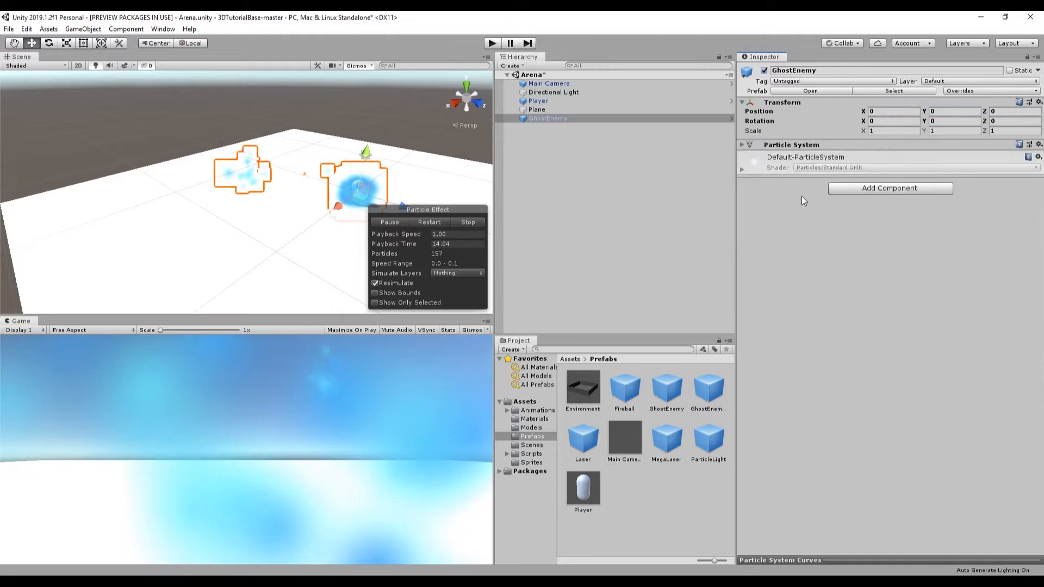
- Give GhostEnemy a Rigidbody and a Sphere Collider centred at 0,0,0 with radius 1
type("rigid")
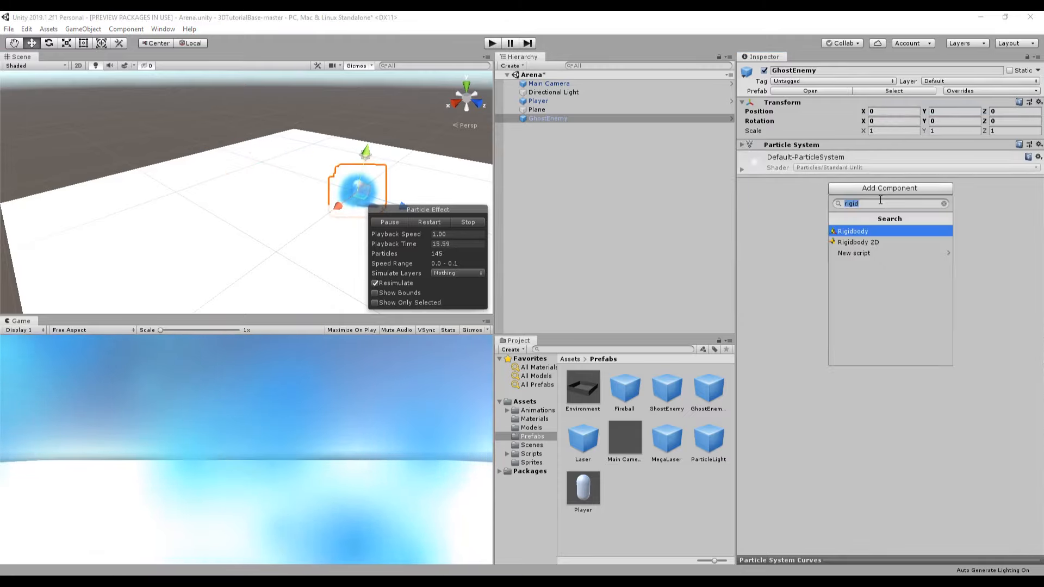
left_click(852, 230)
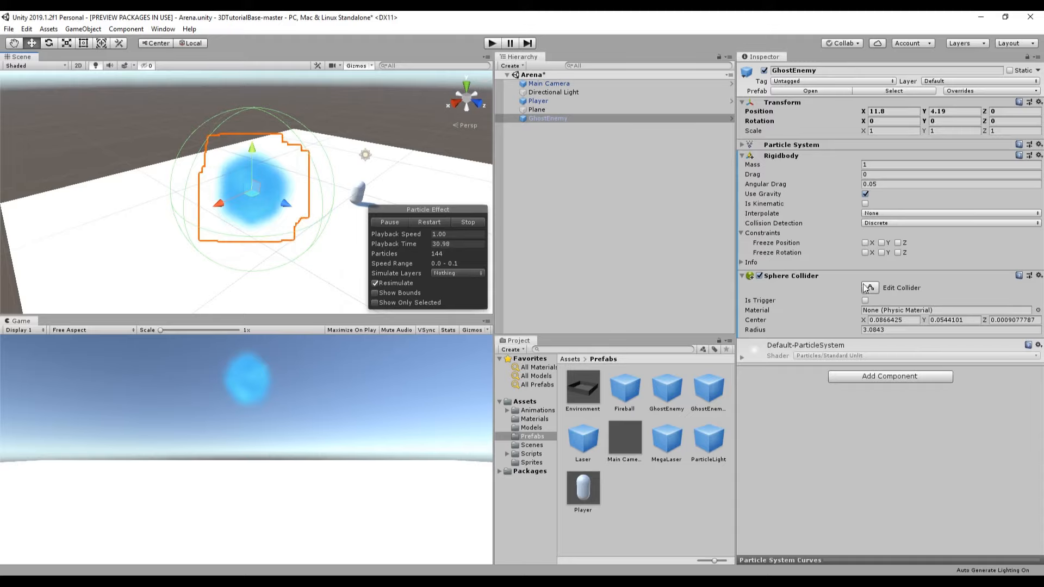
left_click(894, 320)
type("0")
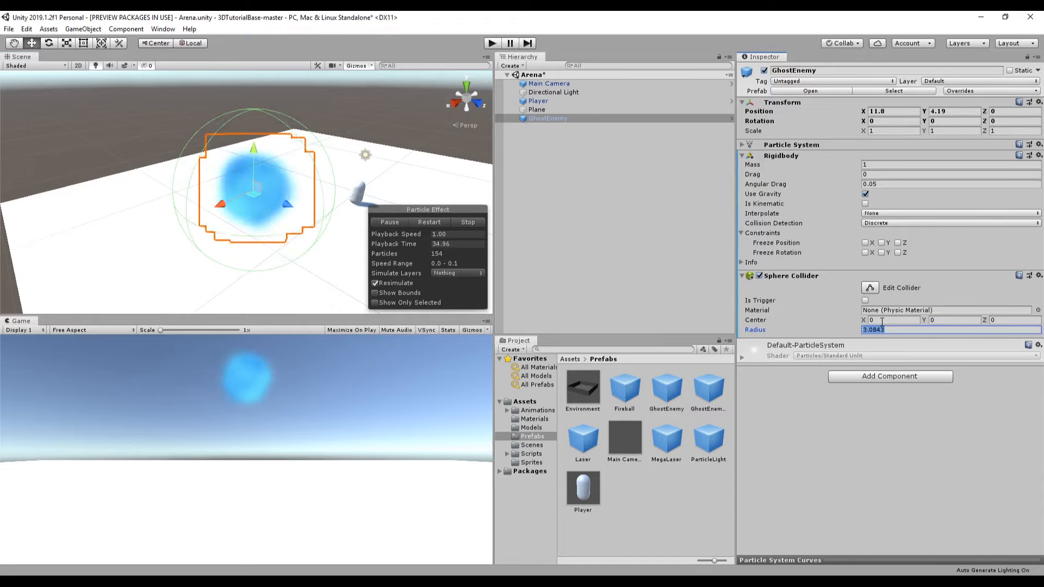
type("1")
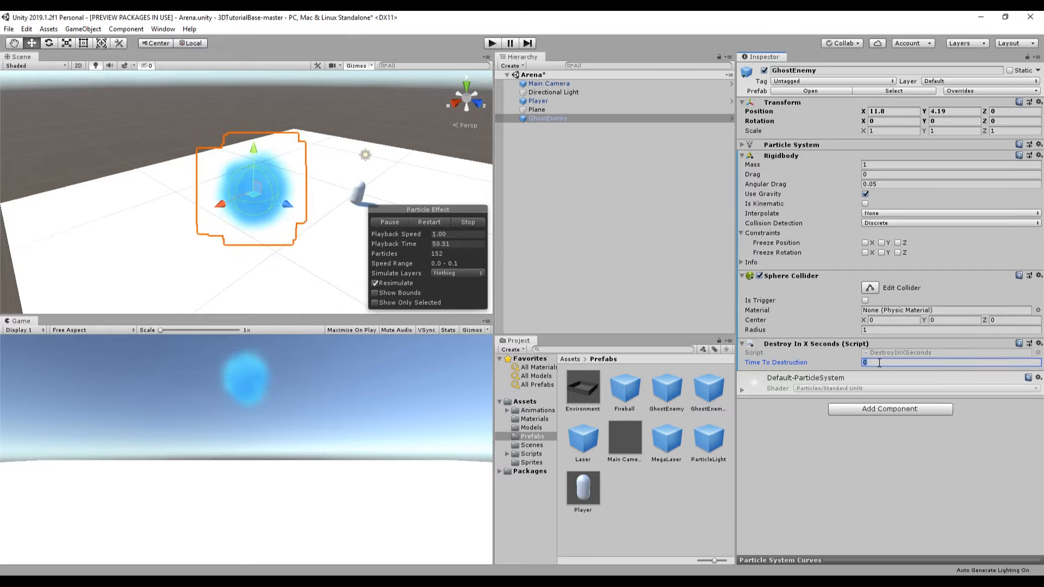
- Set the Destroy In X Seconds script's Time To Destruction to 60
type("60")
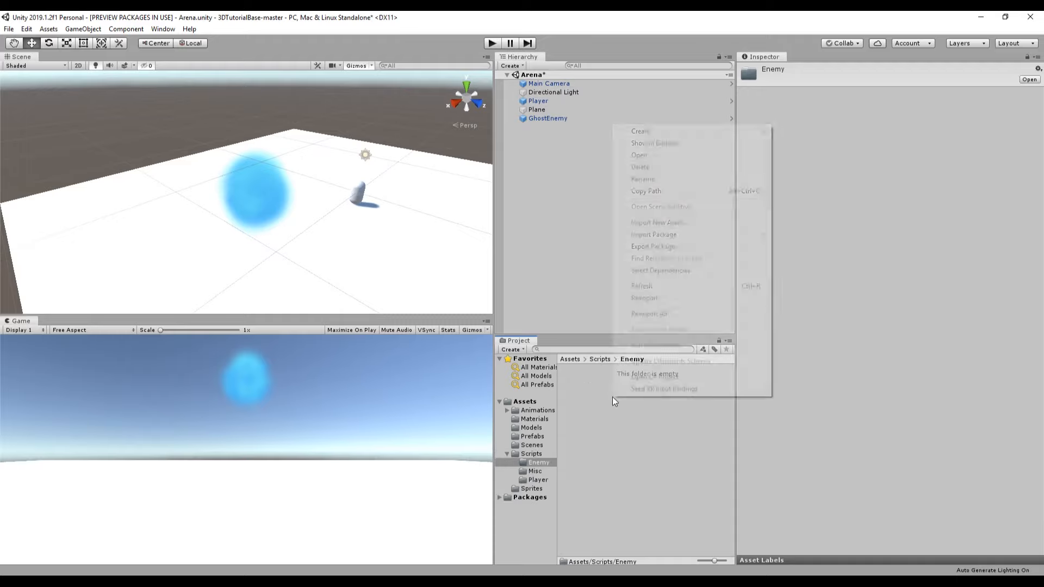
mouse_move(639, 131)
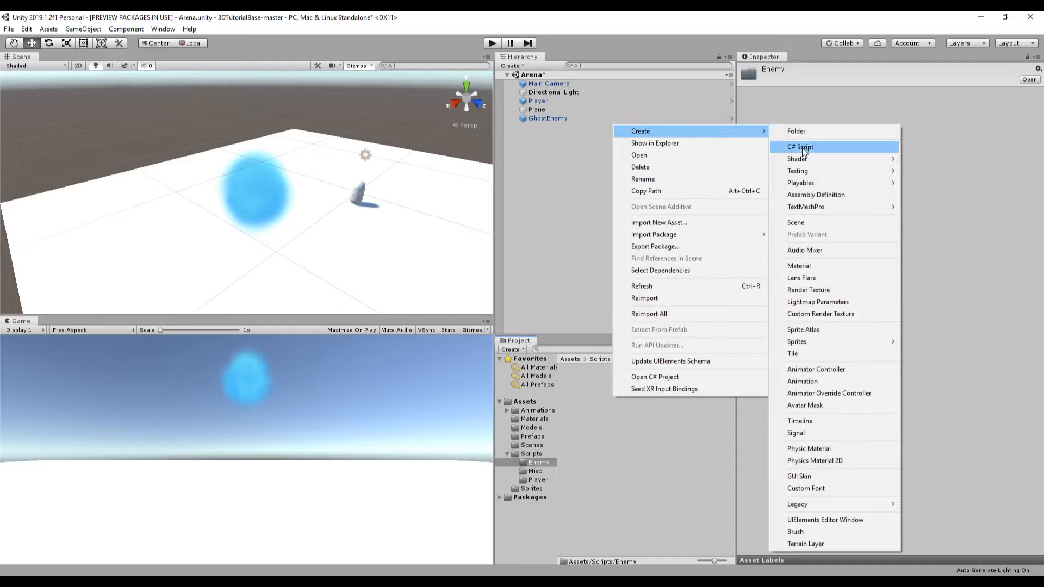
- Create an EnemyController C# script in Scripts/Enemy and open it in Visual Studio
left_click(800, 146)
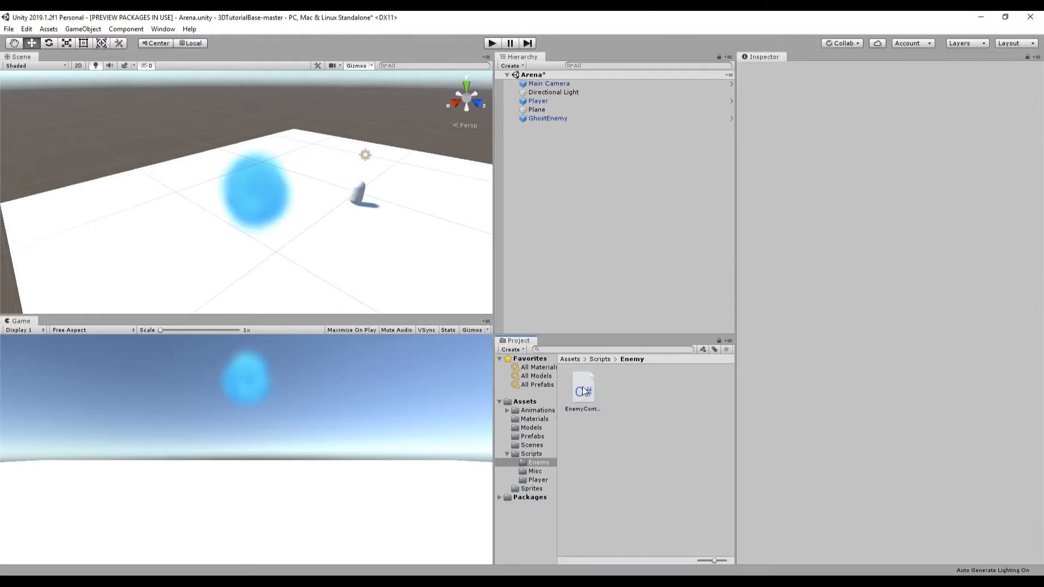
double_click(582, 386)
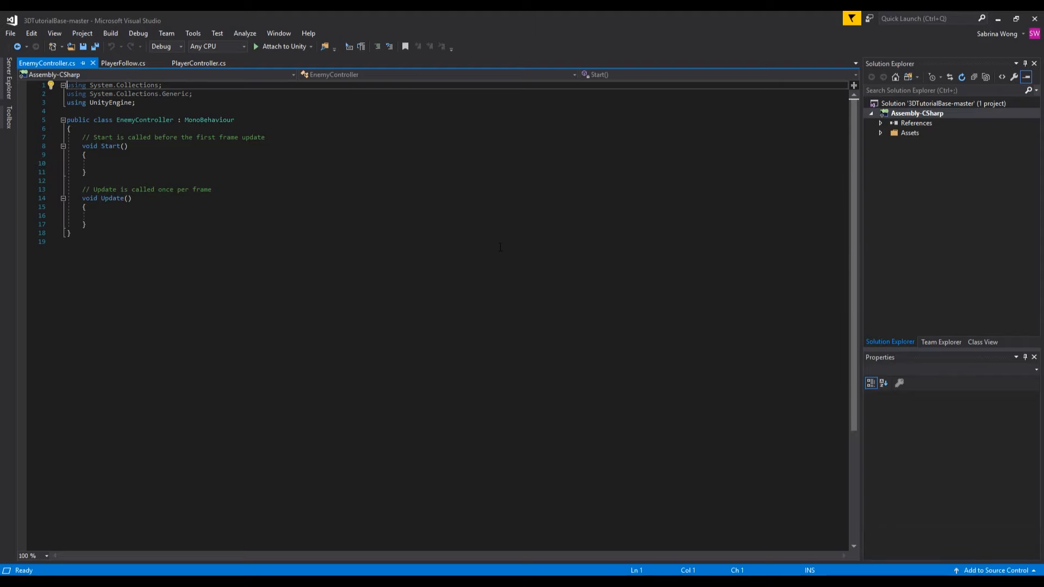
- Remove the default Start and Update methods and add an empty Editor Variables region
left_click_drag(84, 154, 84, 224)
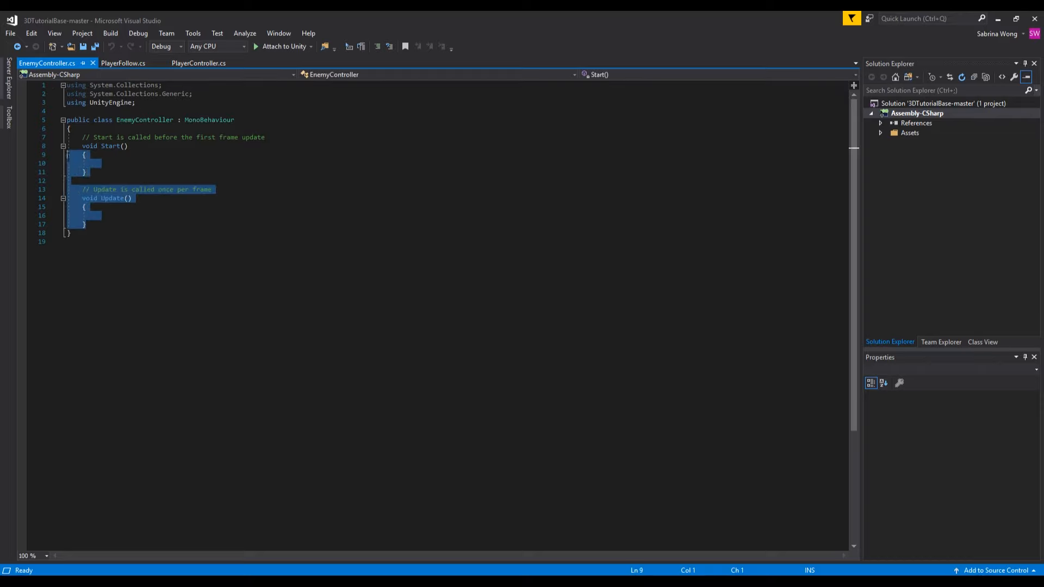
key("Delete")
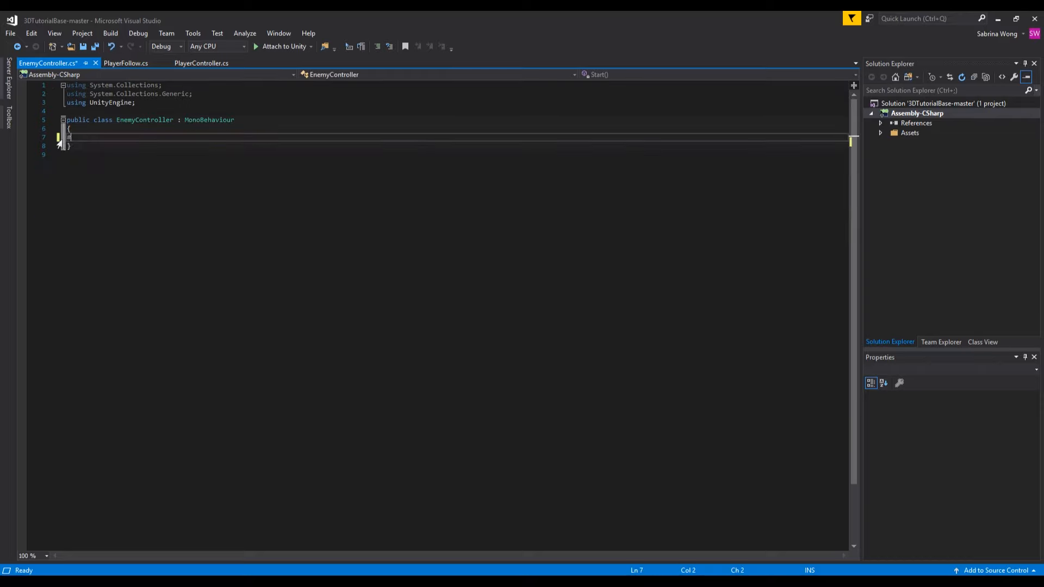
type("#region E")
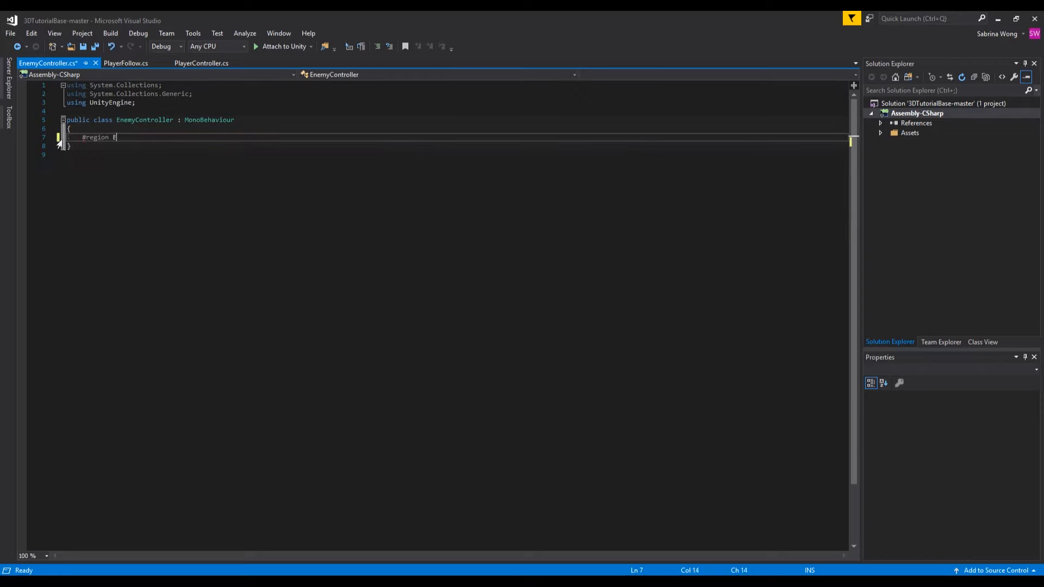
type("ditor Variables")
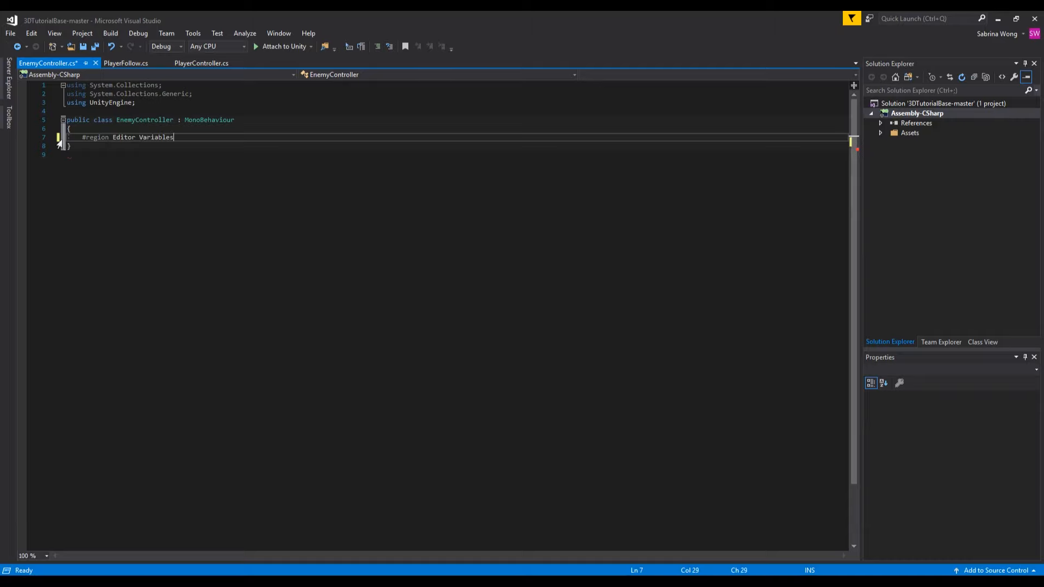
type("#end")
type("[Tooltip")
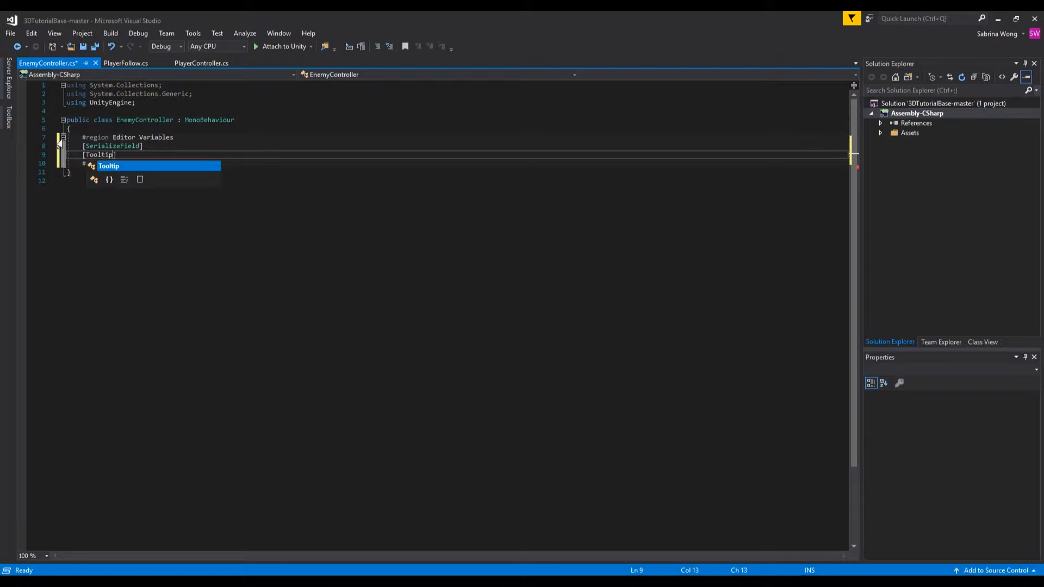
- Declare tooltipped serialized fields m_MaxHealth, m_Speed and m_Damage in the region
type("(\"How much health this enemy has\")")
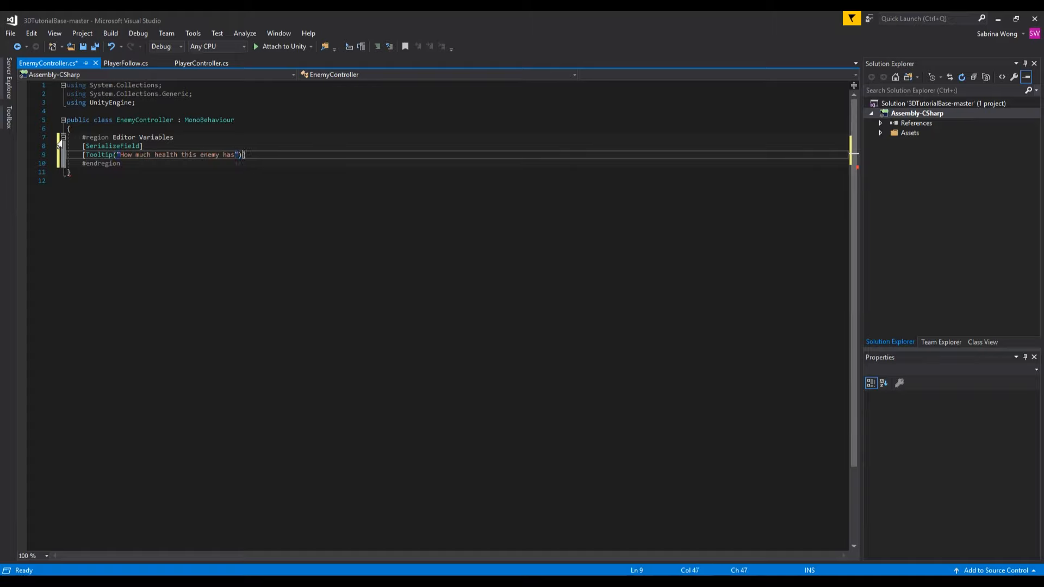
type("private int m_maxHealth;")
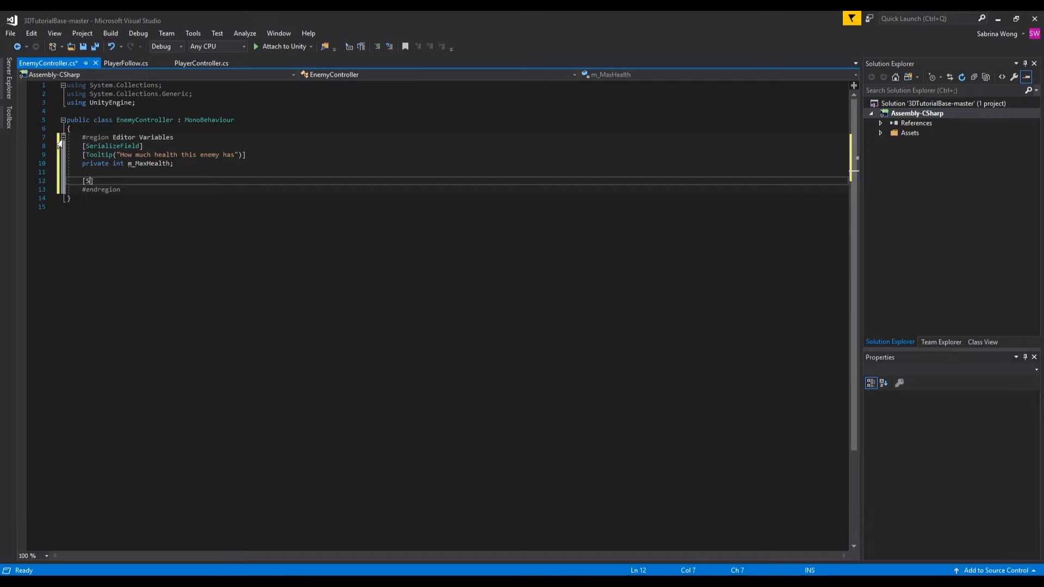
type("[SerializeField]")
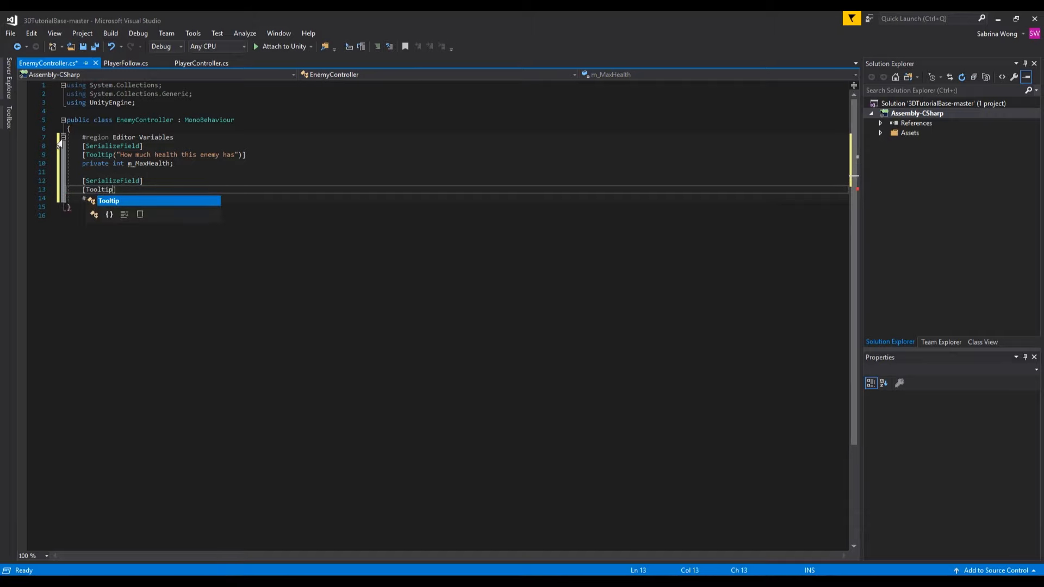
type("(\"How fast the\"")
type("private float m_Speed;")
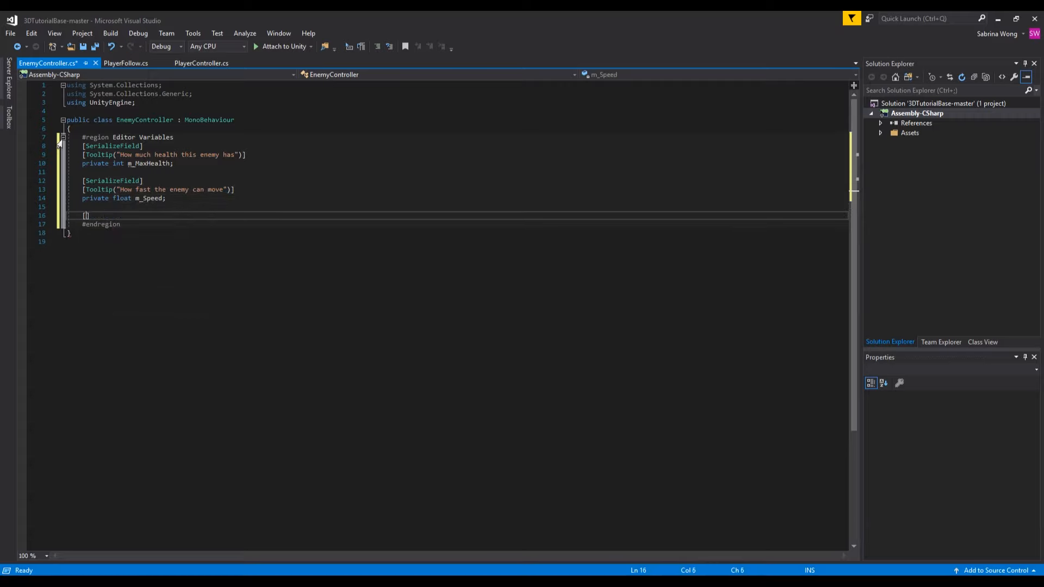
type("SerializeField]")
type("[Tooltip(\"Approximate amount of damage dealth per frame")
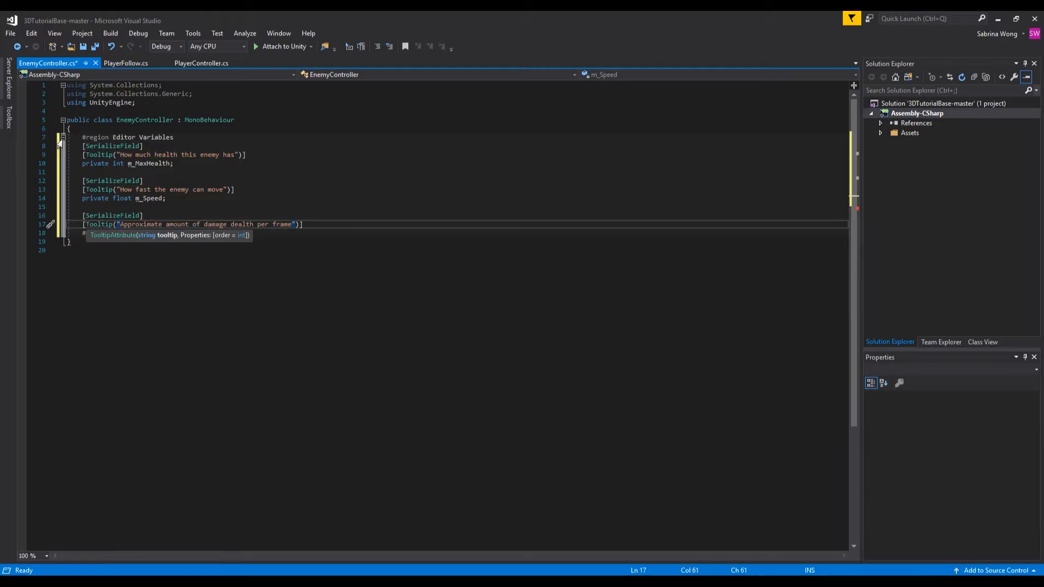
type("private")
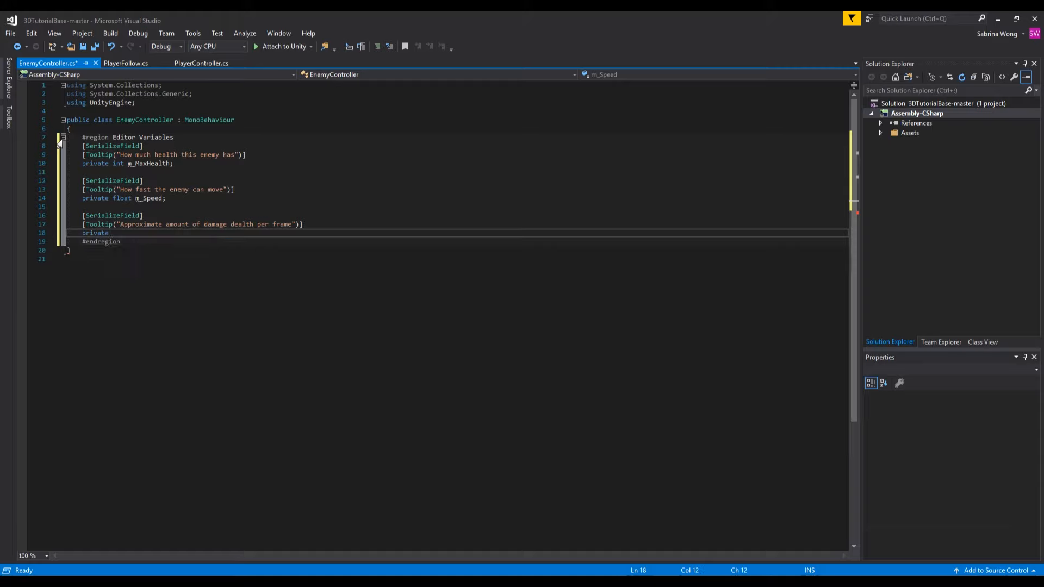
type("float m_Damage;")
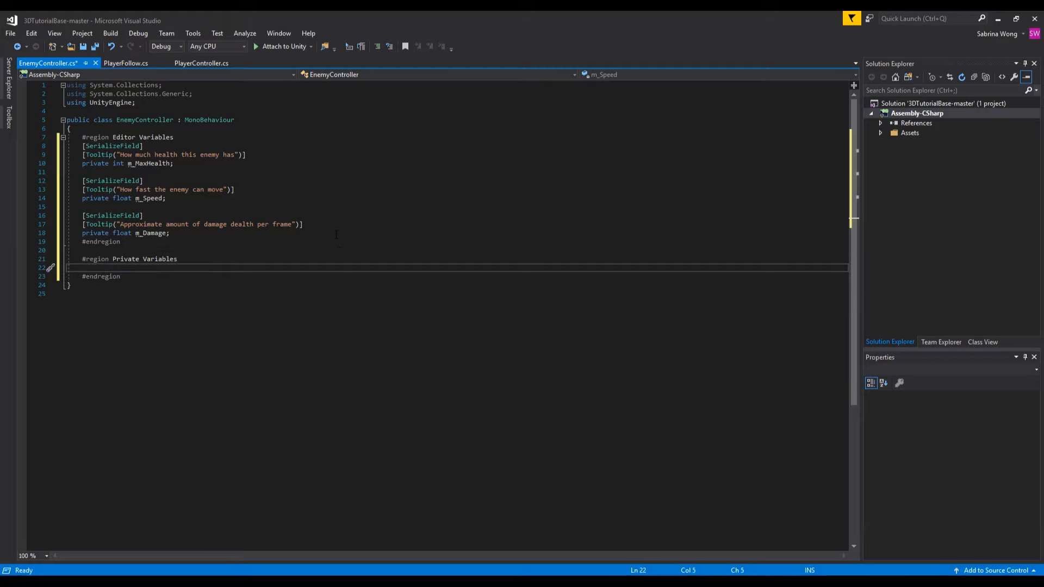
- Add a Private Variables region holding private float p_curHealth
type("private float p")
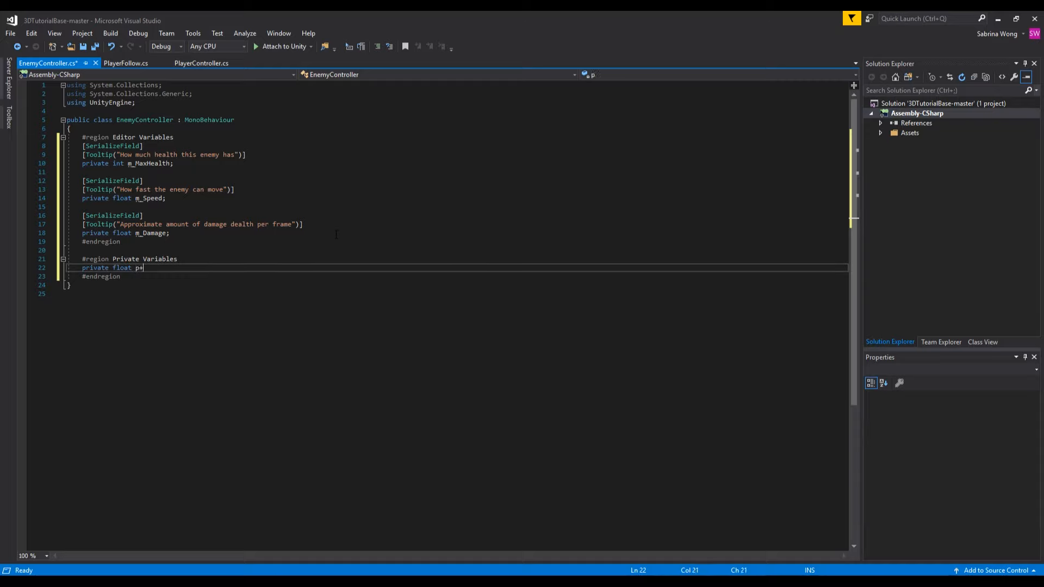
type("_curHealth;")
type("#region")
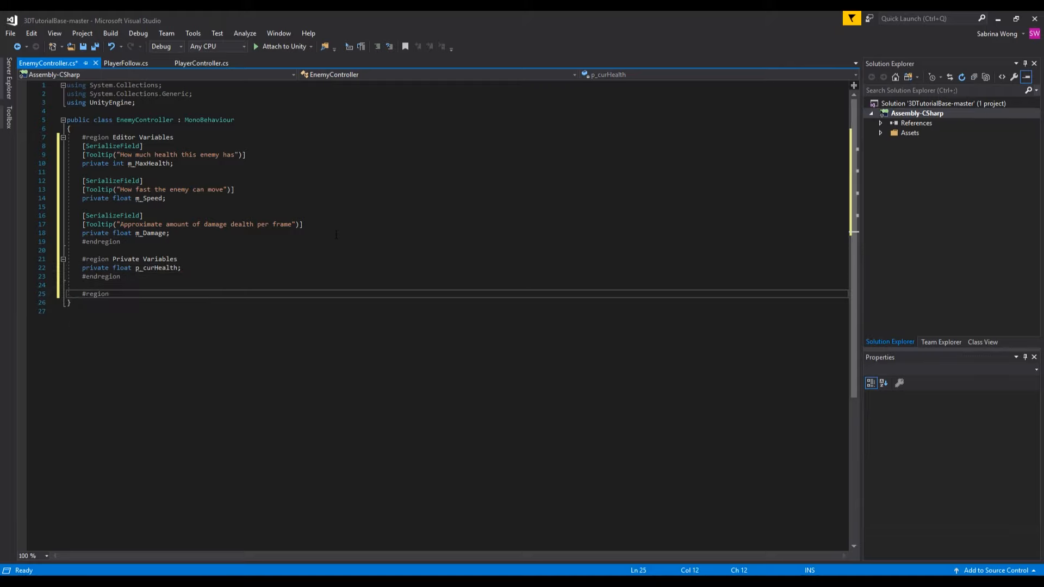
- Add an Initialization region with Awake() setting p_curHealth = m_MaxHealth, then begin another region
type("Initialization")
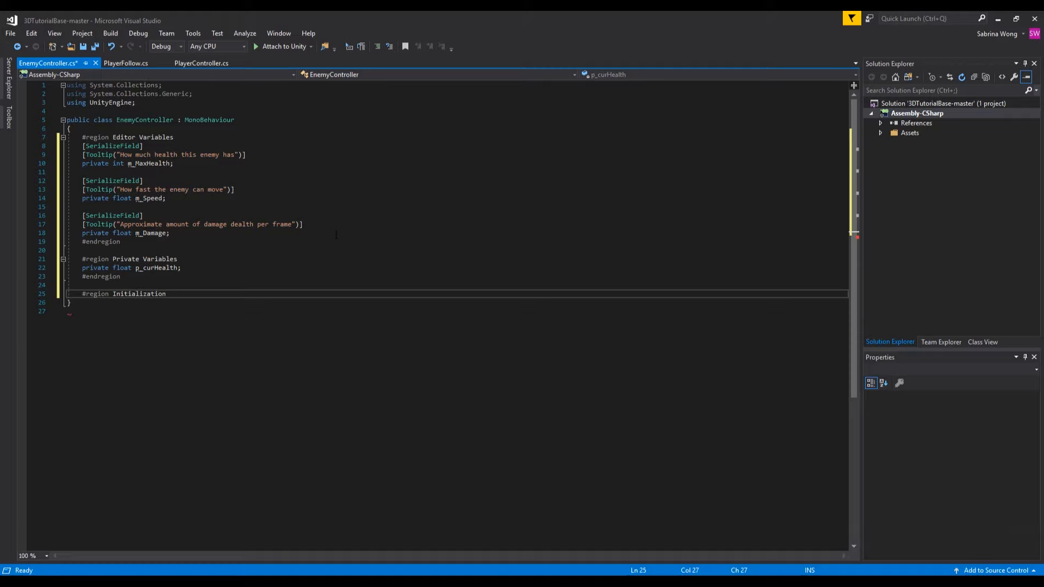
type("#endregion")
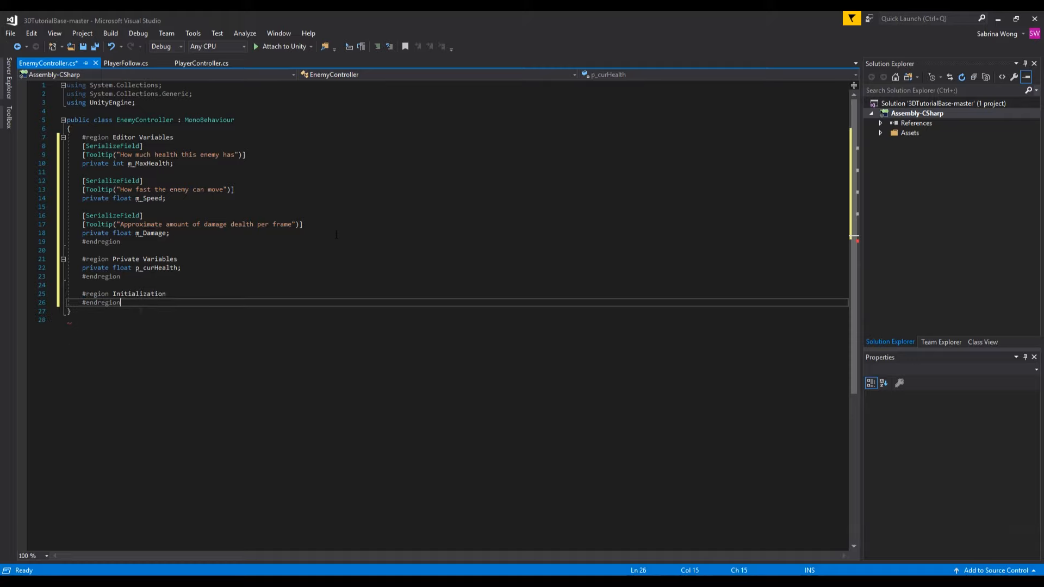
key("enter")
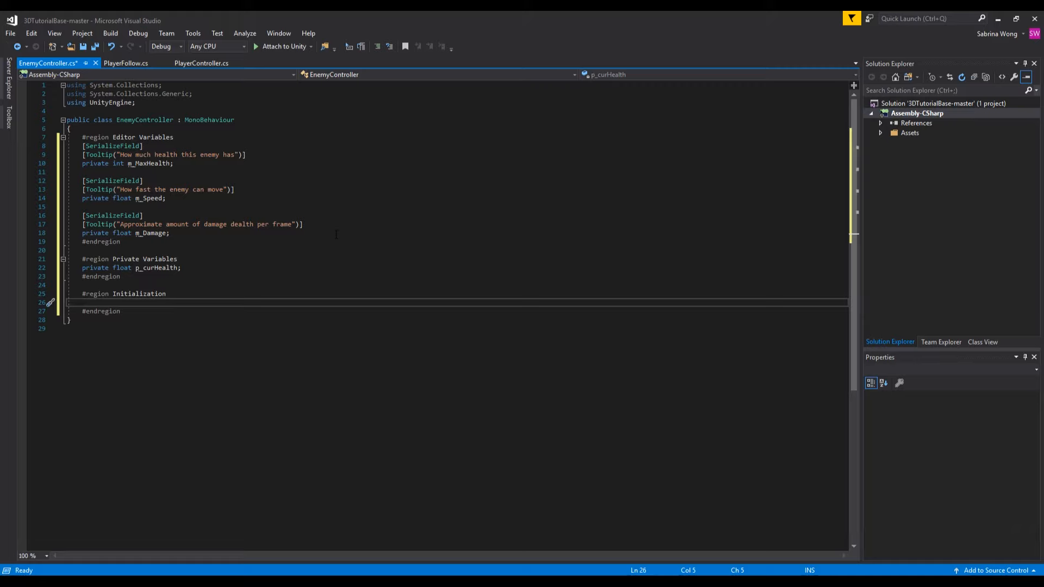
type("private void Awake()")
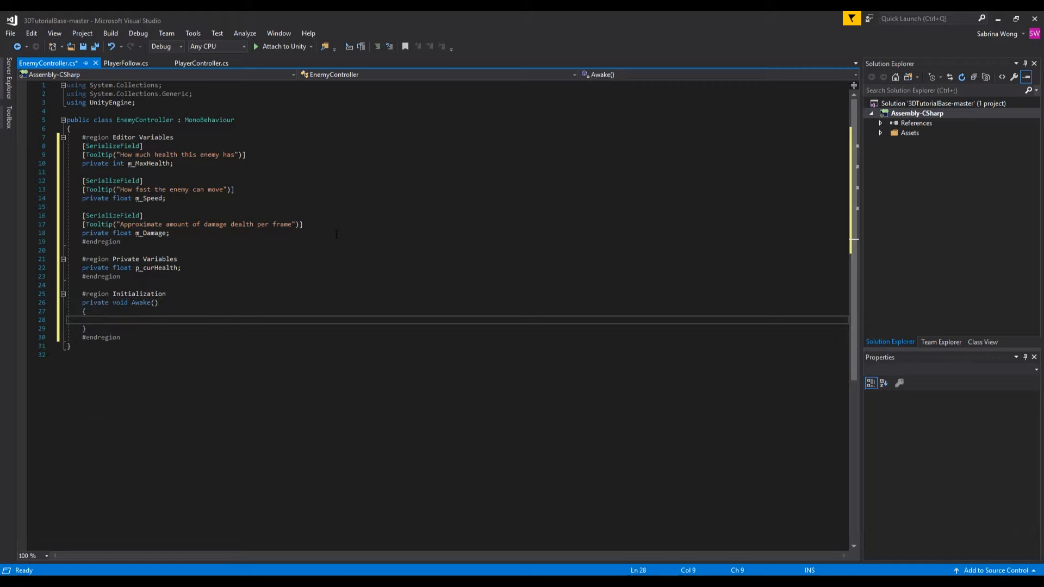
type("p_curHealth")
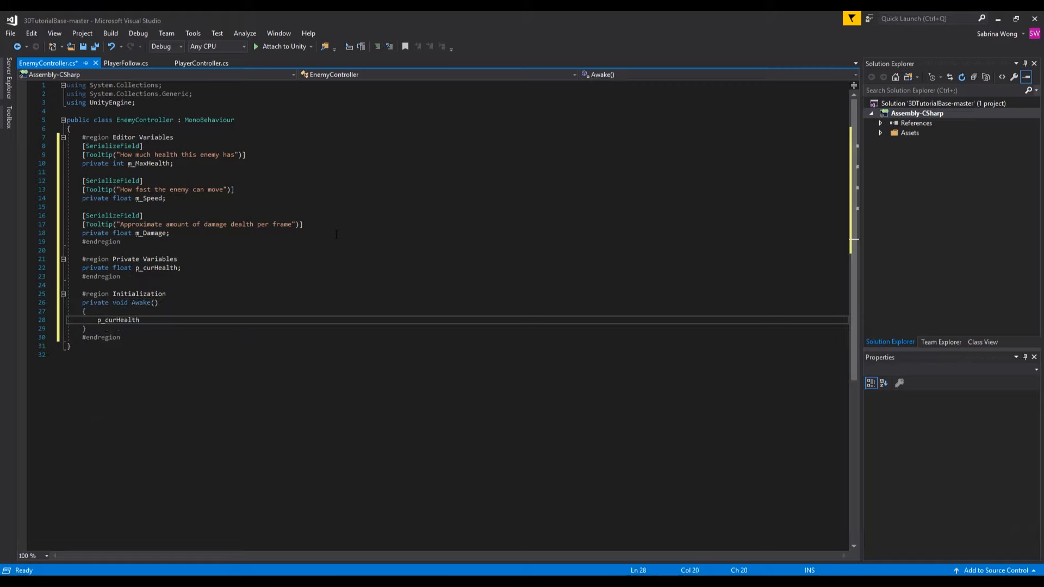
type("= m_MaxHealth")
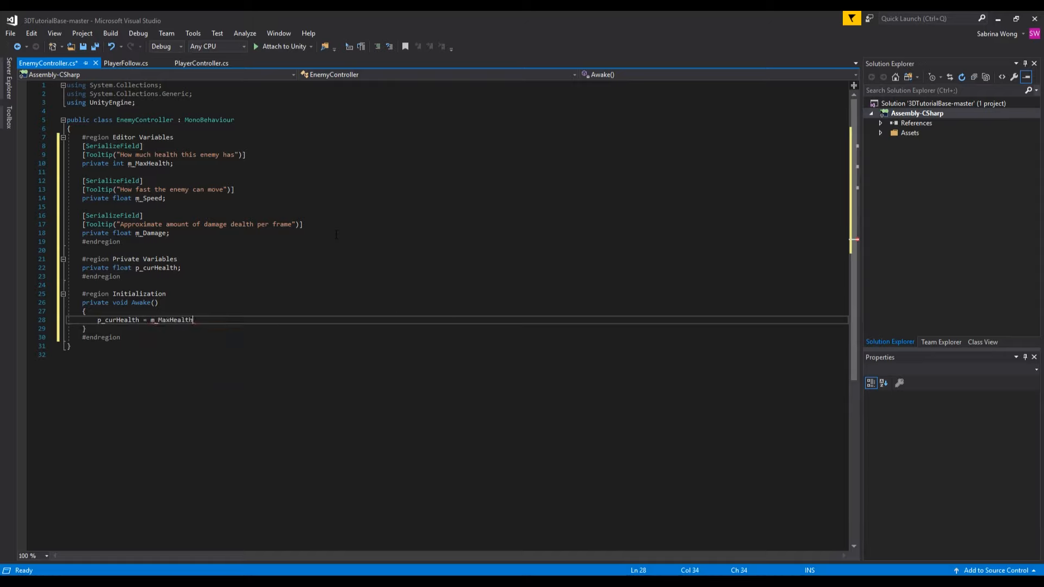
type(";")
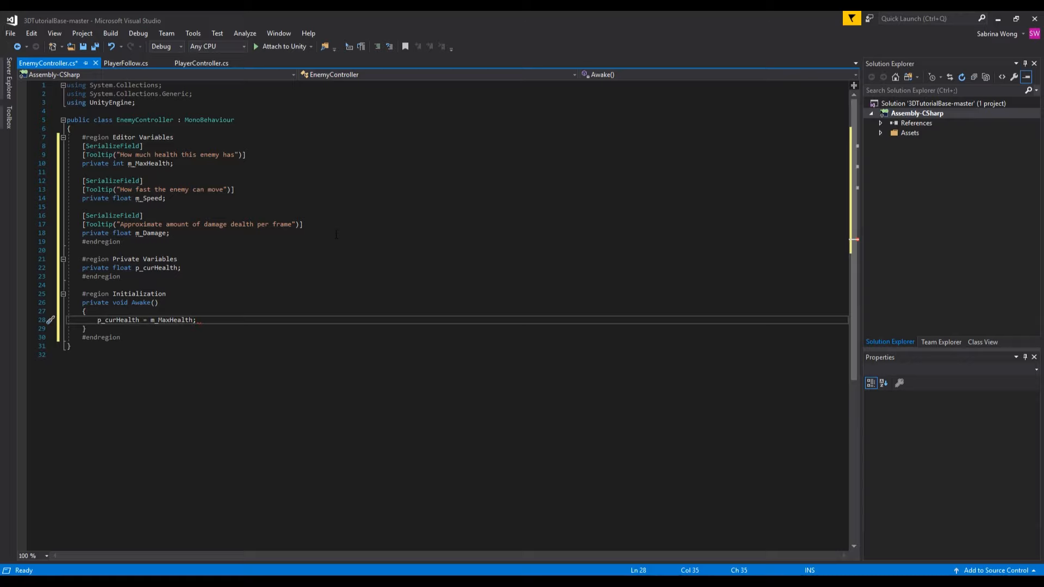
type("#regio")
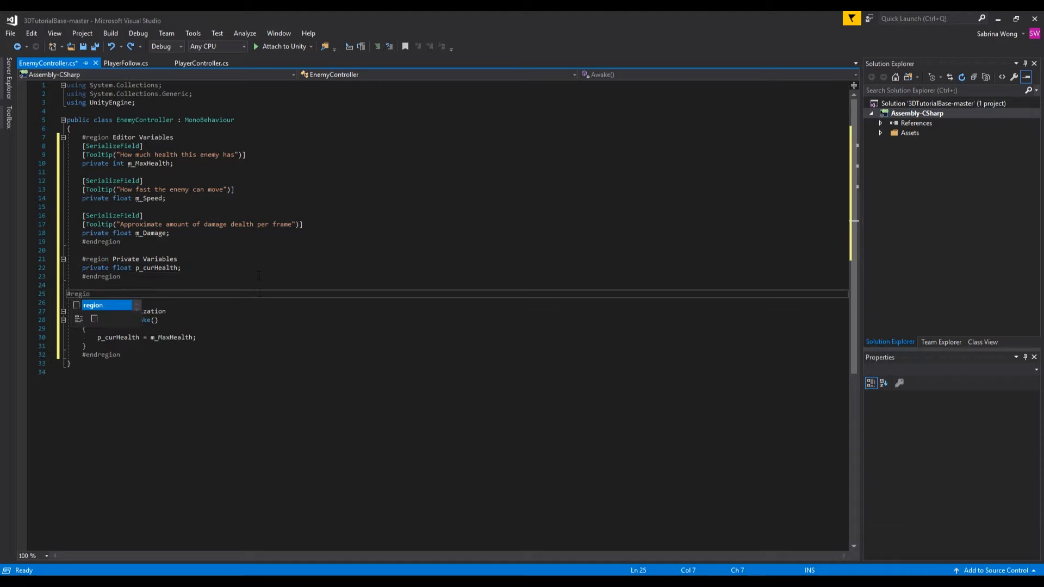
- Add a Cached Components region holding private Rigidbody cc_Rb
type("Cached")
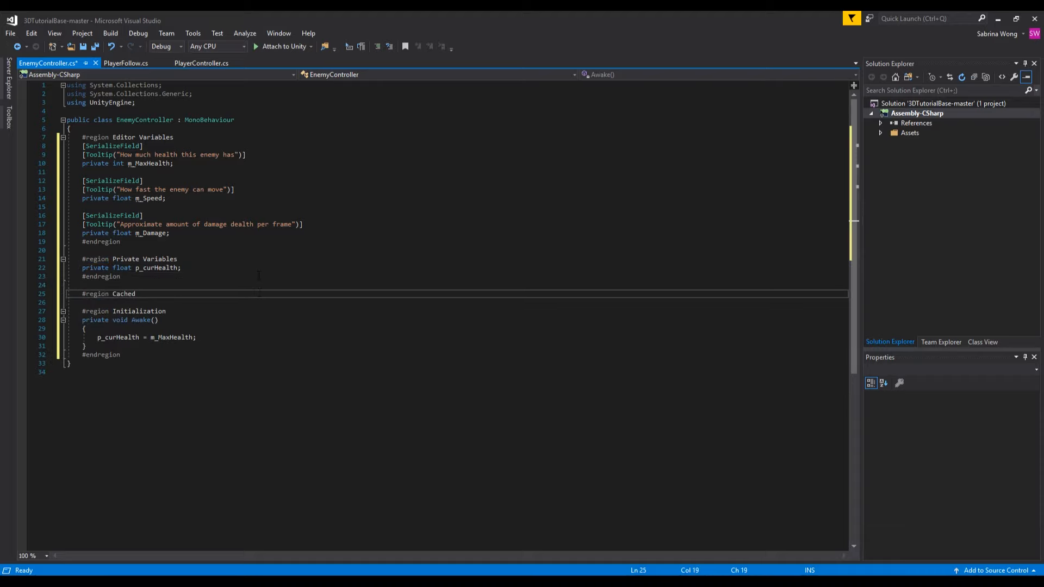
type("C")
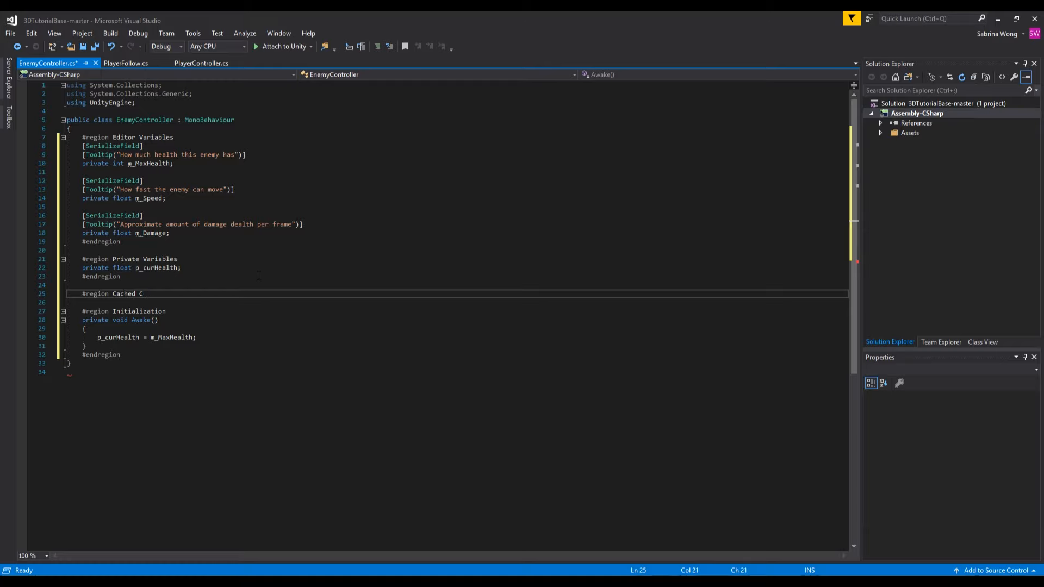
type("omponents")
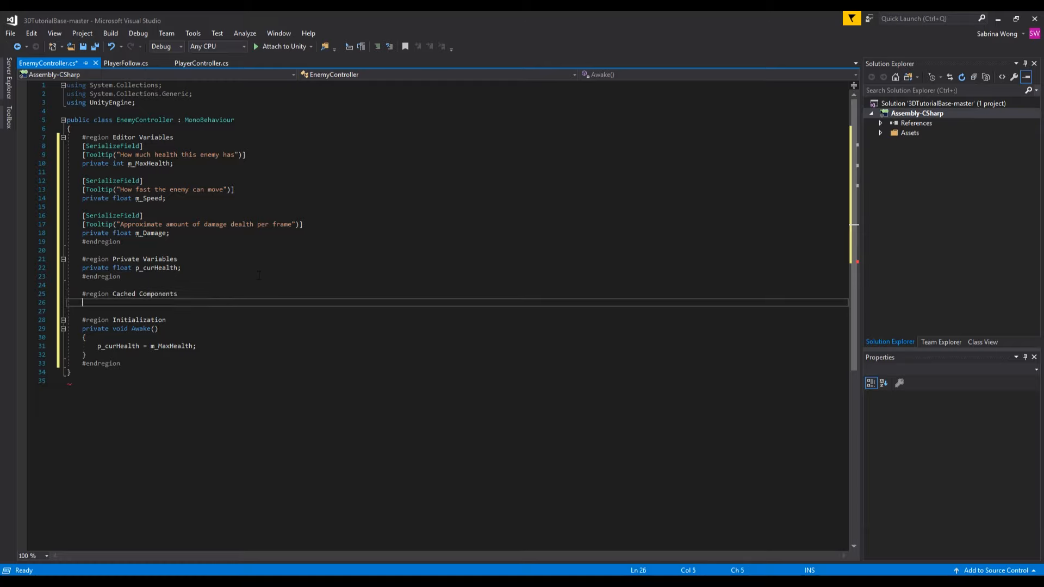
type("#endr")
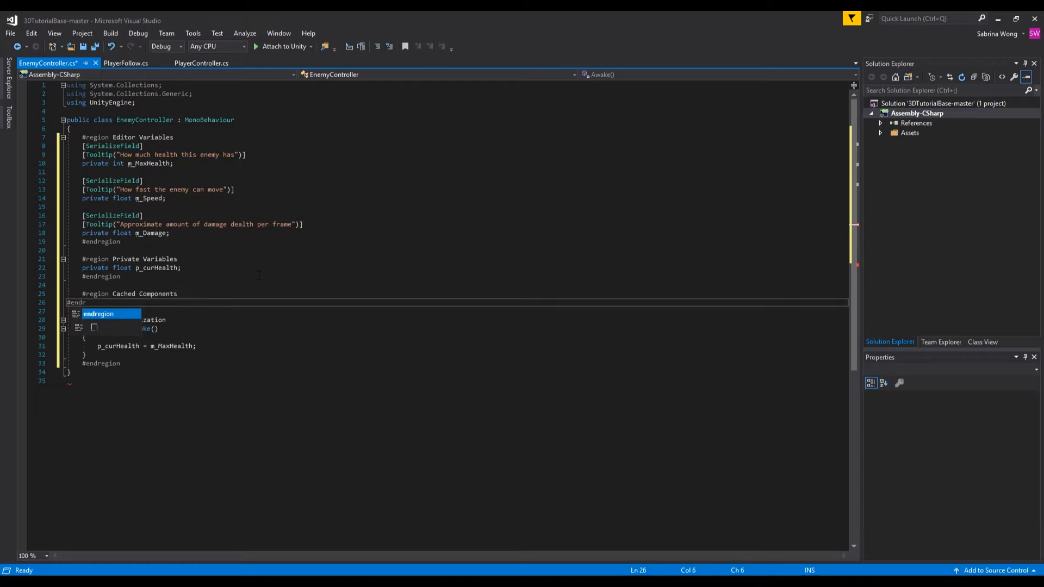
type("private Rigidbody")
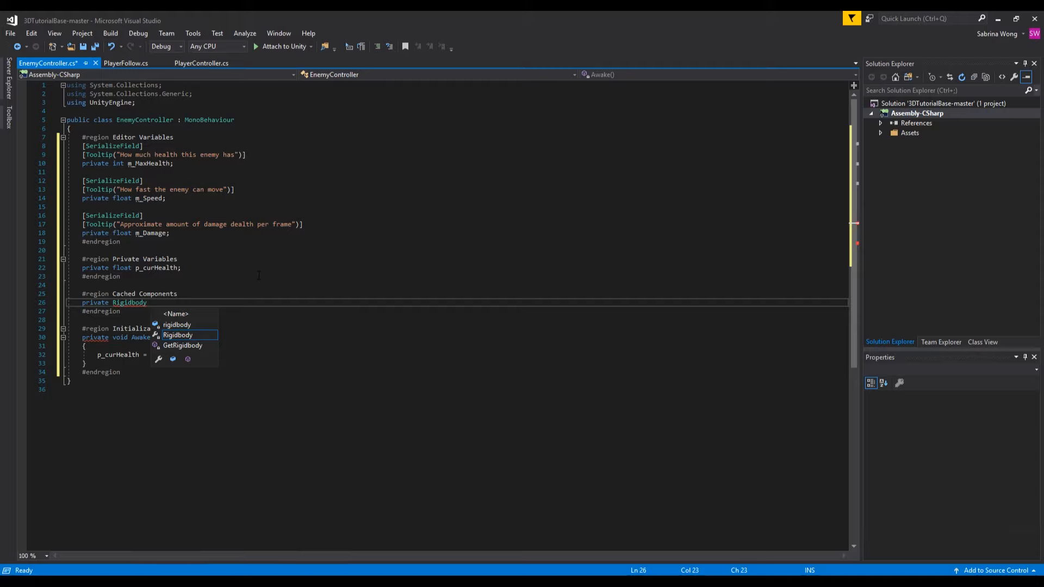
type("cc_Rb;")
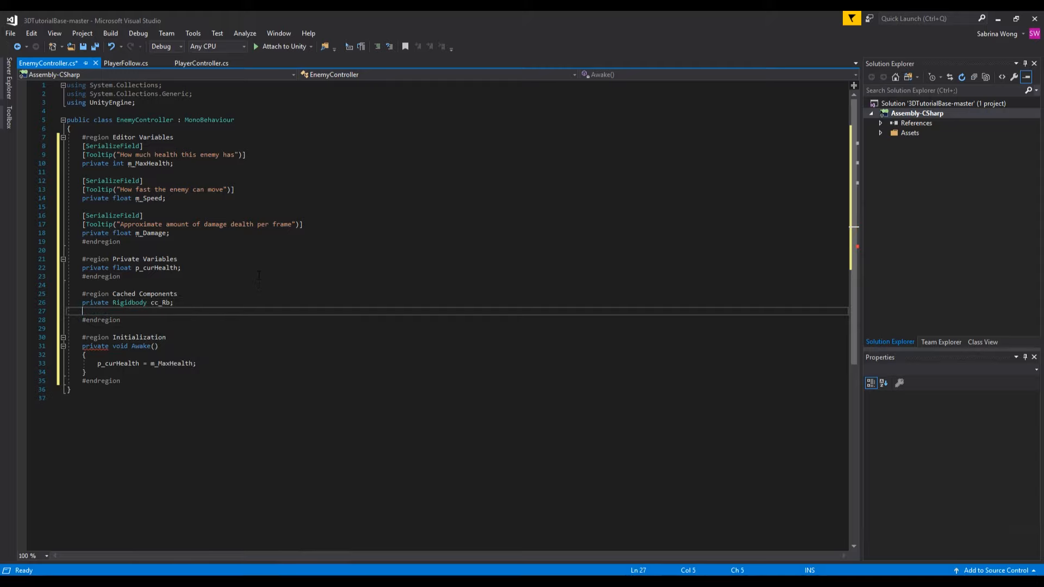
- Add a Cached References region holding private Transform cr_Player
key("Enter")
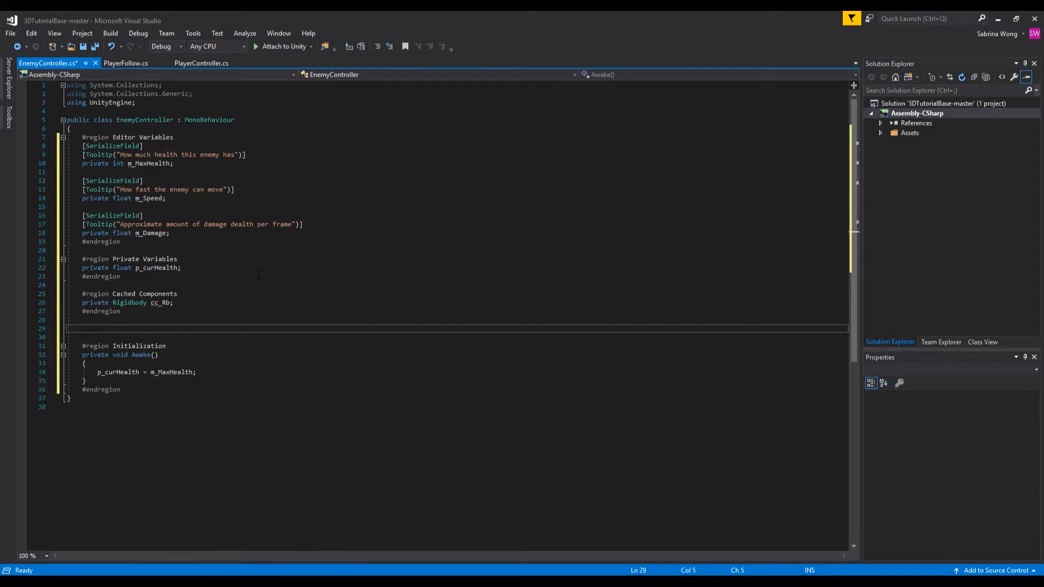
type("#region")
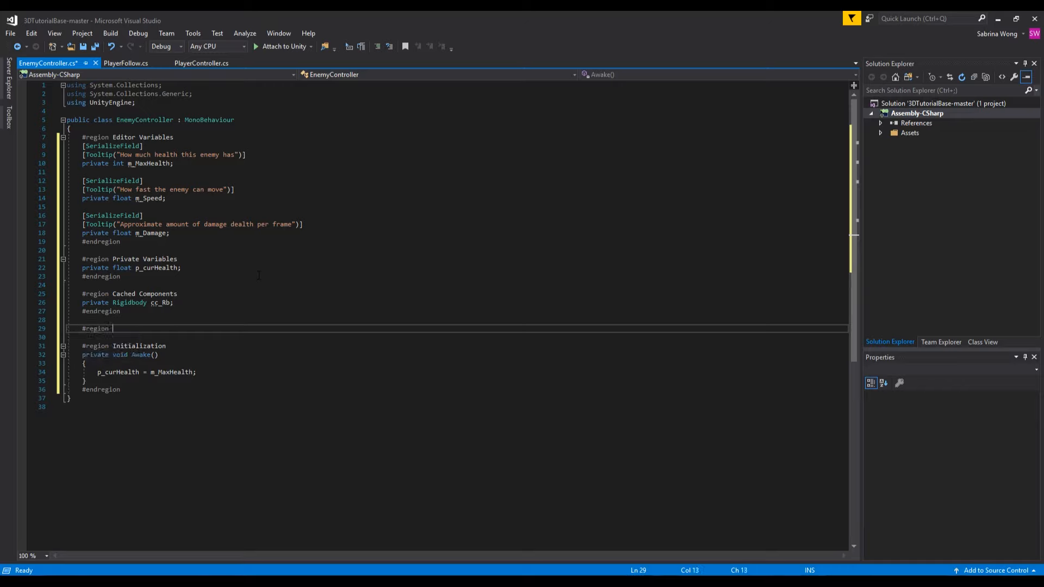
type("Cached REfer")
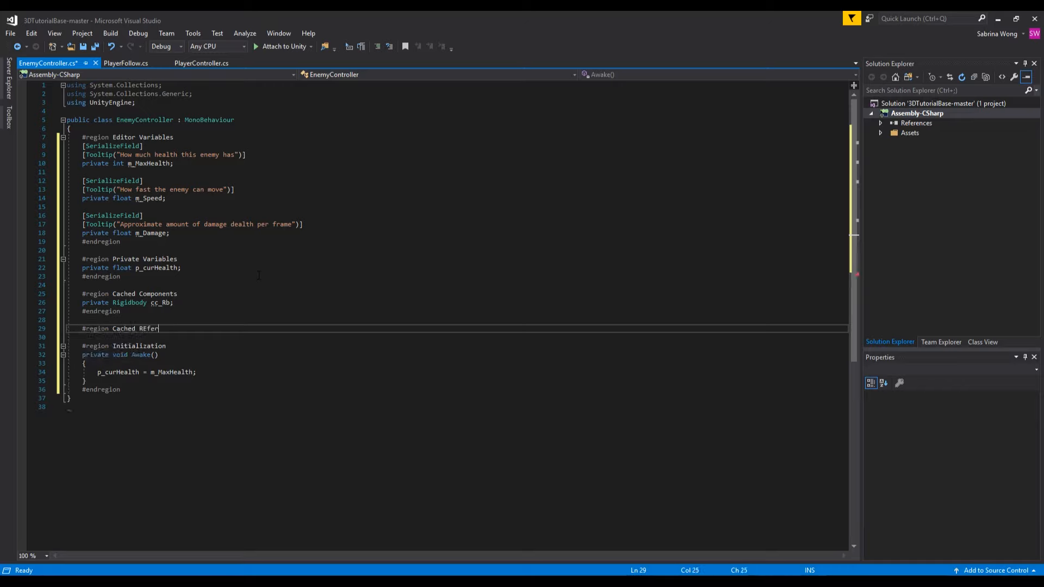
key("BackSpace")
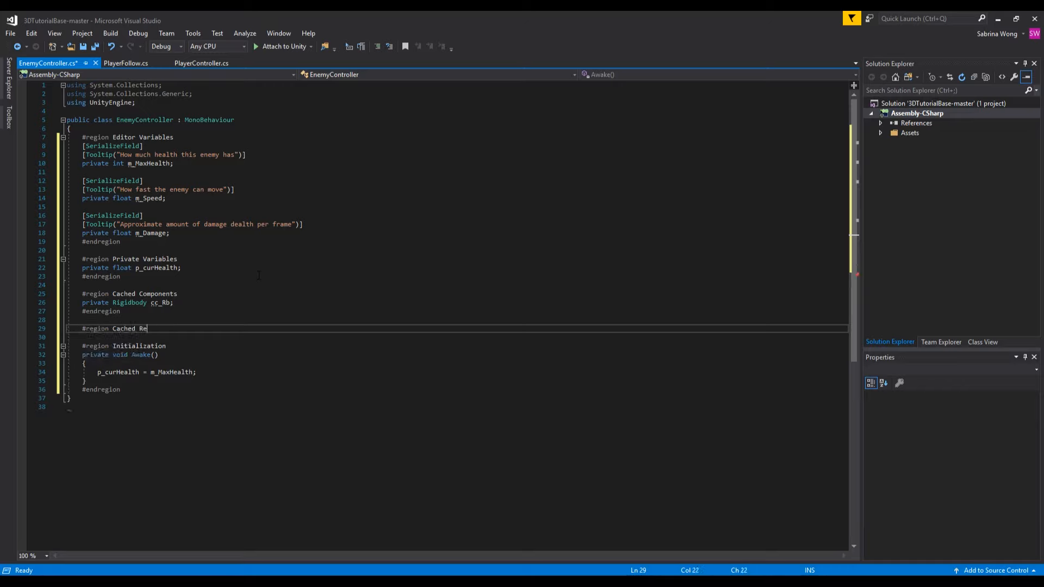
type("ferences")
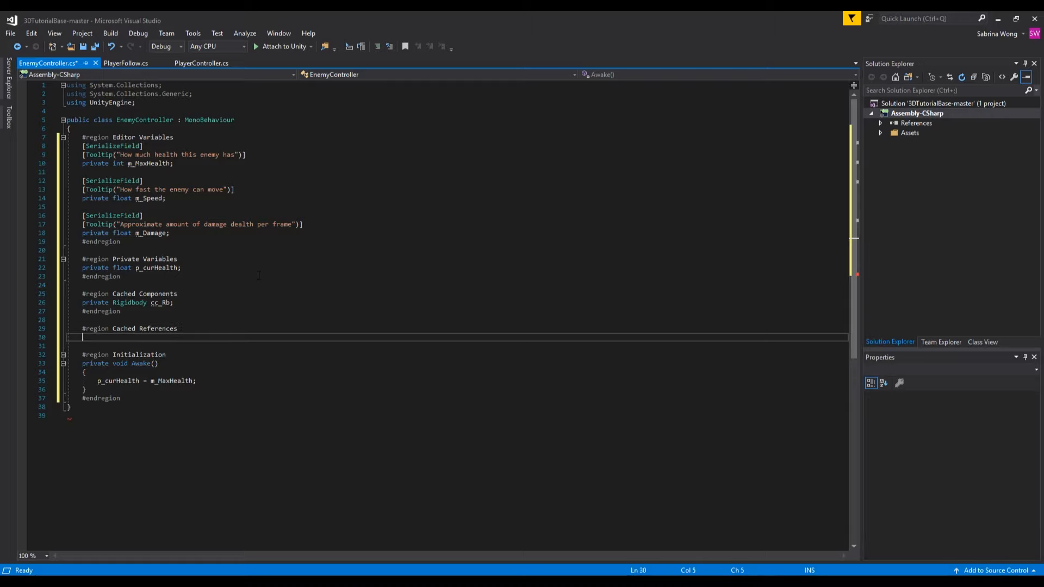
type("#endregion")
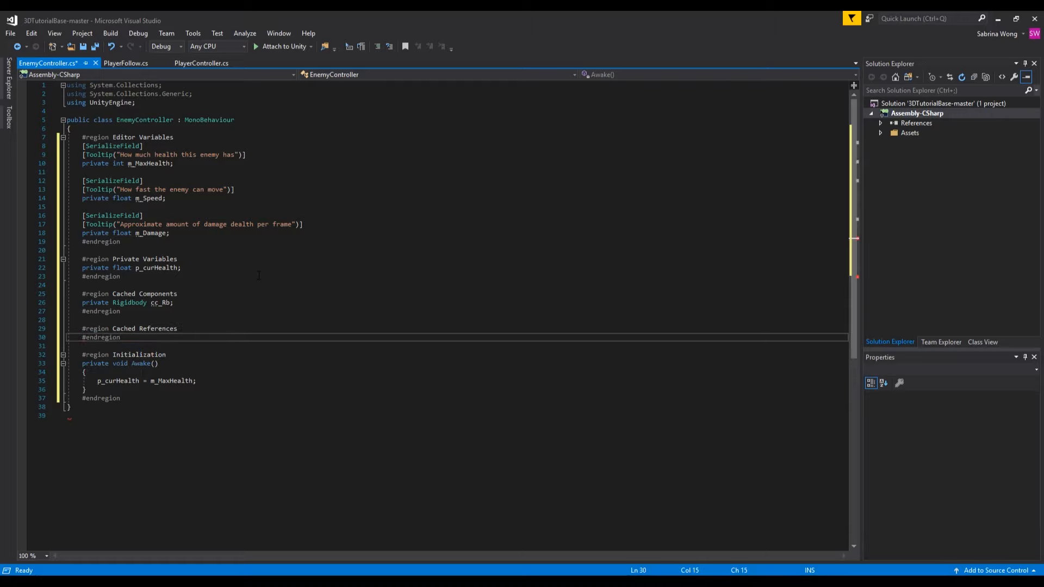
type("priv")
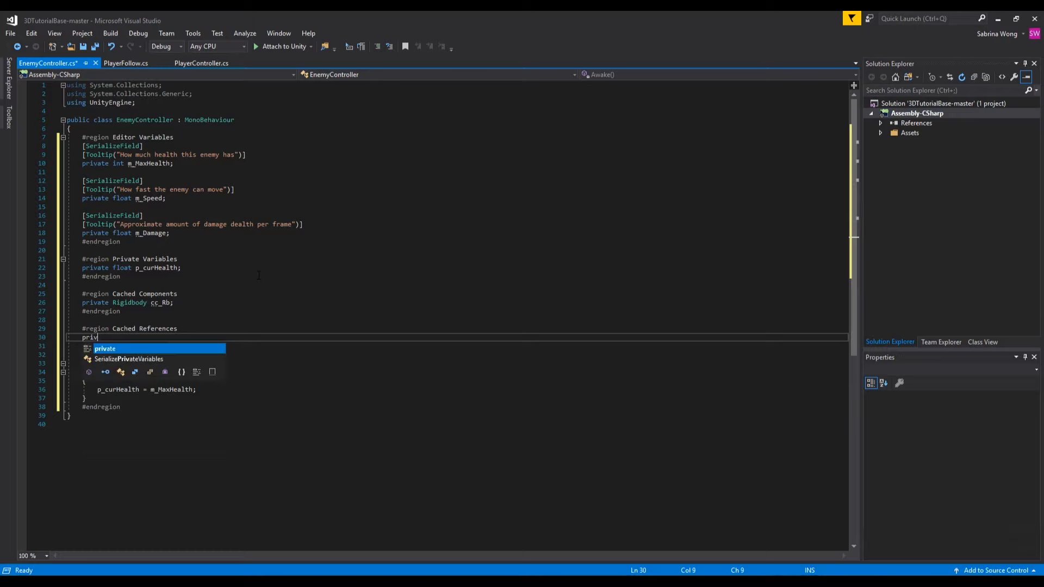
type("ate Transform")
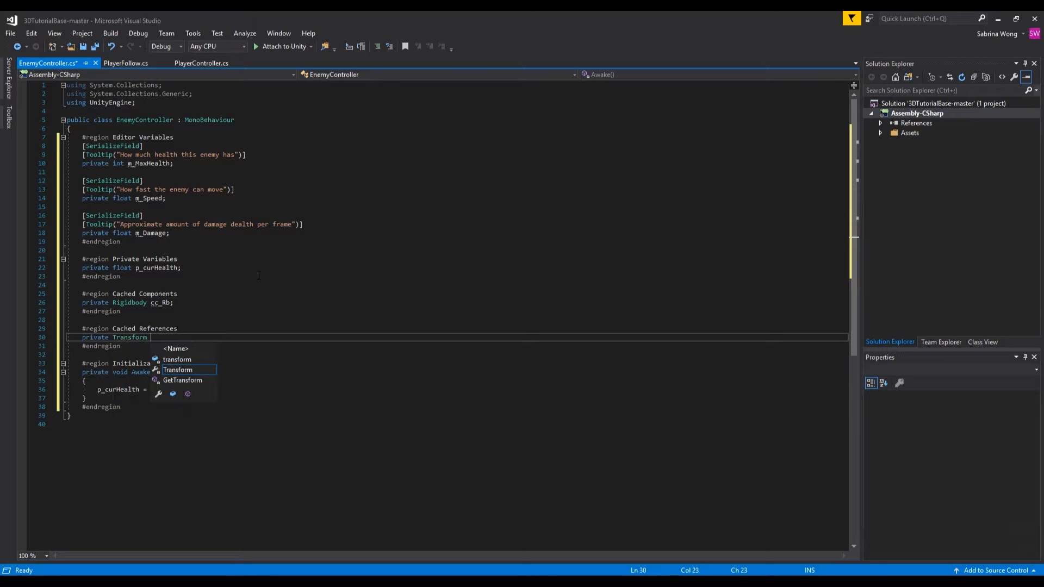
type("cr_Player;")
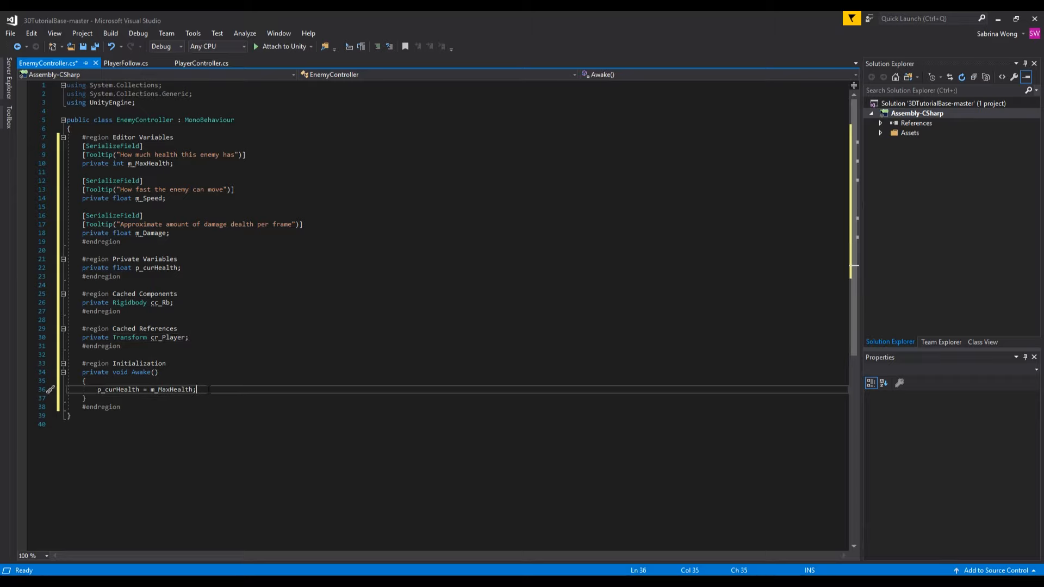
- In Awake, cache the Rigidbody with cc_Rb = GetComponent<Rigidbody>()
type("cc")
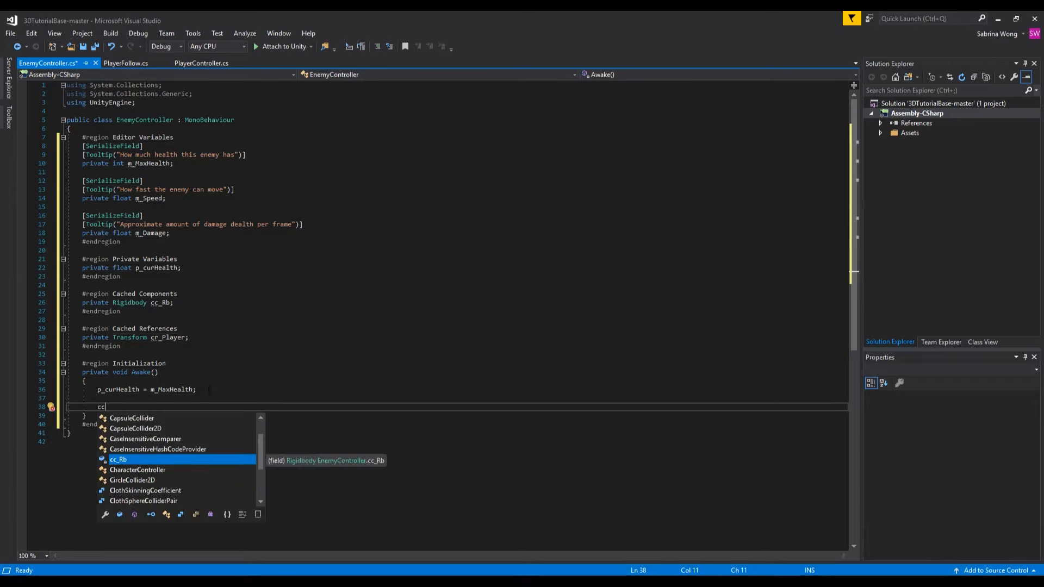
type("_Rb = G")
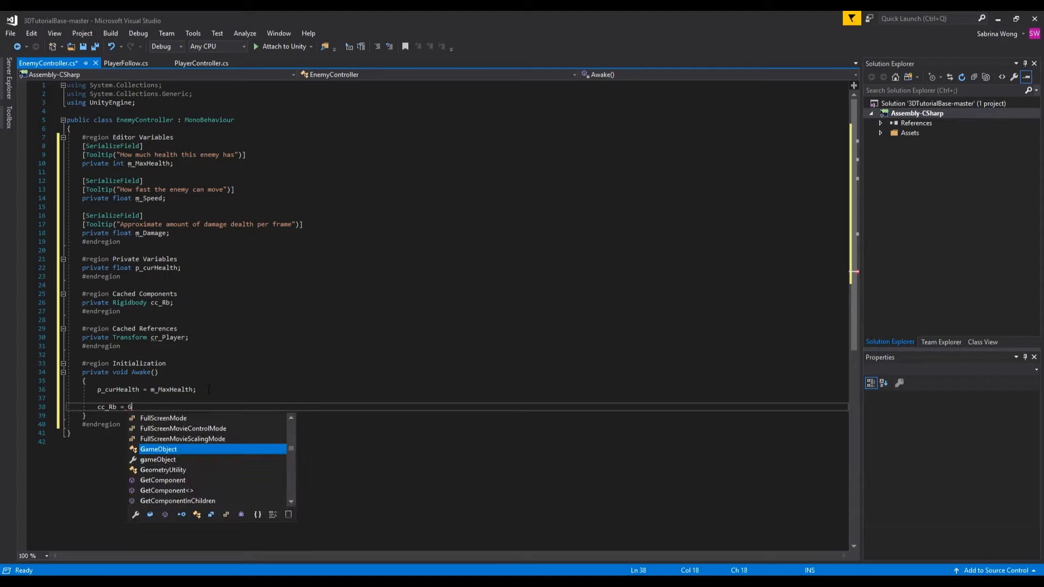
type("etCompone")
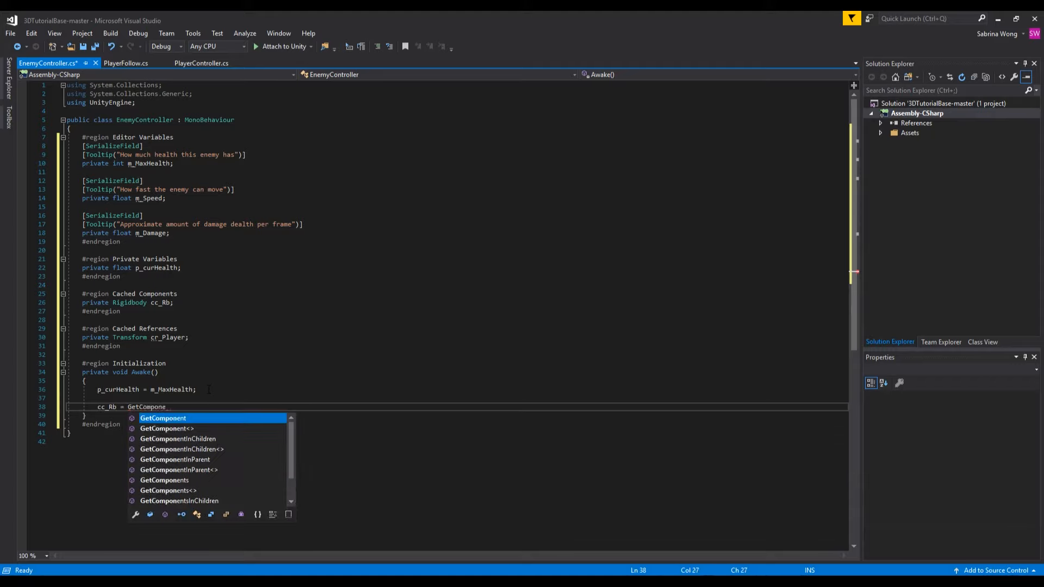
type("<Rigidbody>")
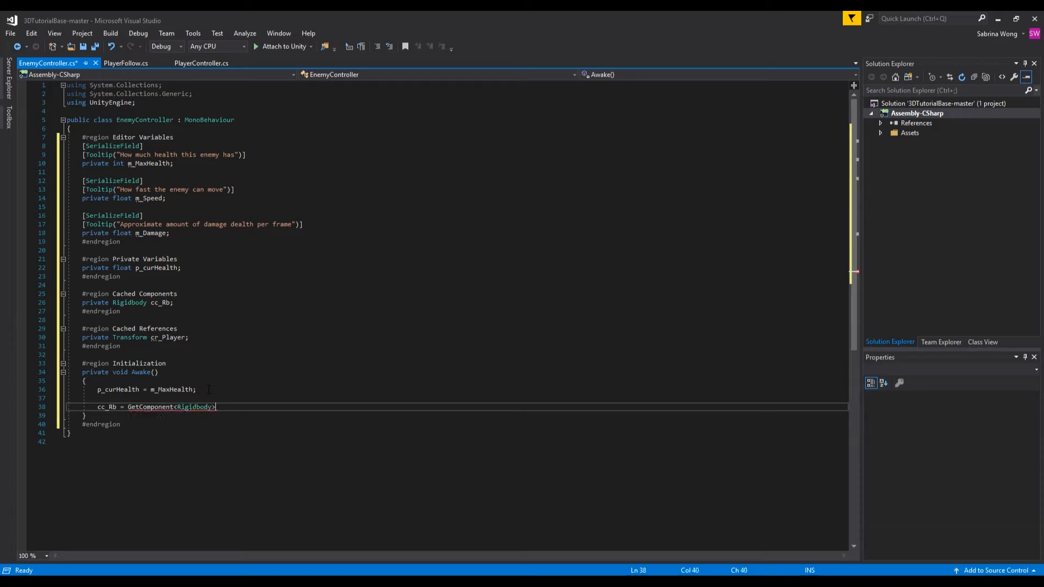
type("();")
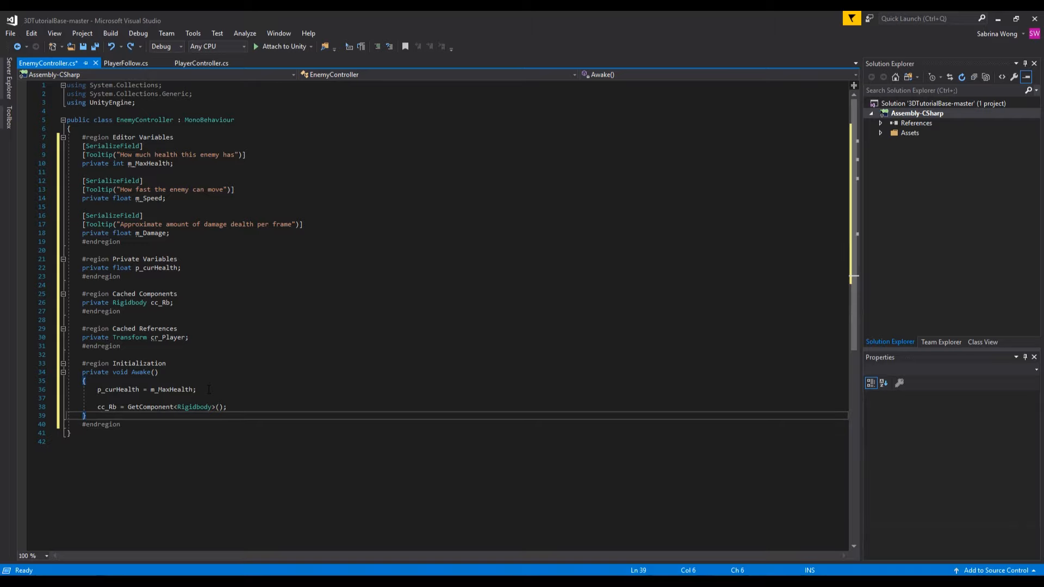
- Add Start() assigning cr_Player = FindObjectOfType<PlayerController>().transform
type("private void")
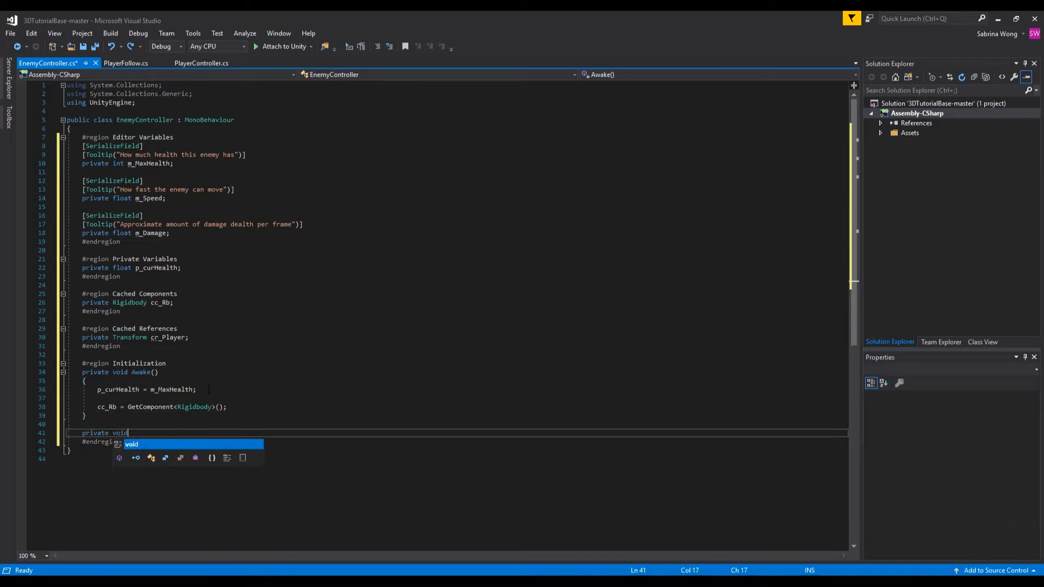
type("Start()")
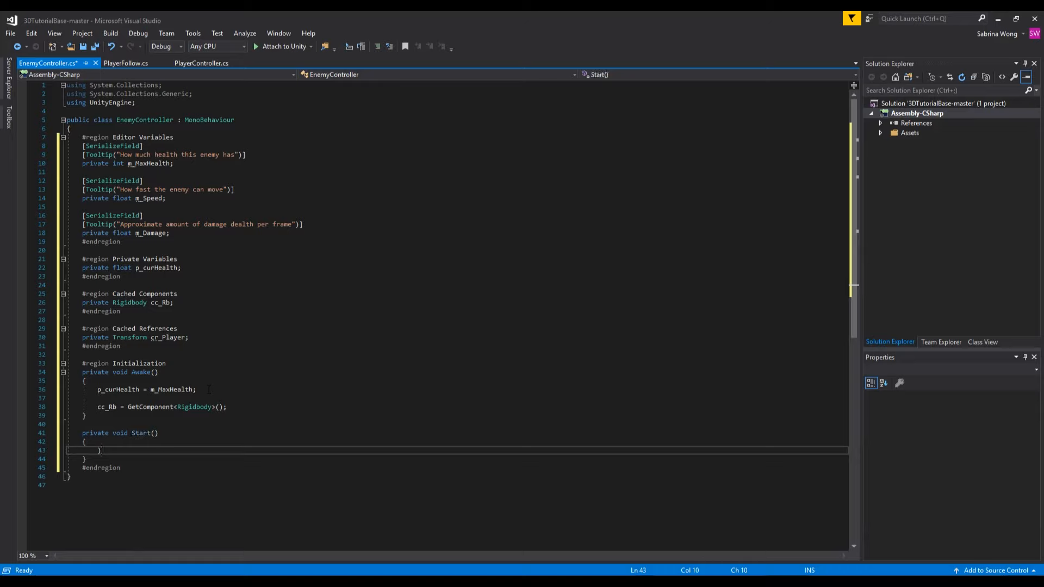
type("cr_Player =")
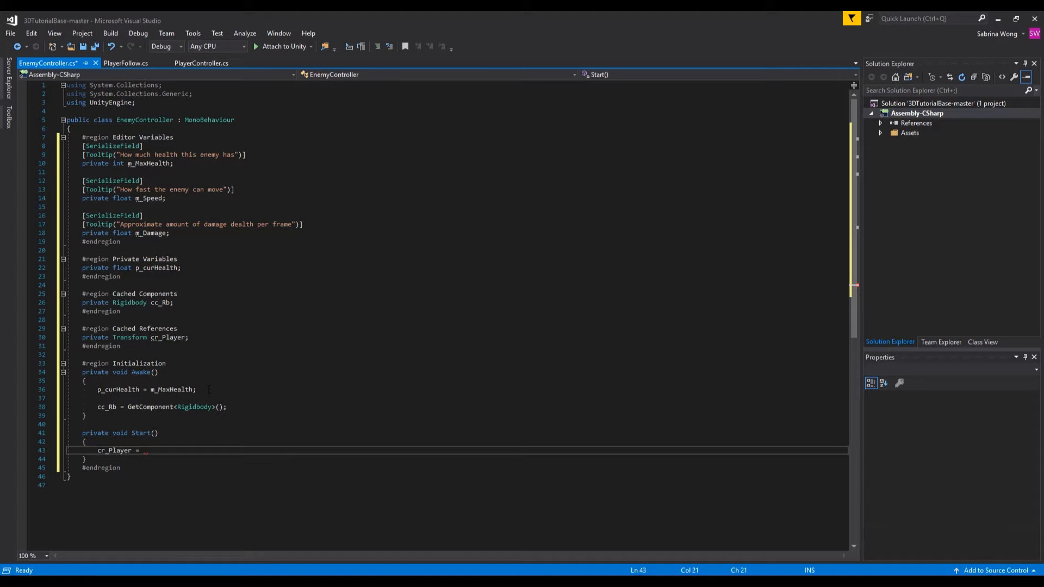
type("FindObjectOfType<PlayerController>(")
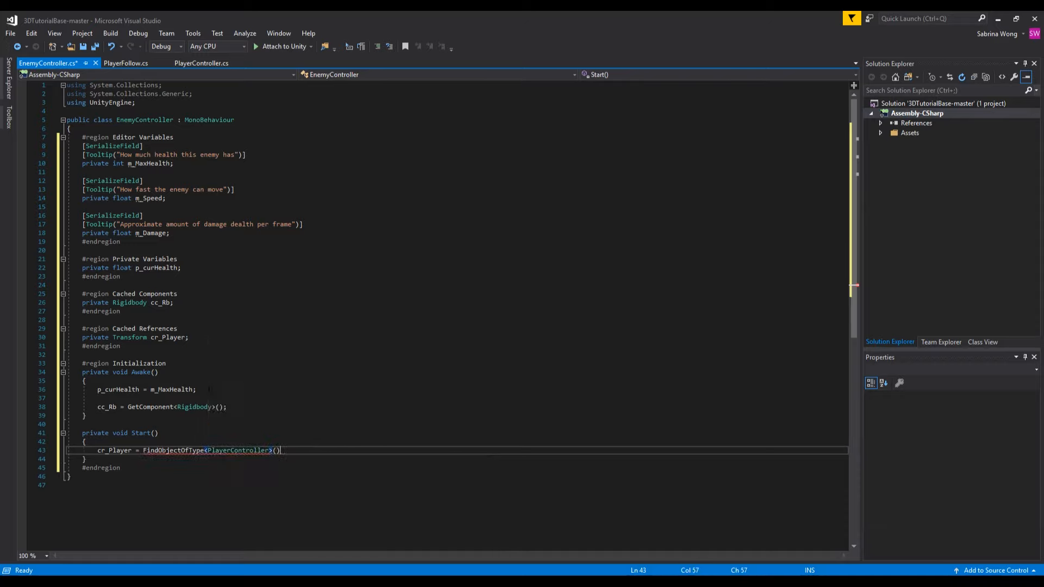
type(".transform;")
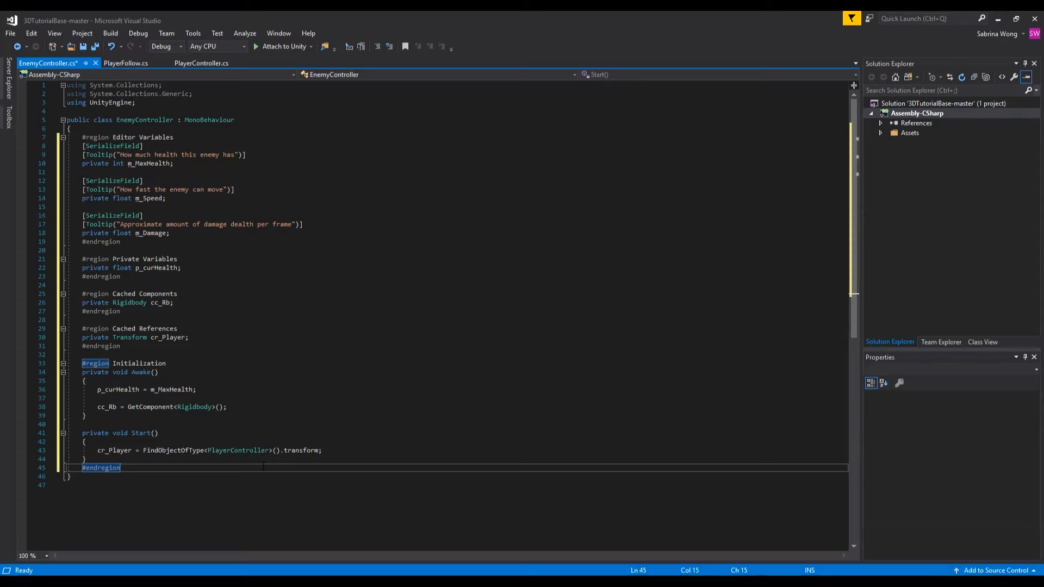
- Add a #region Main Updates block containing a FixedUpdate method
type("#region")
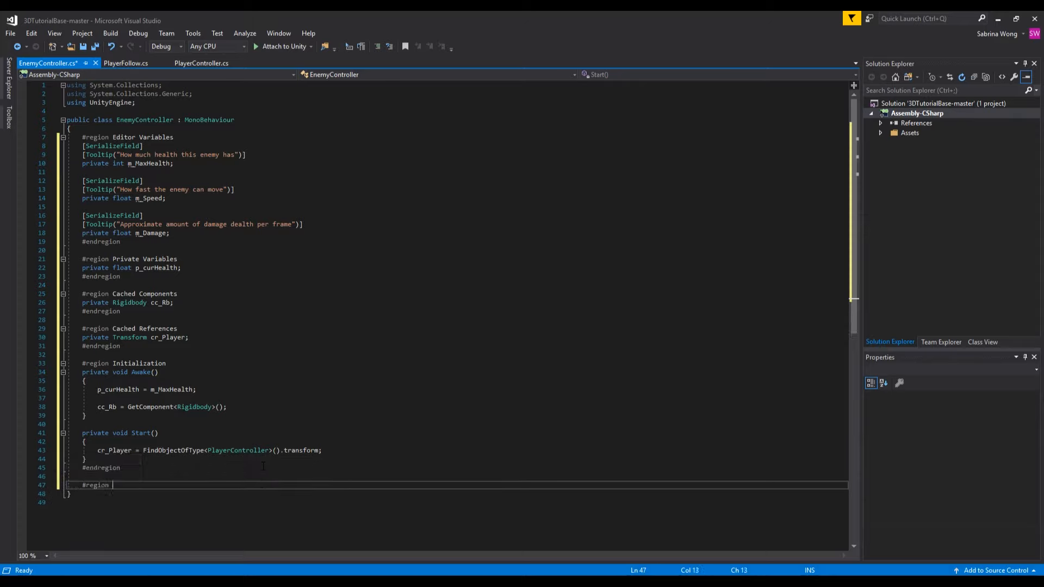
type("Main Updates")
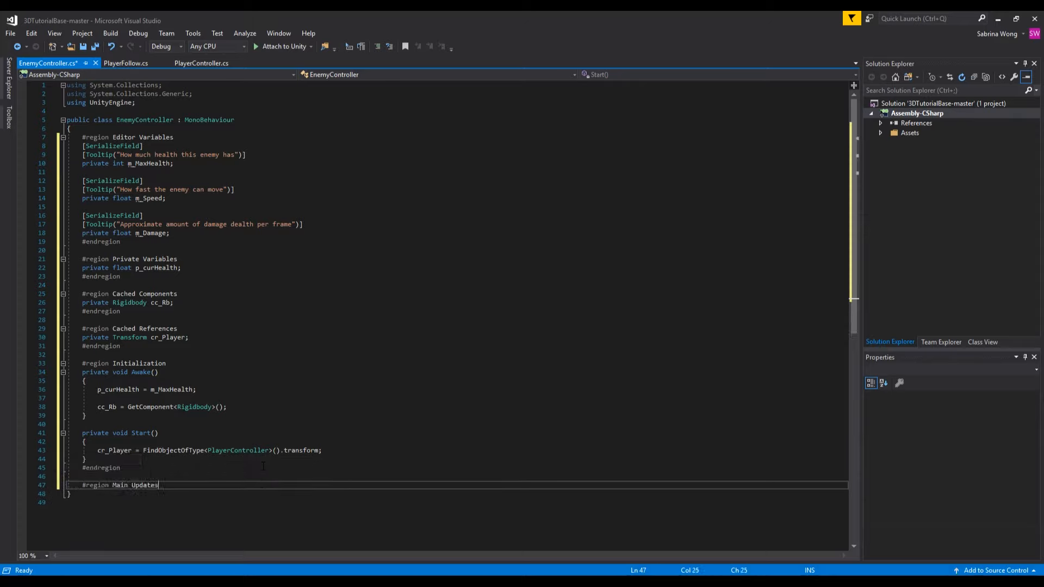
type("#endregion")
type("private void F")
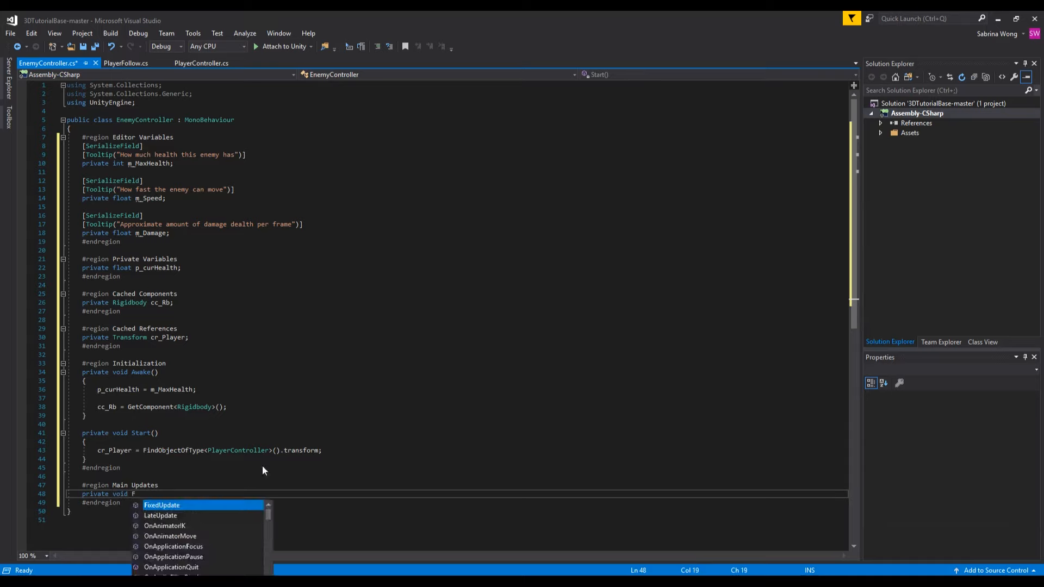
key("Tab")
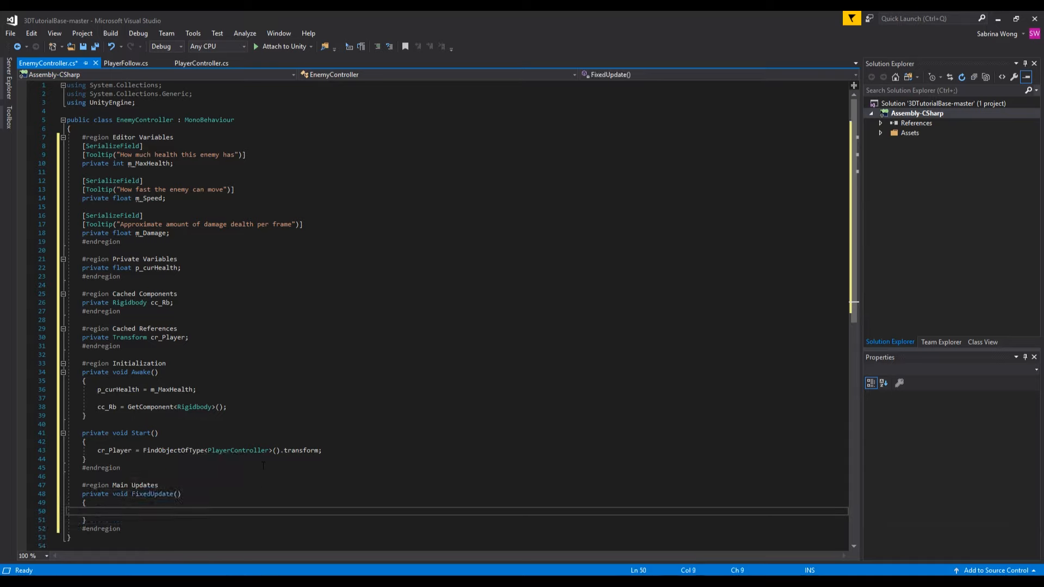
- Compute Vector3 dir from cr_Player's position to transform.position and normalize it
type("Vector3 dir =")
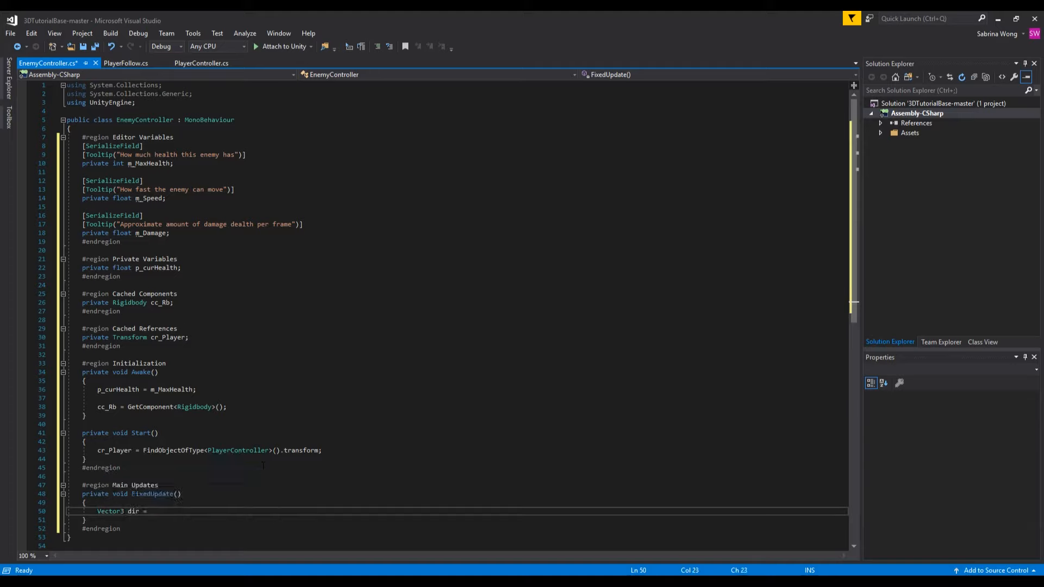
type("cr_p")
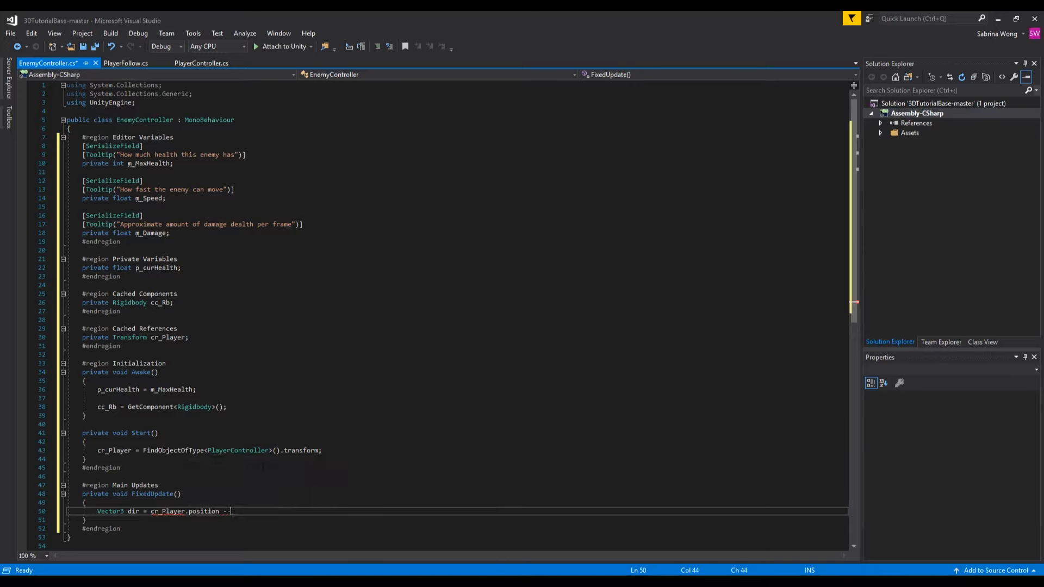
type("transform.position;")
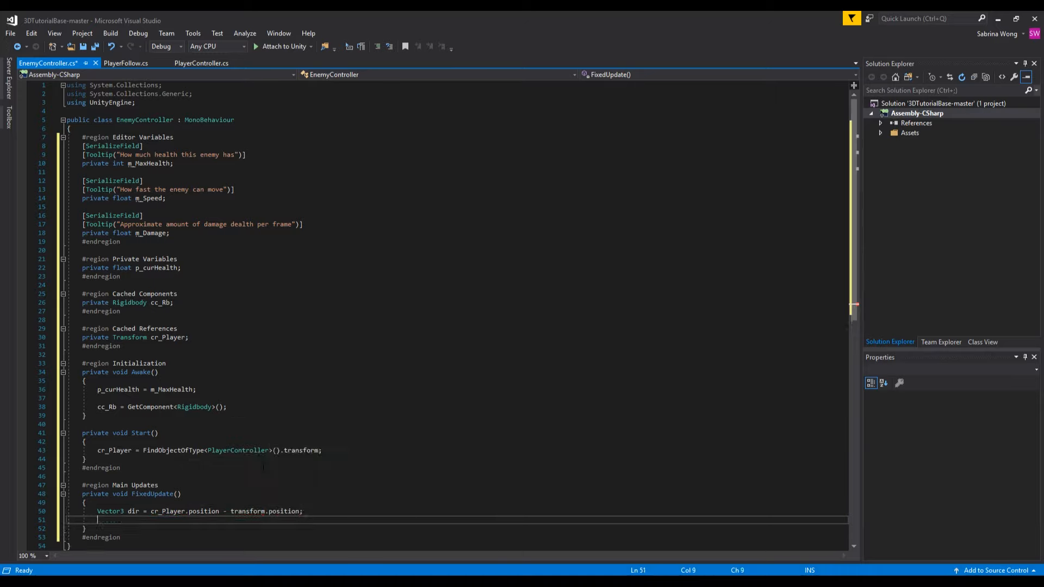
type("dir.Normalize")
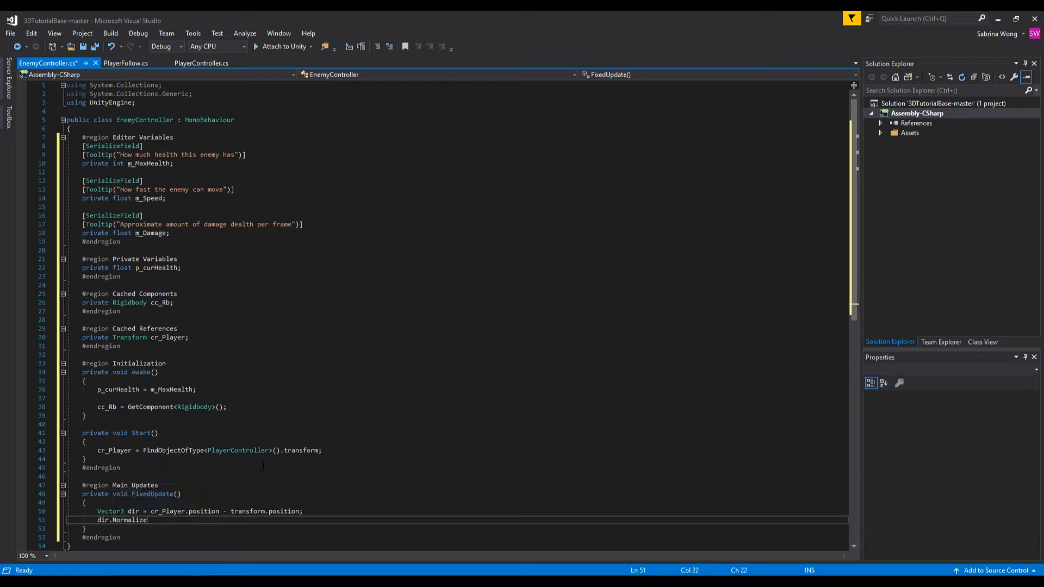
type("();")
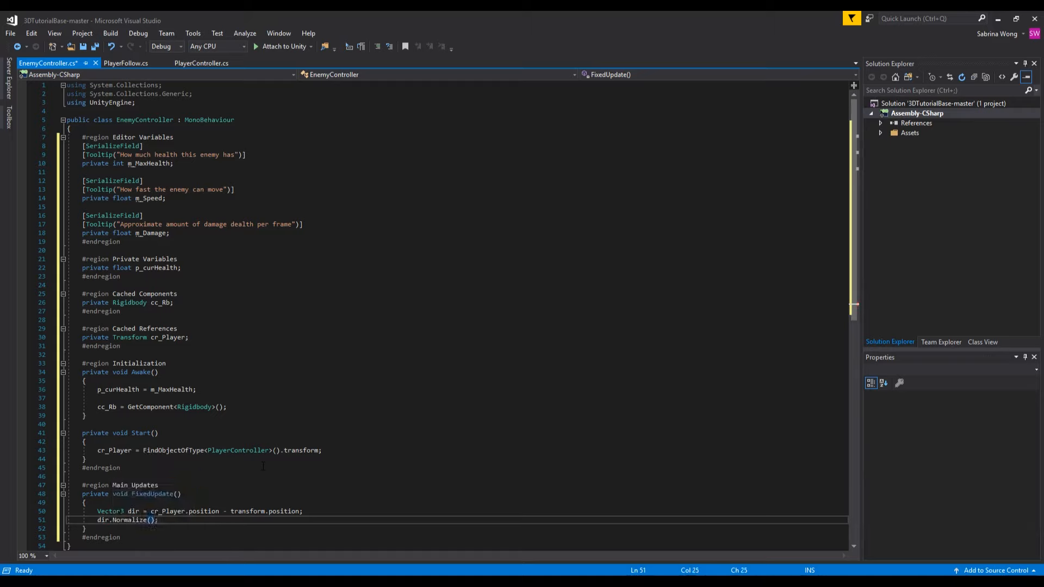
- Move the enemy's rigidbody toward the player with cc_Rb.MovePosition along dir
type("cc_Rb.")
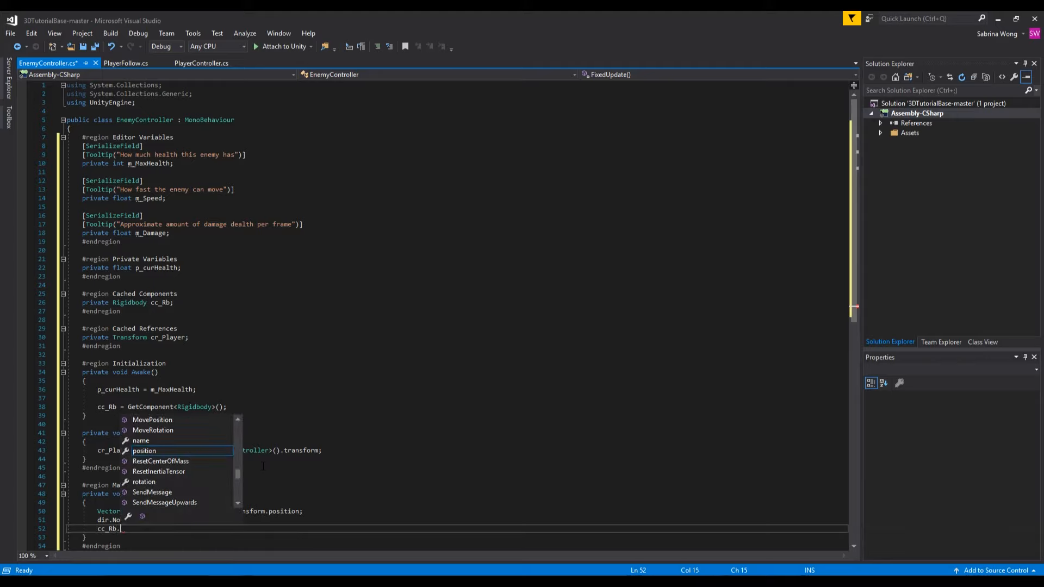
type("MovePosition(cc_R")
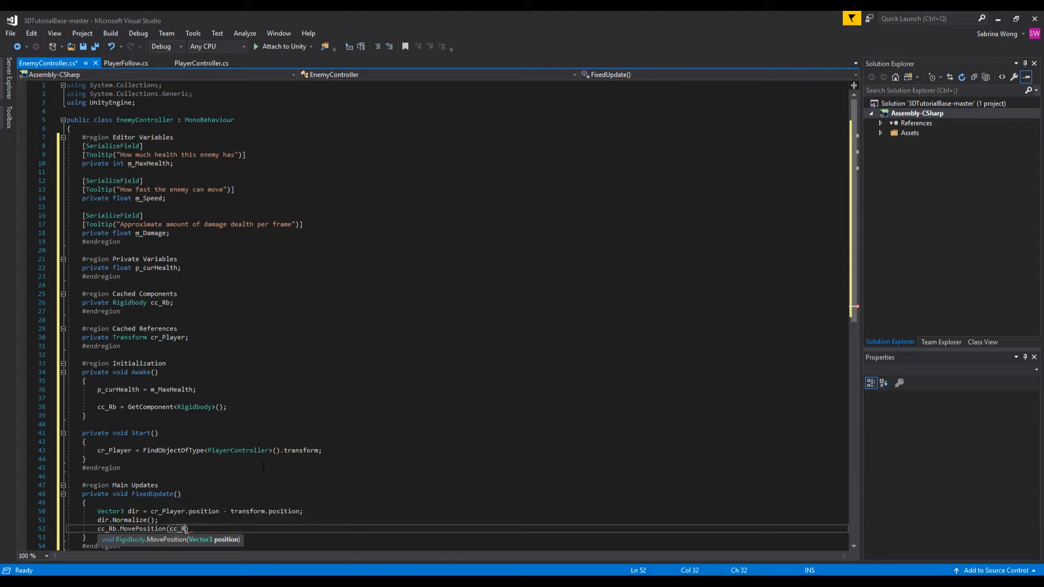
type("b.position + dir * m_Speed * Time.fixedDeltaTime")
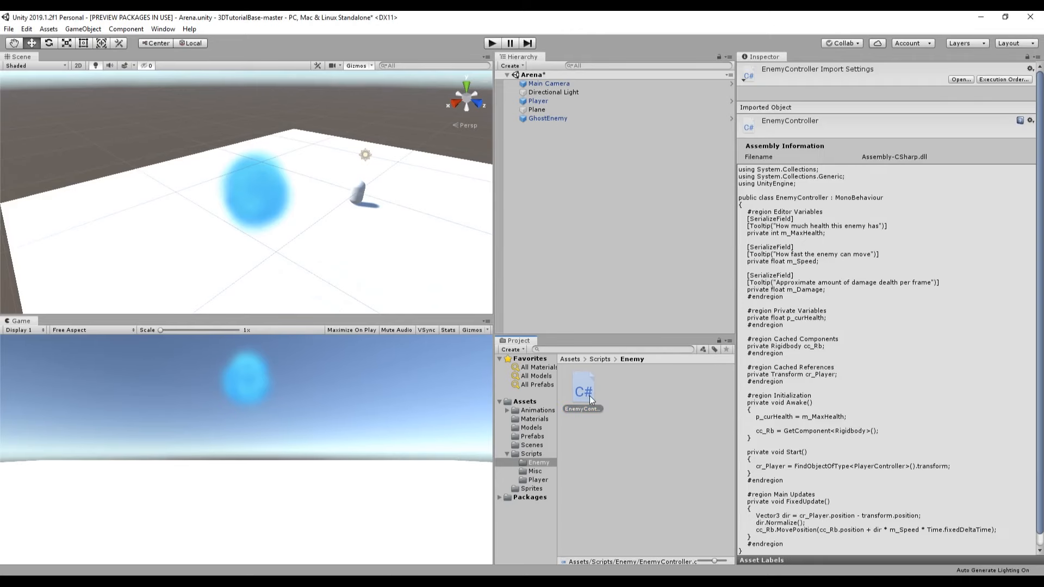
left_click(547, 118)
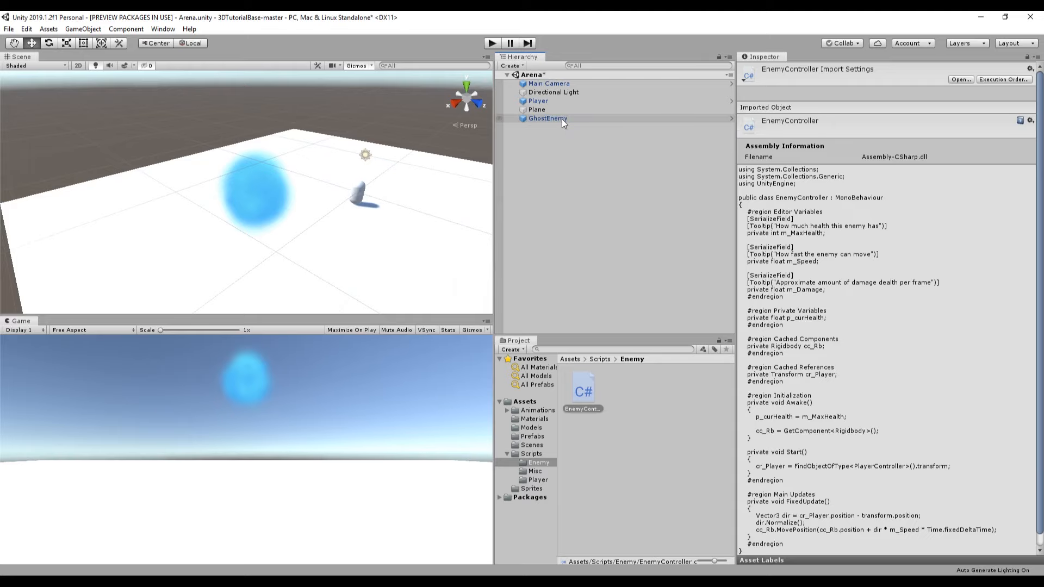
left_click(547, 117)
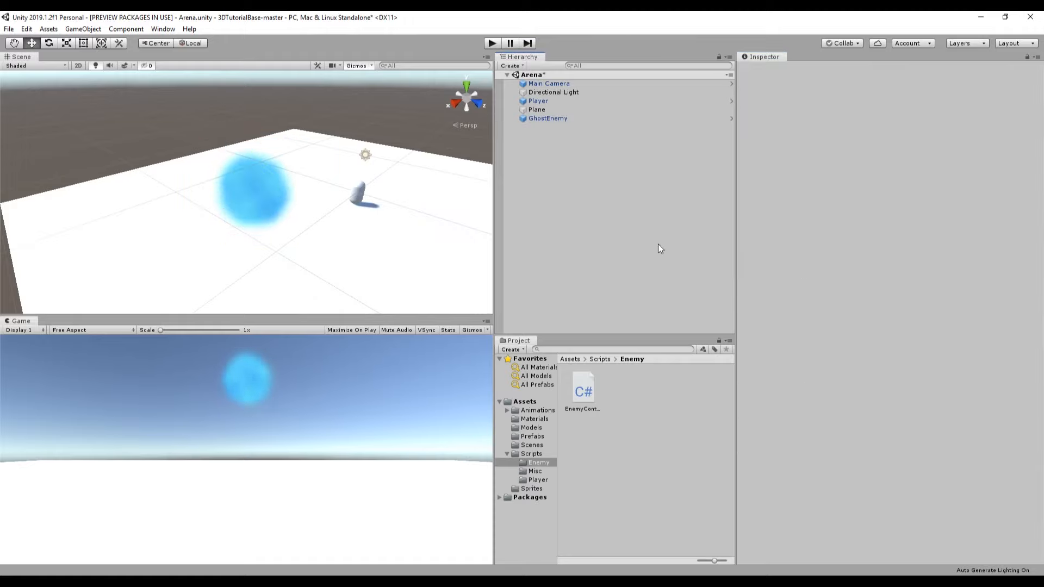
mouse_move(316, 195)
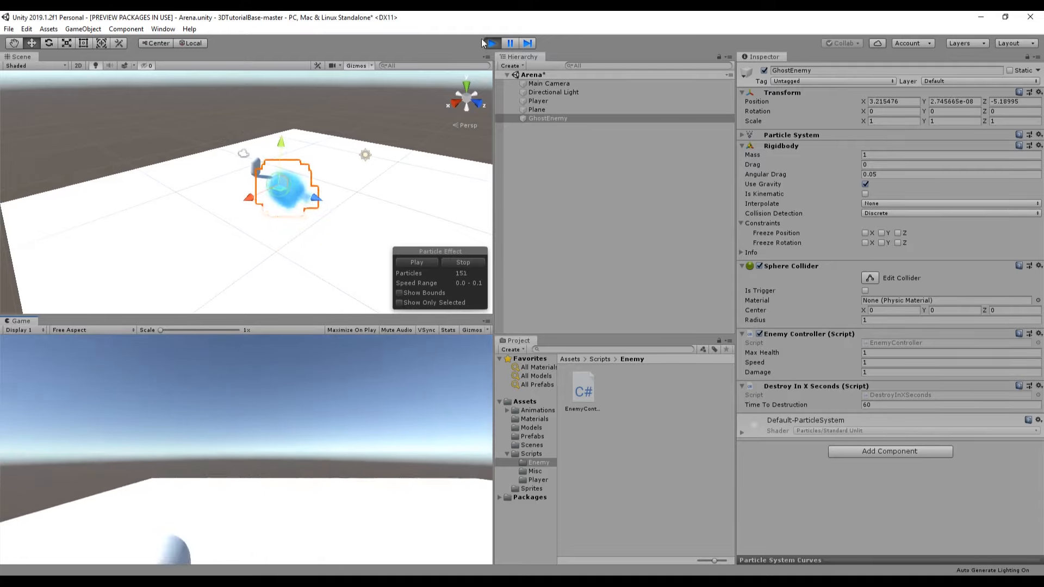
left_click(492, 42)
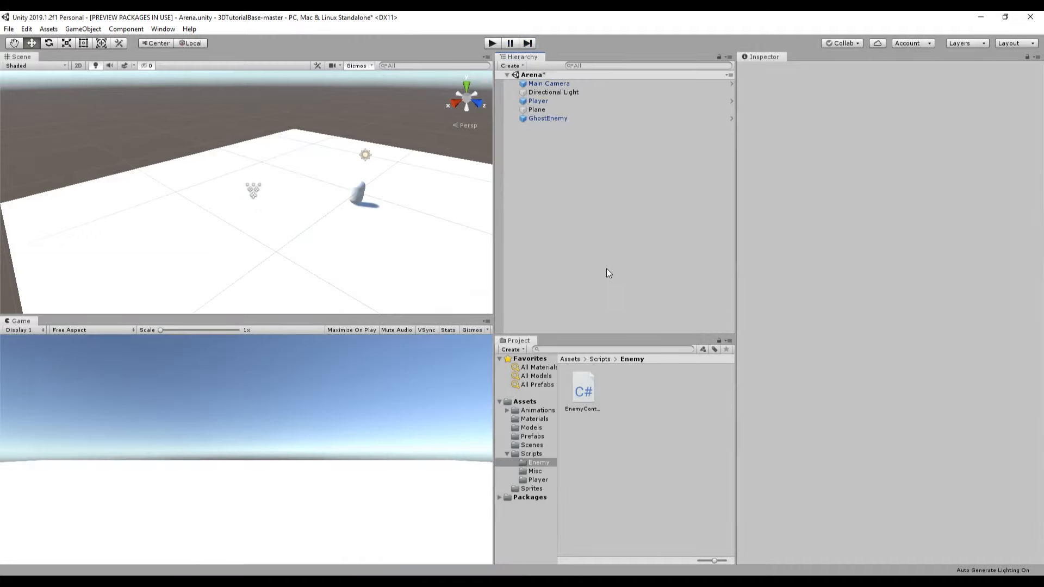
mouse_move(612, 268)
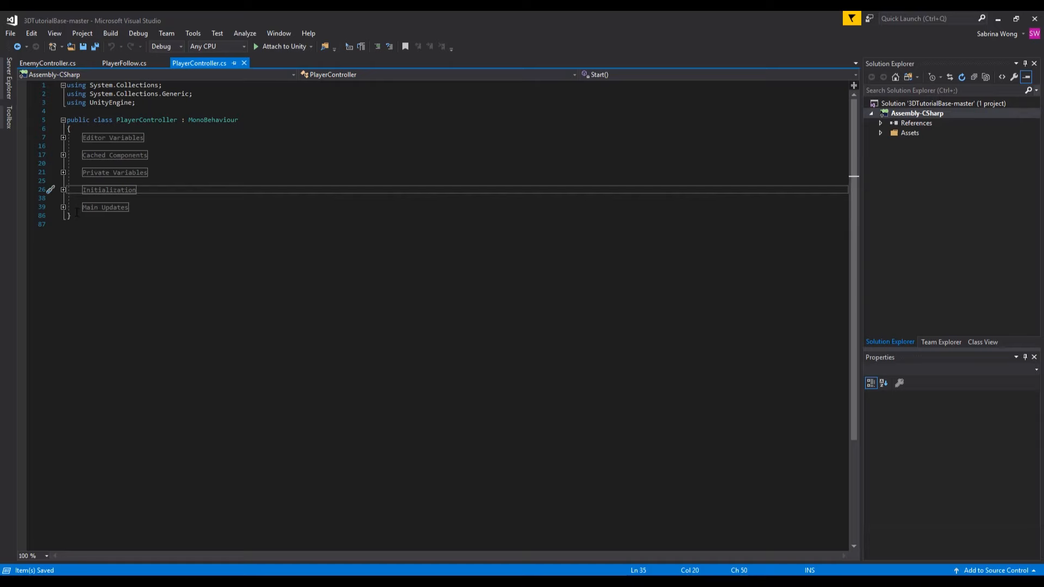
- Add a #region Health/Dying Methods ... #endregion block after Main Updates in PlayerController
left_click(68, 215)
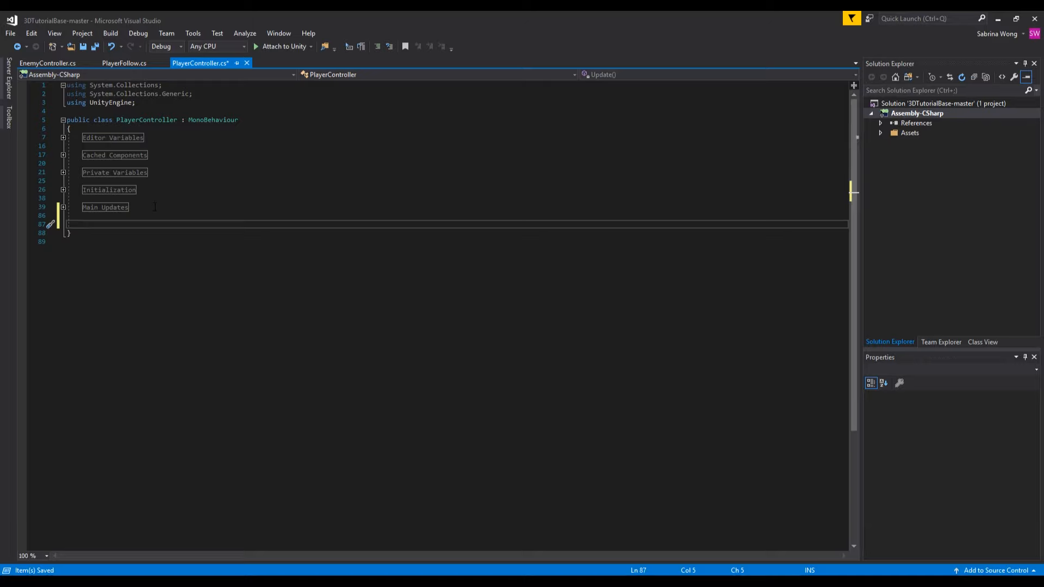
type("#region")
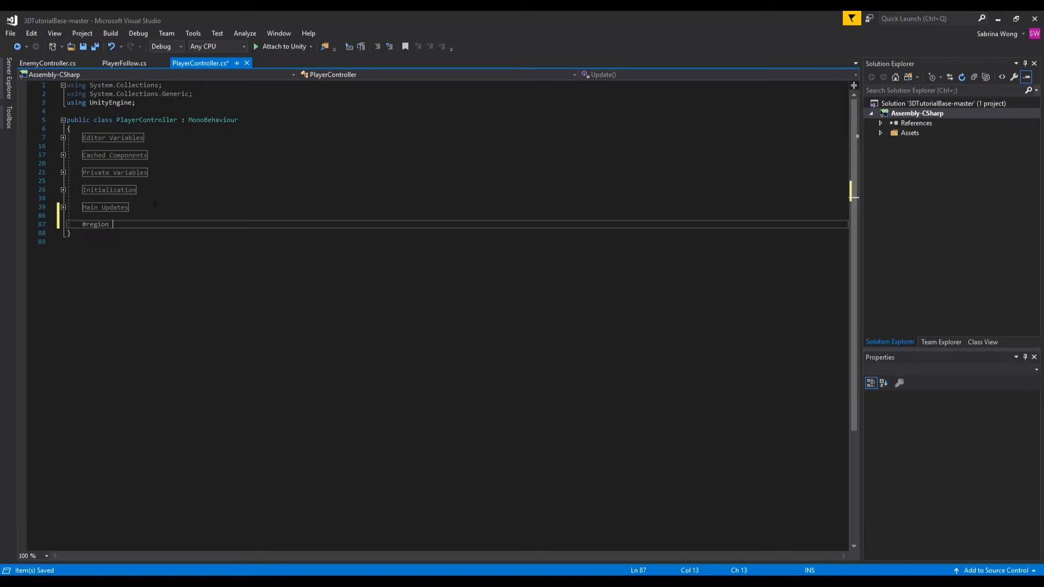
type("Health/Dying Methods")
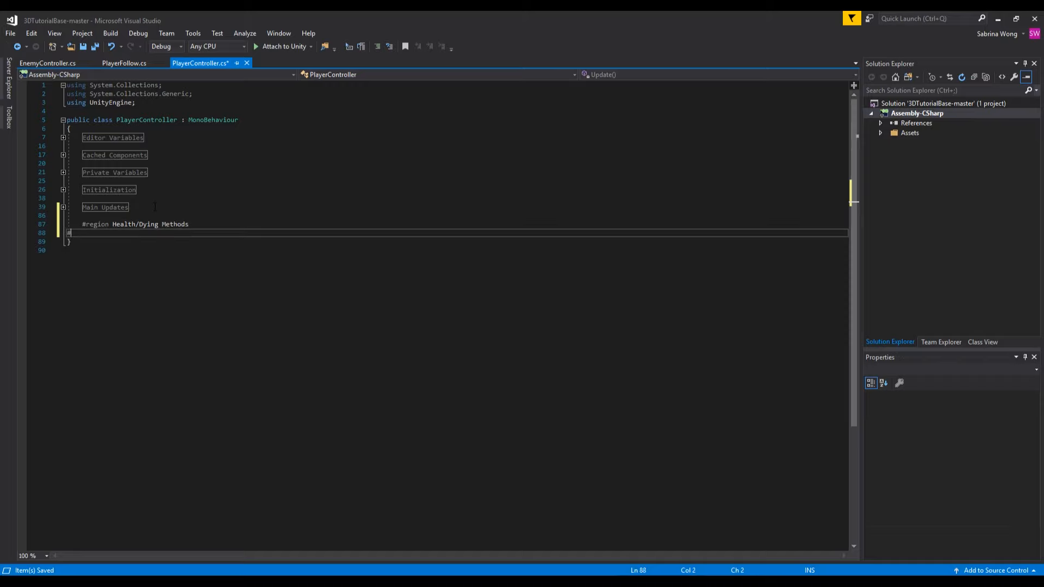
type("#endregion")
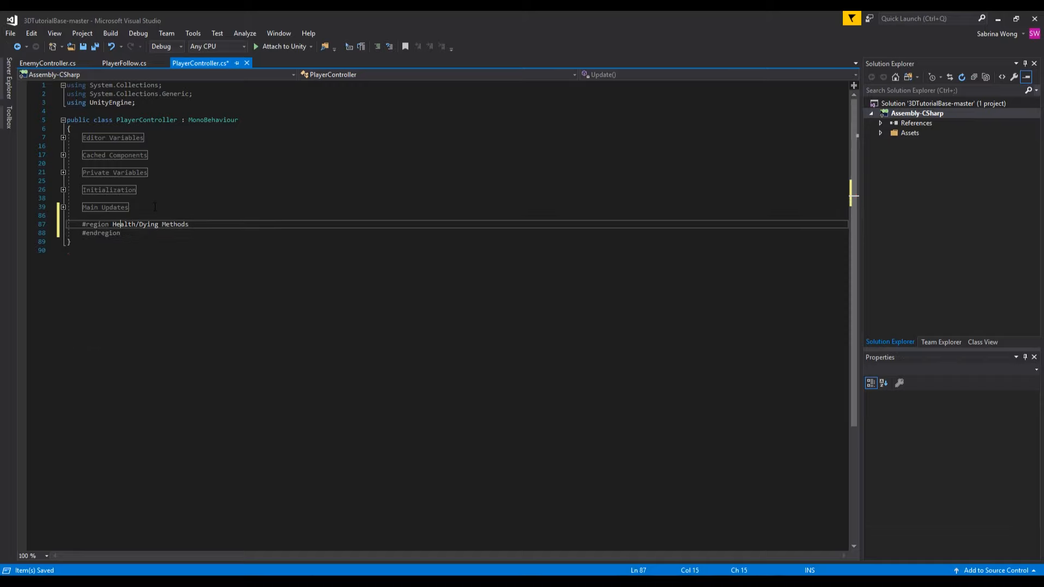
- Begin a public void DecreaseHealth(float amount) method inside that region
type("public void De")
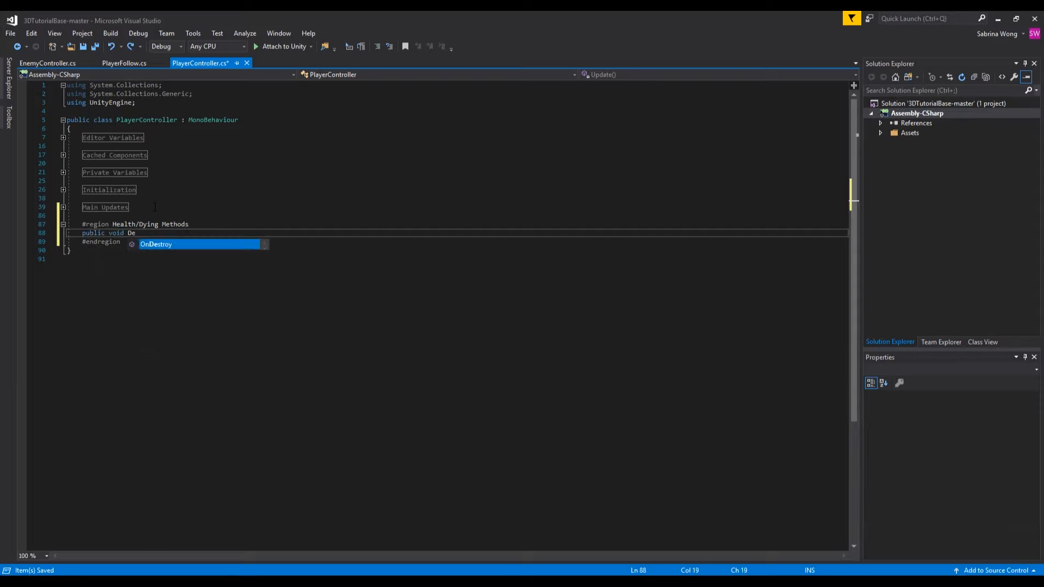
type("creaseHealth")
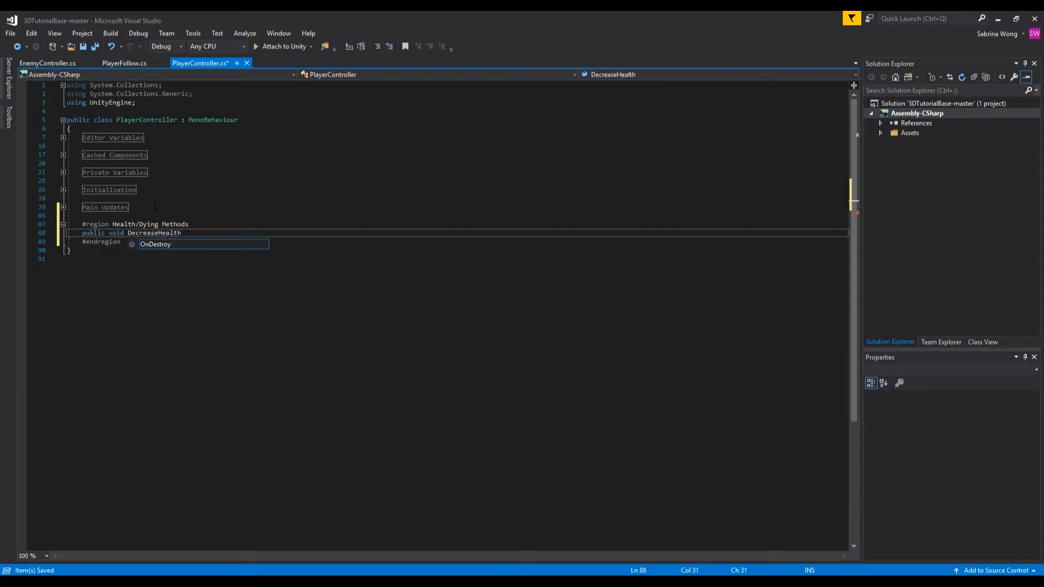
type("(float")
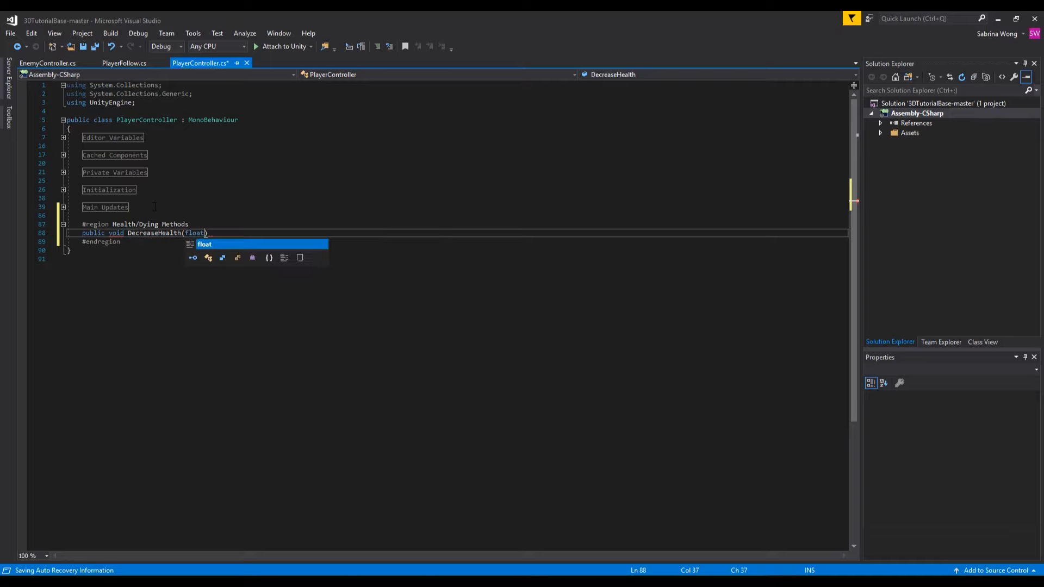
type("amount")
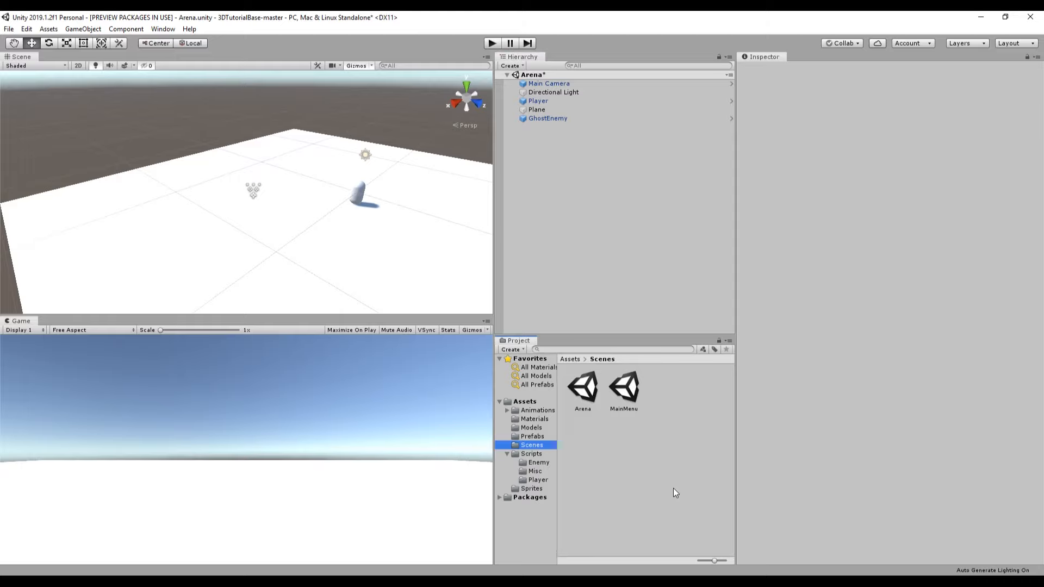
mouse_move(611, 438)
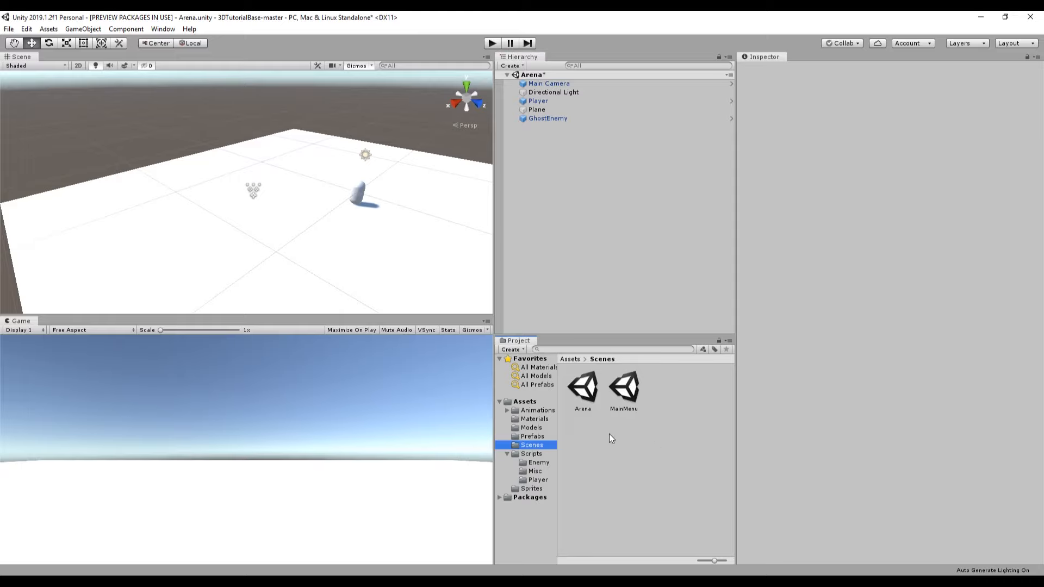
left_click(623, 389)
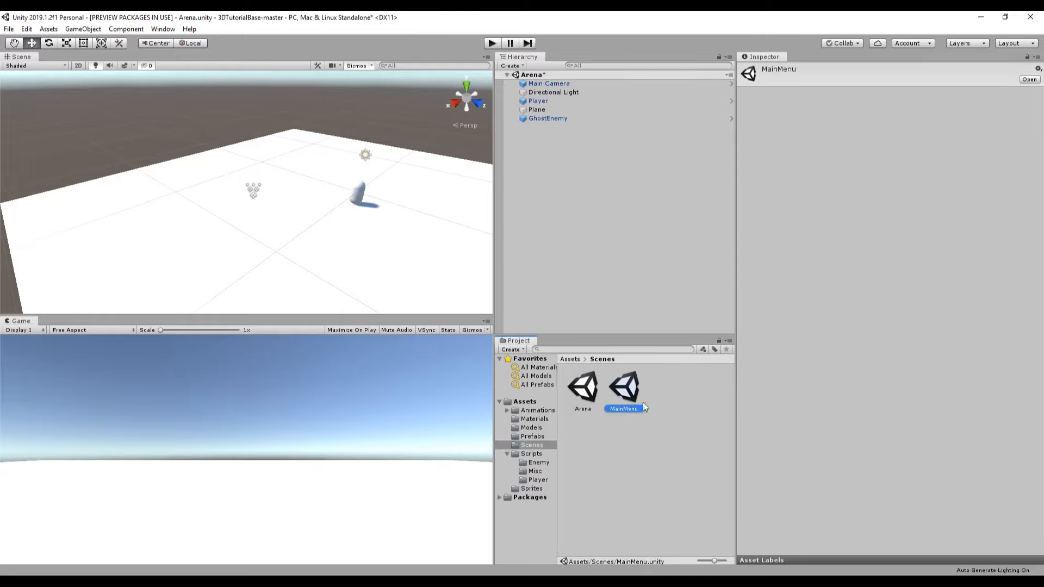
left_click(602, 436)
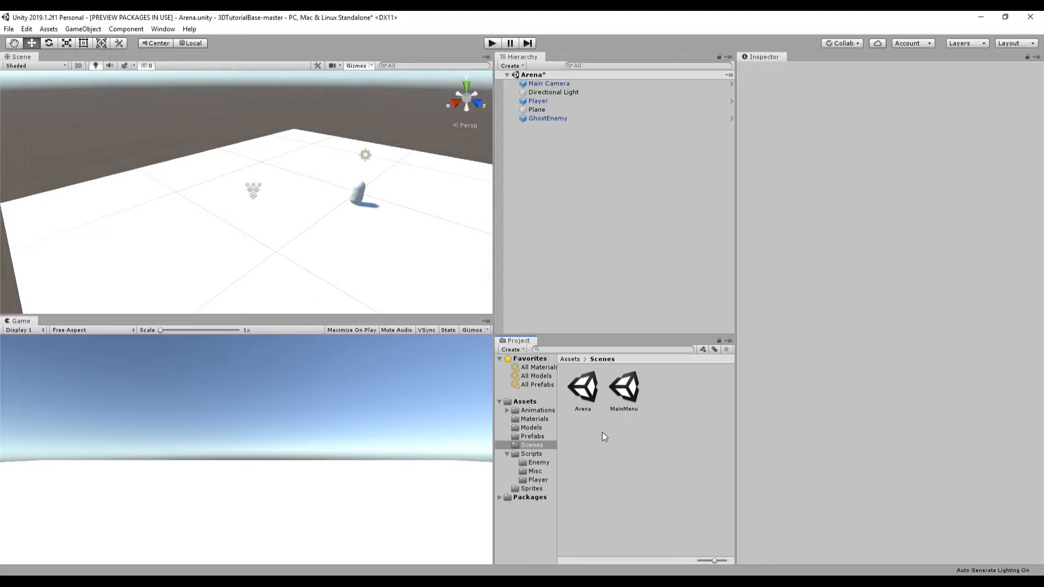
mouse_move(587, 426)
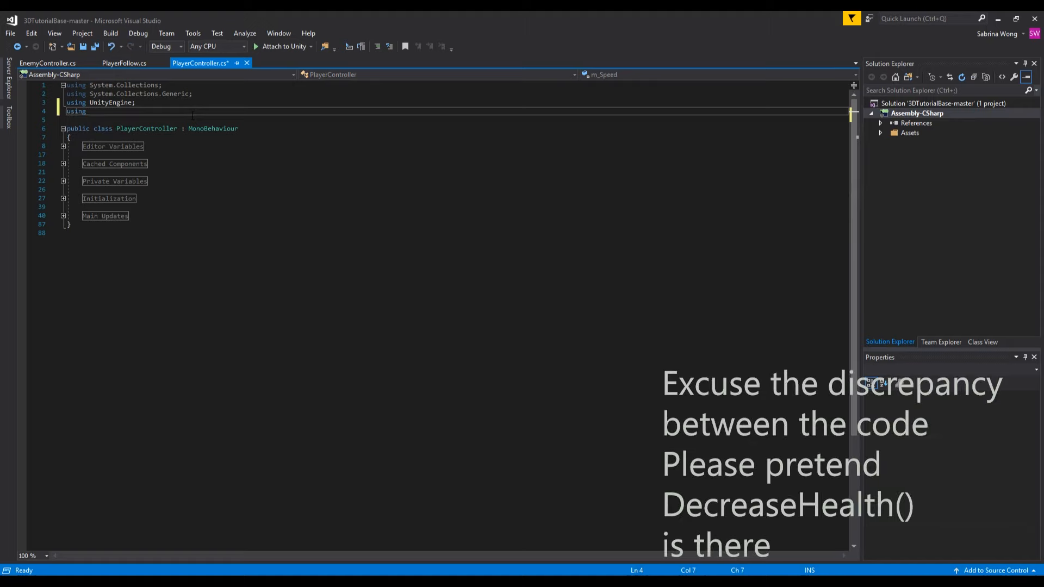
- Import UnityEngine.SceneManagement and restore the #region Health/Dying Methods header
type("UnityEngine.SceneManagement;")
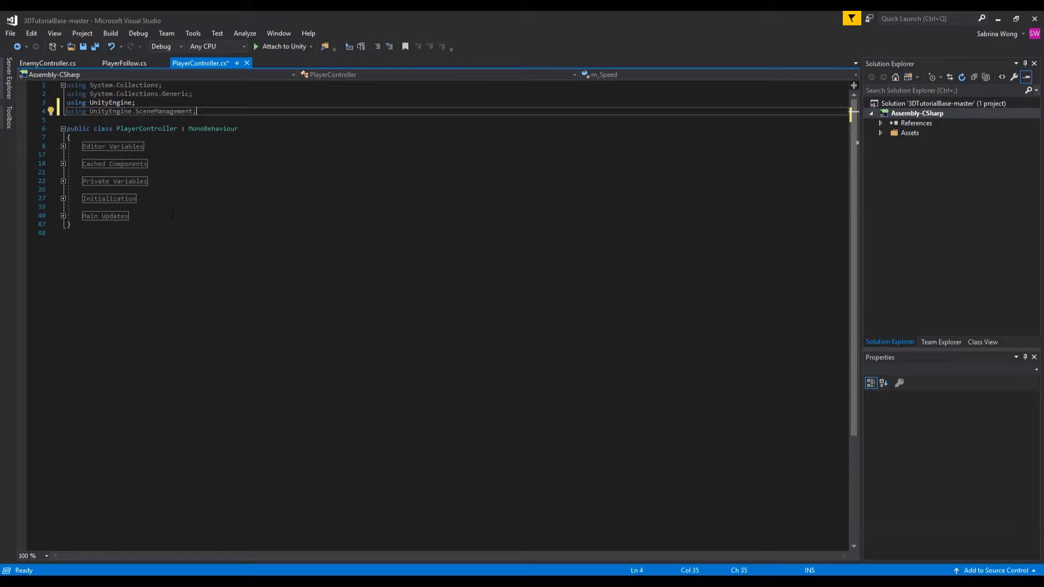
type("#region Health/Dying Methods")
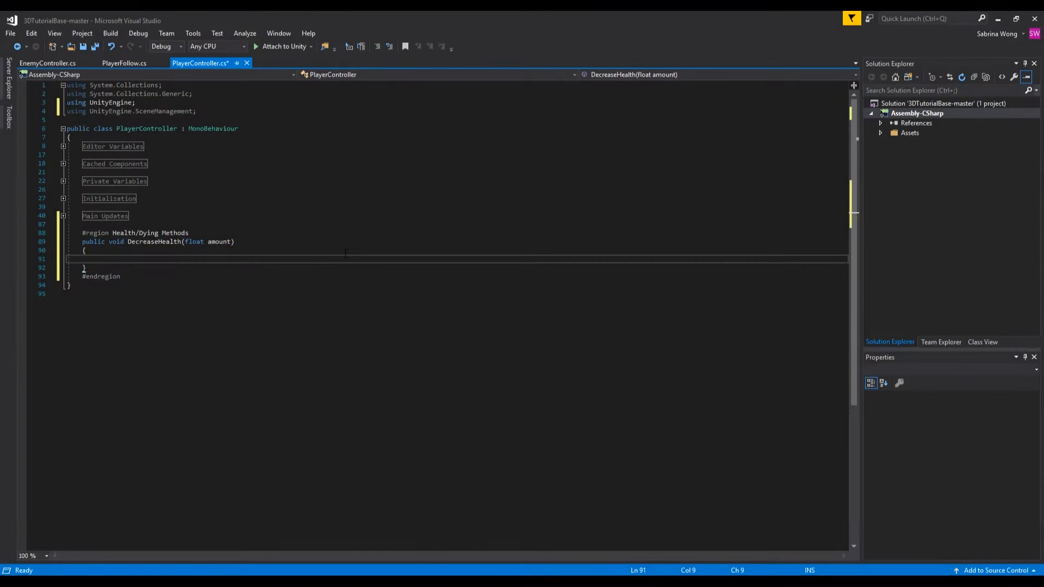
- Make DecreaseHealth call SceneManager.LoadScene(SceneManager.GetActiveScene().name)
type("SceneManager.LoadScene(Scne")
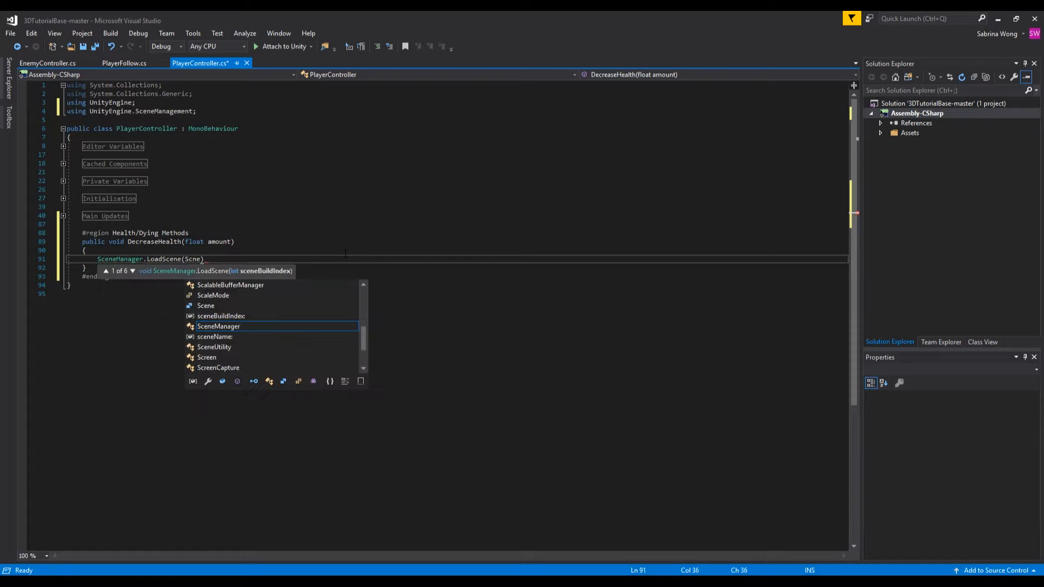
type("eneManager")
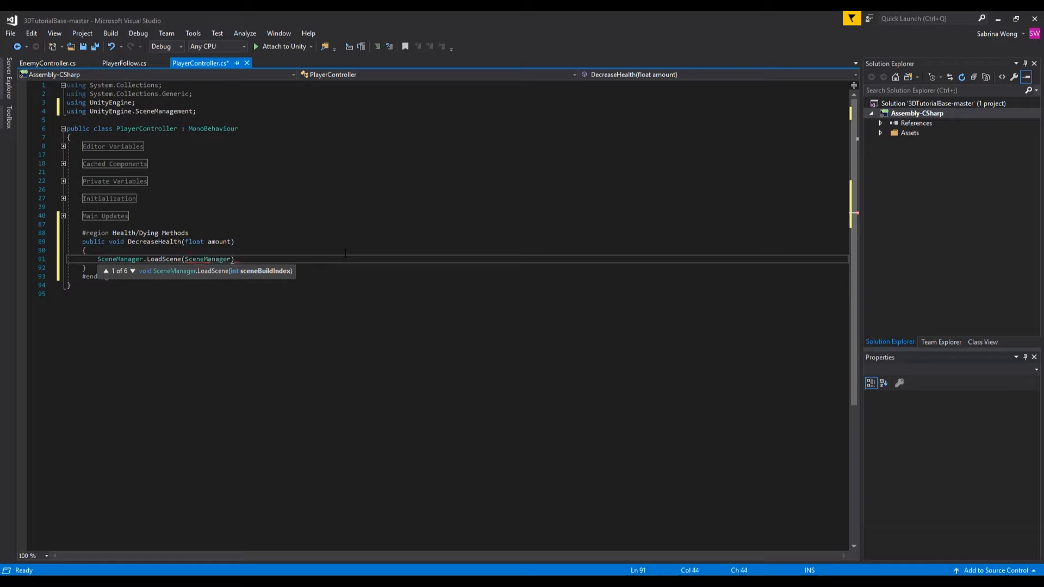
type(".GetActiveScene")
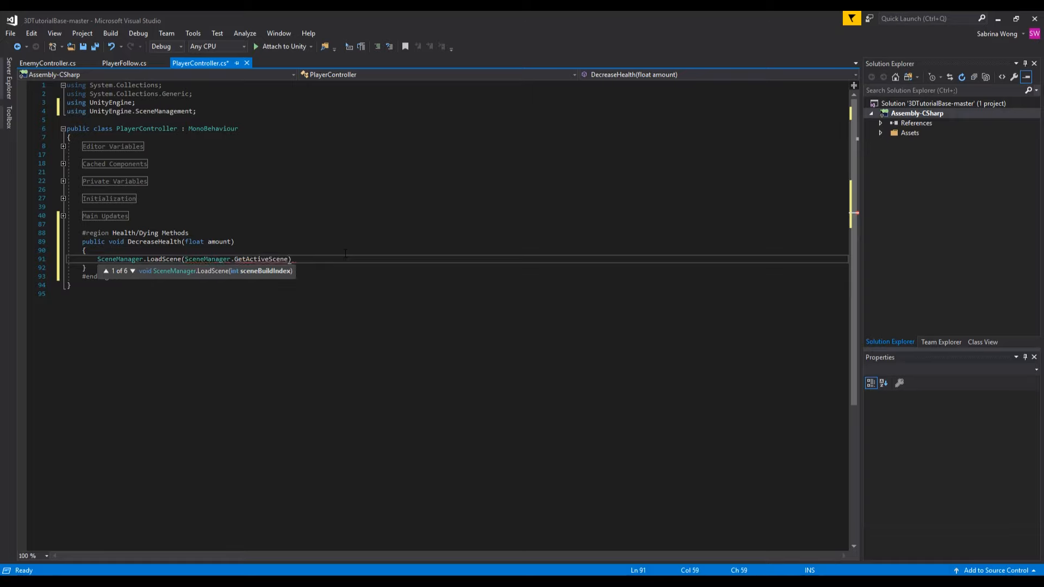
type(").name);")
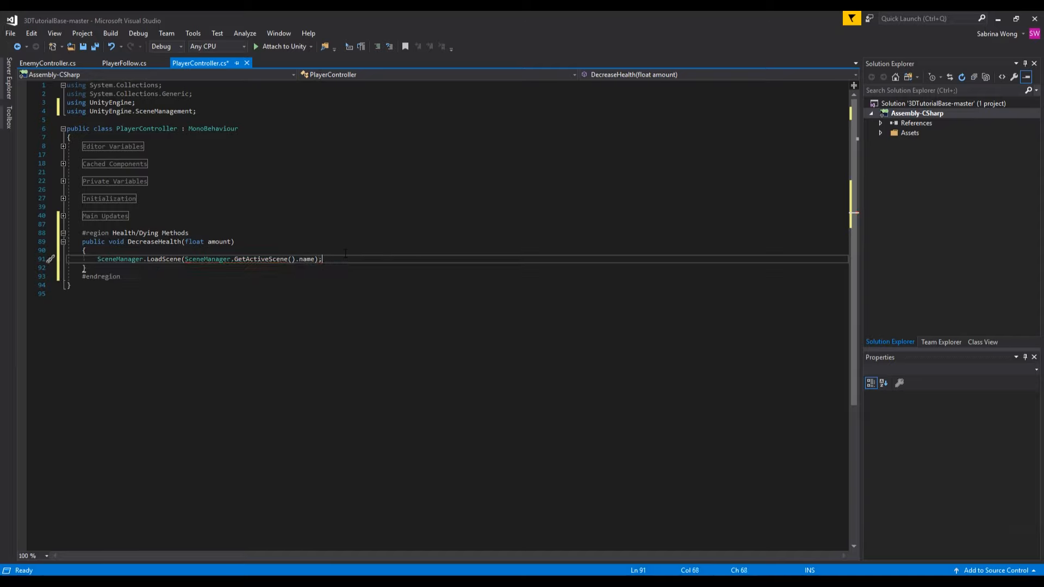
left_click(47, 63)
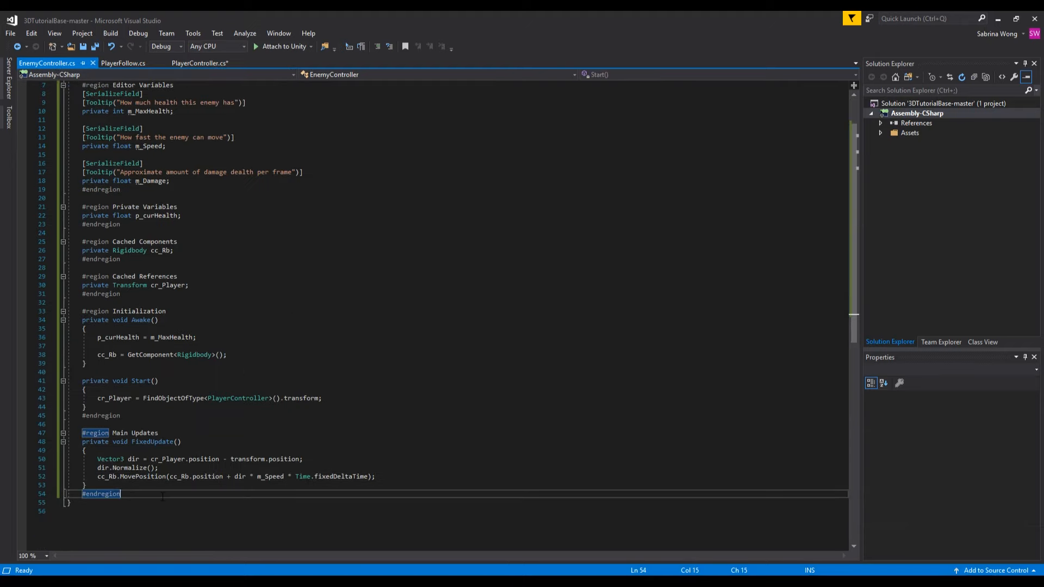
- Add #region Collision Methods with private void OnCollisionStay(Collision) storing the colliding GameObject
key("Enter")
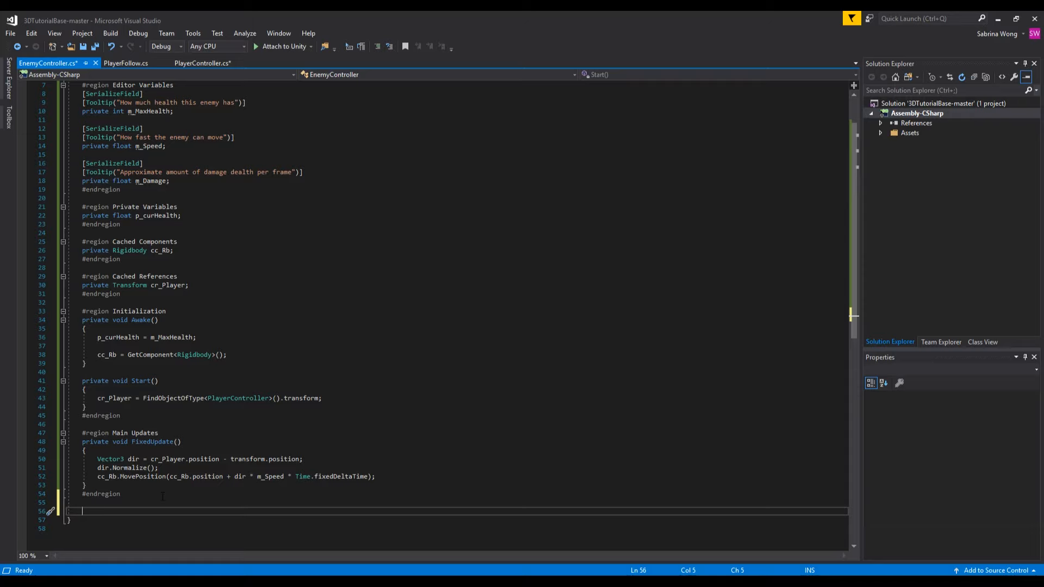
type("#region Collision Methods")
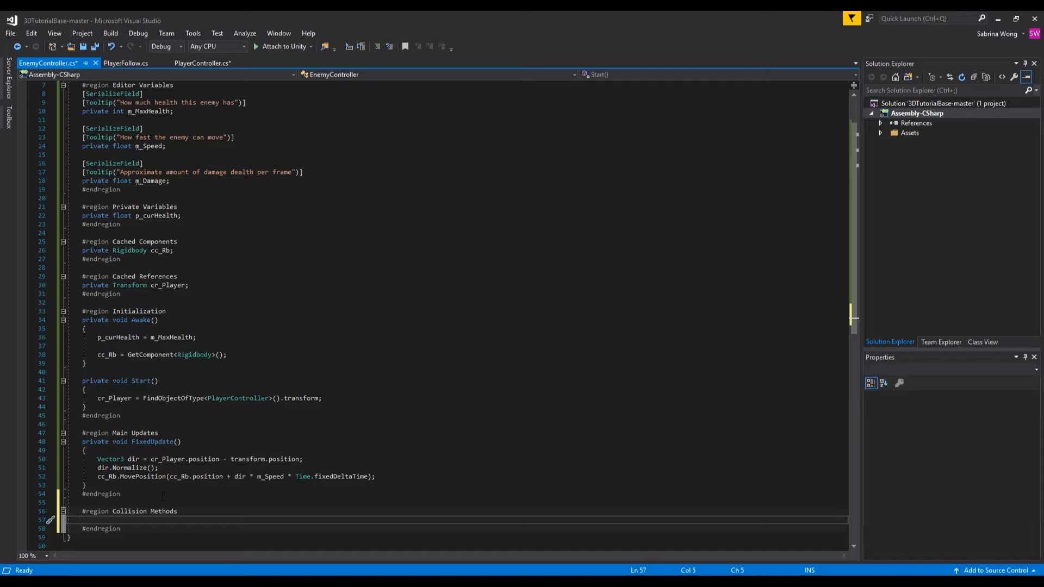
type("private")
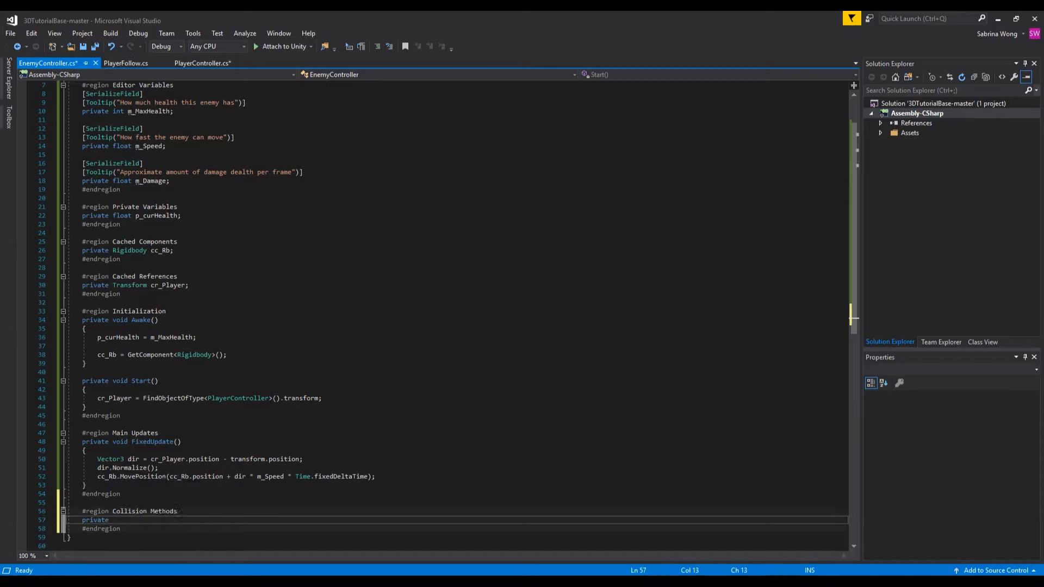
type("void OncollisionStay(Collision collision")
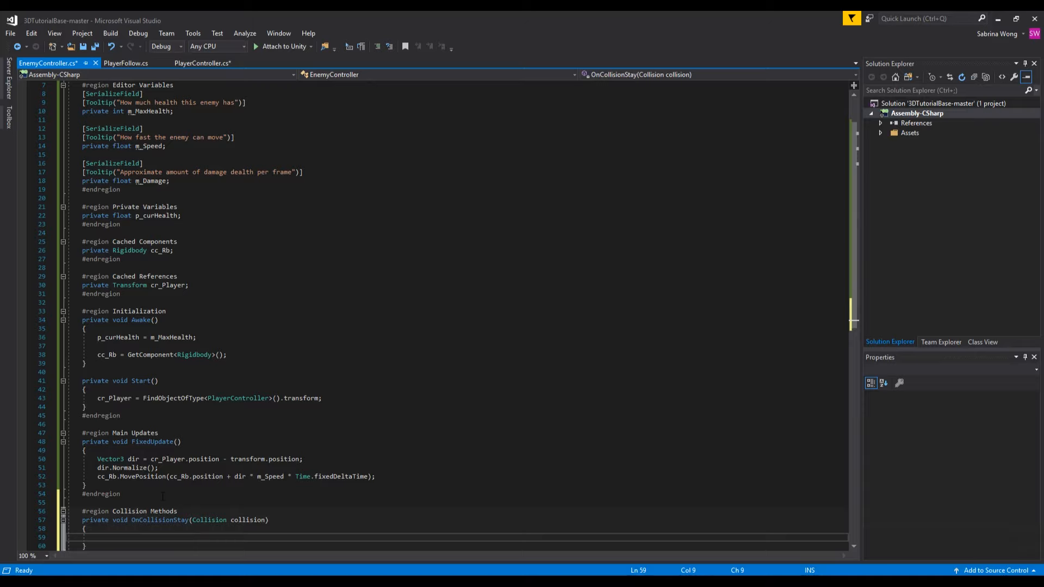
type("Gameob")
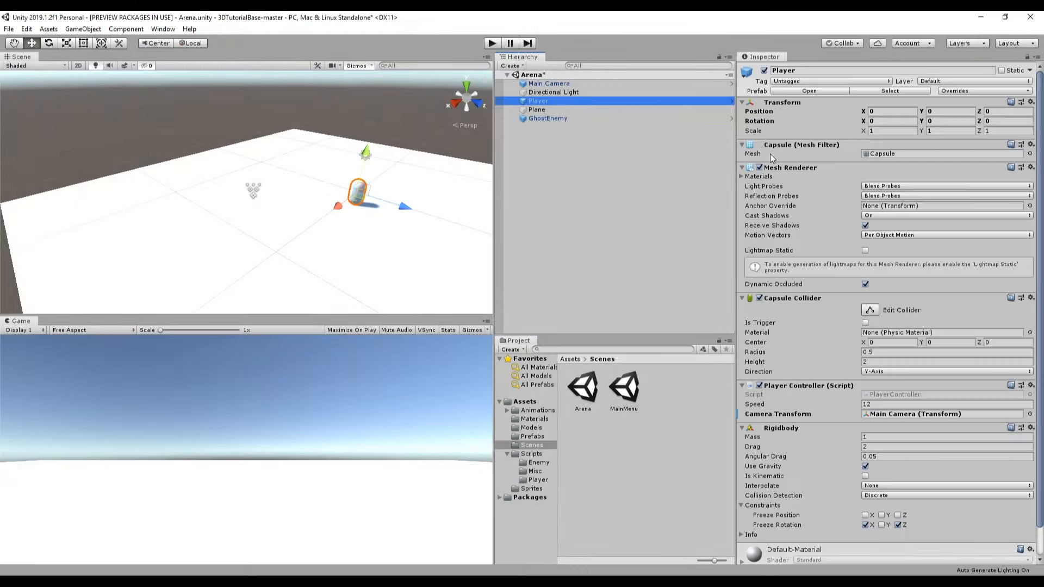
- Set the Player object's tag to Player in the Inspector
left_click(829, 80)
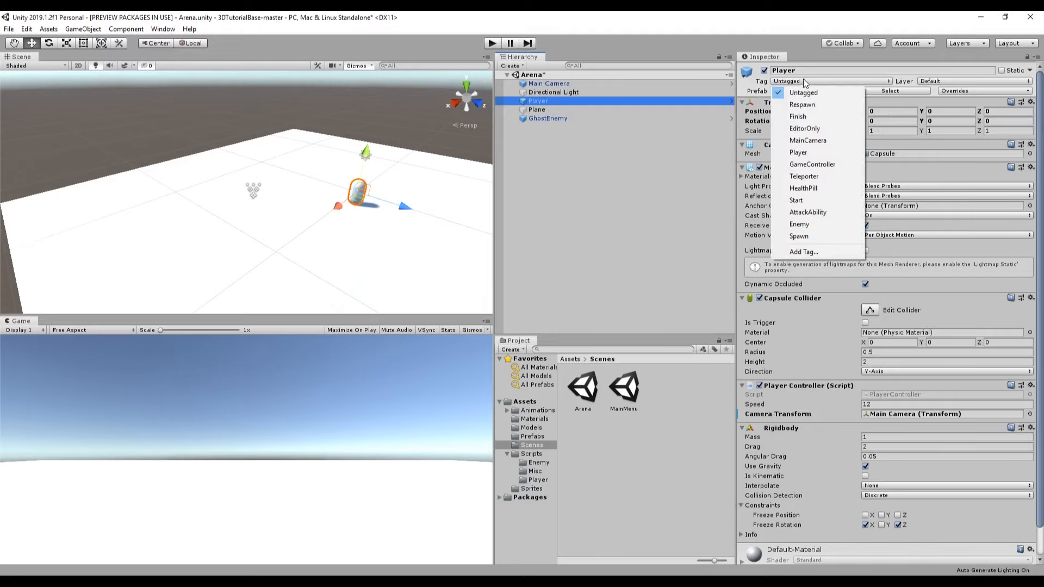
mouse_move(818, 116)
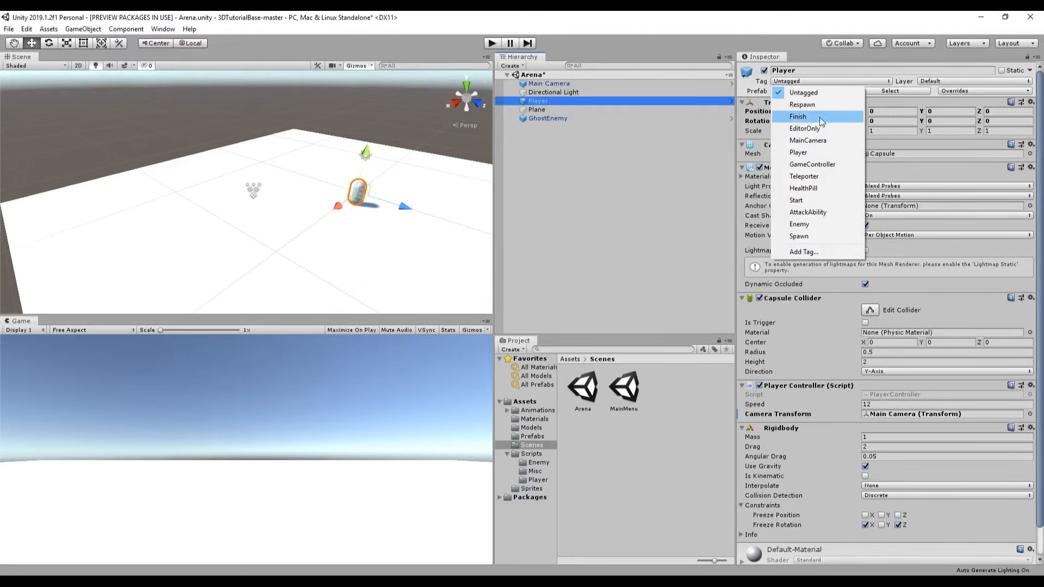
mouse_move(819, 105)
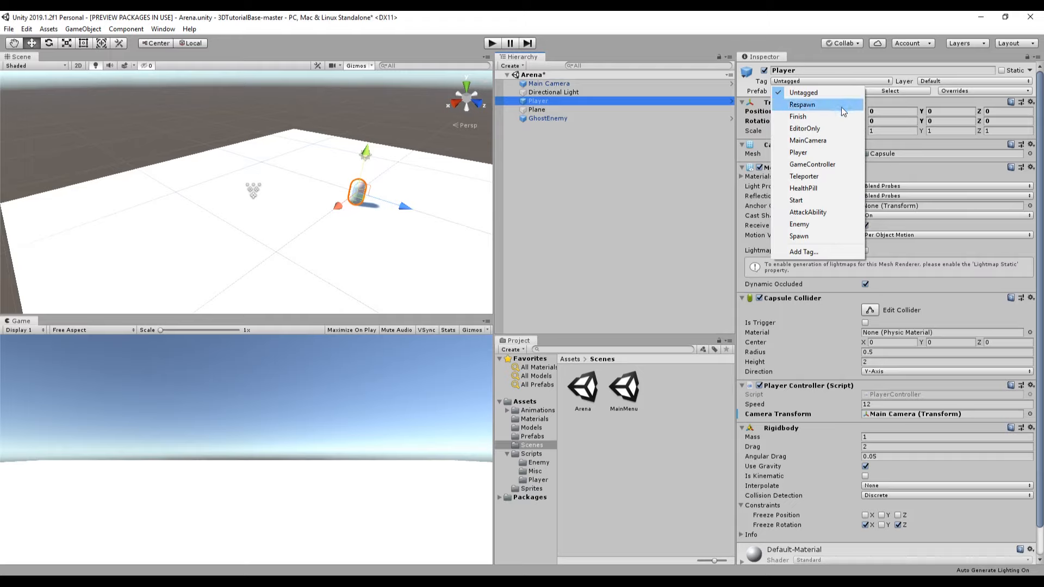
mouse_move(823, 93)
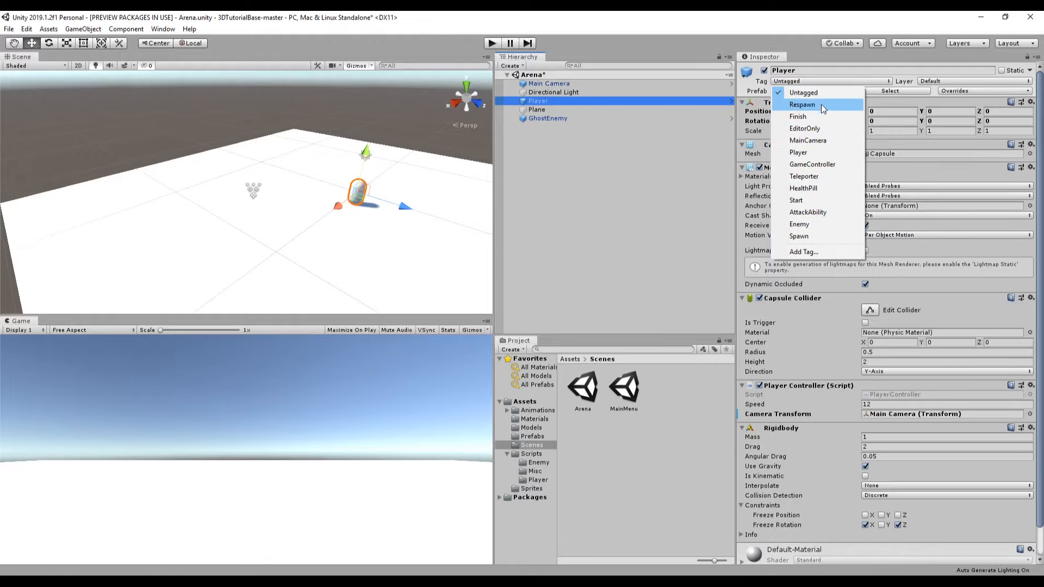
mouse_move(823, 152)
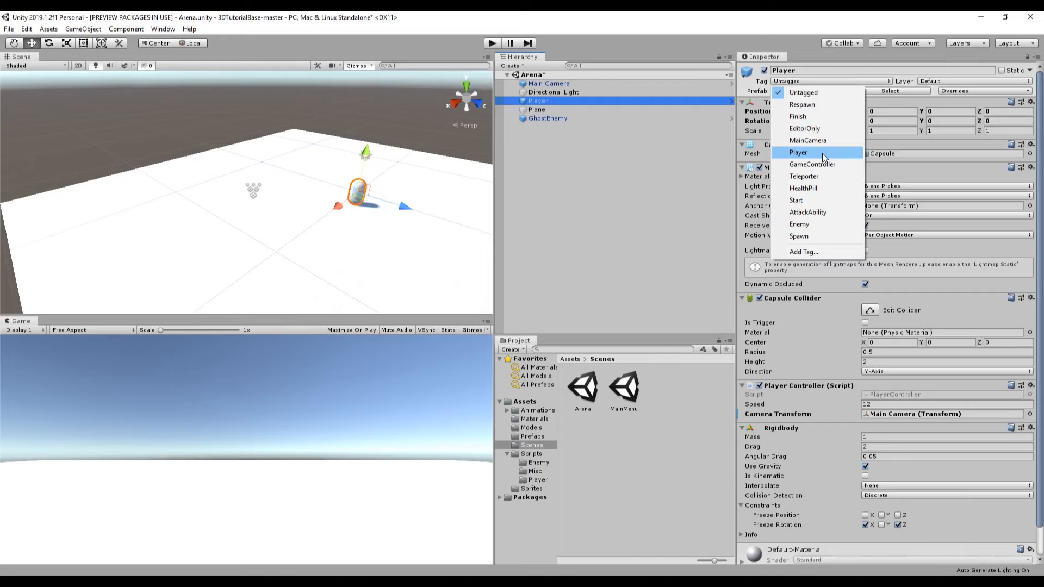
left_click(797, 152)
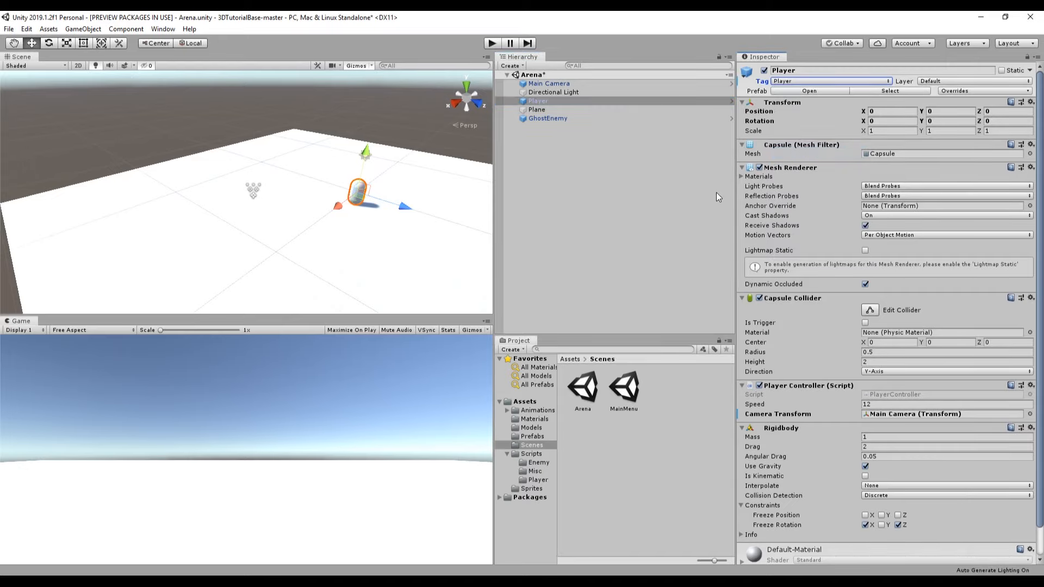
left_click(548, 118)
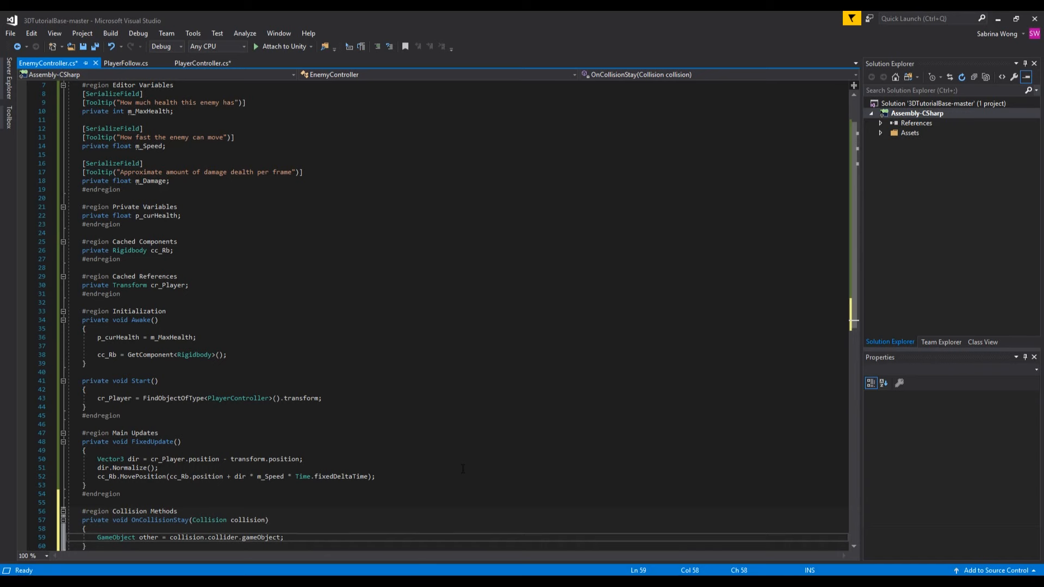
- If other.CompareTag("Player"), call other.GetComponent<PlayerController>().DecreaseHealth(m_Damage)
type("if (other.CompareTag(\"Player\")) {")
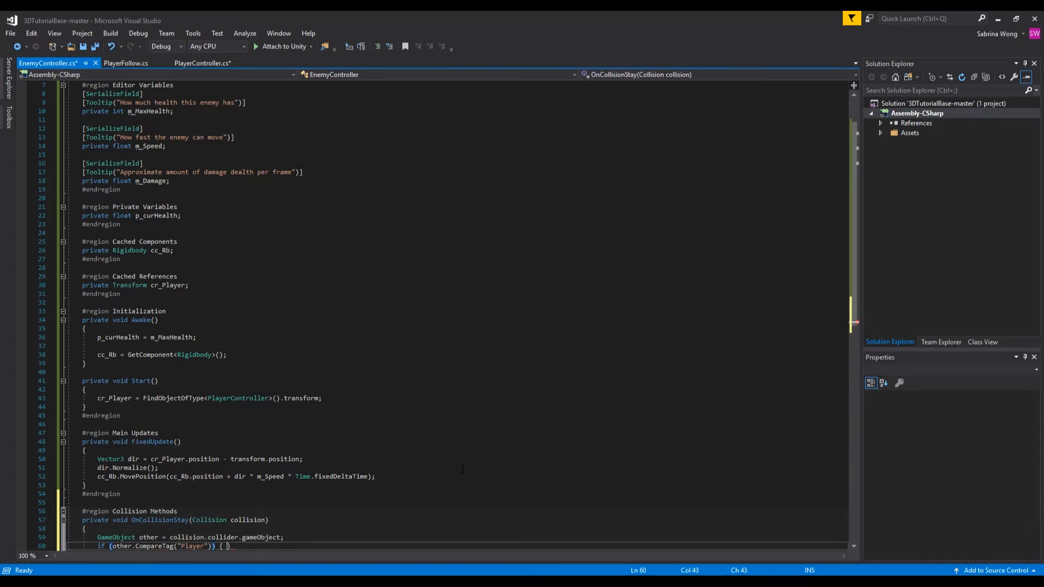
type("other.GetComponent<>")
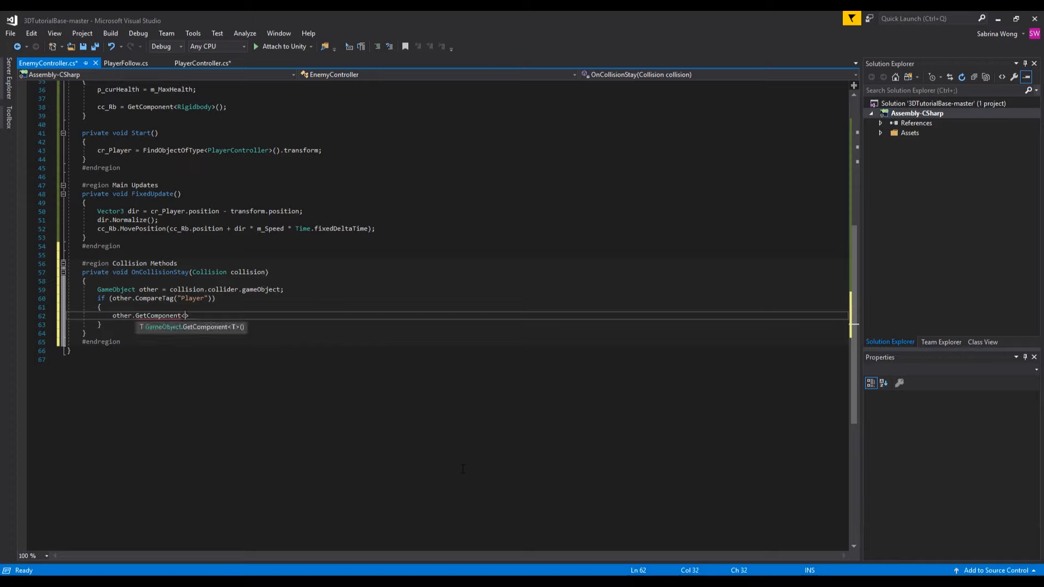
type("PlayerController")
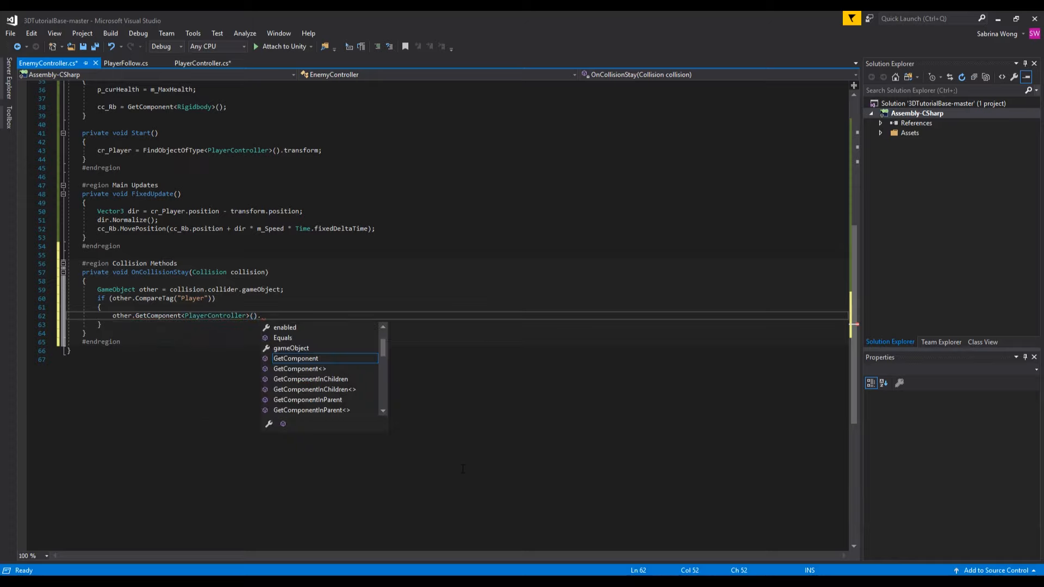
type("DecreaseHealth(")
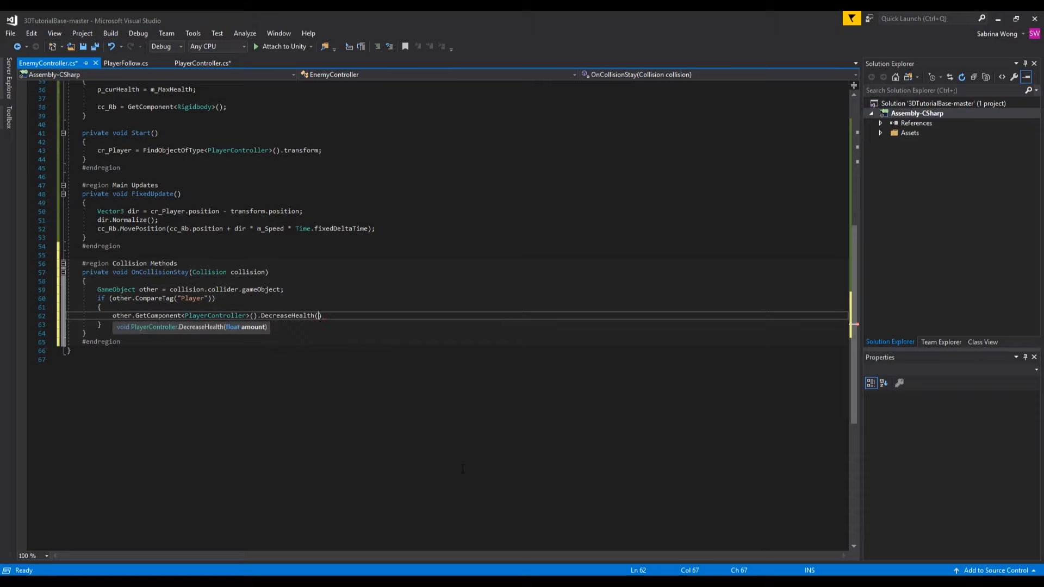
type("m_Damage")
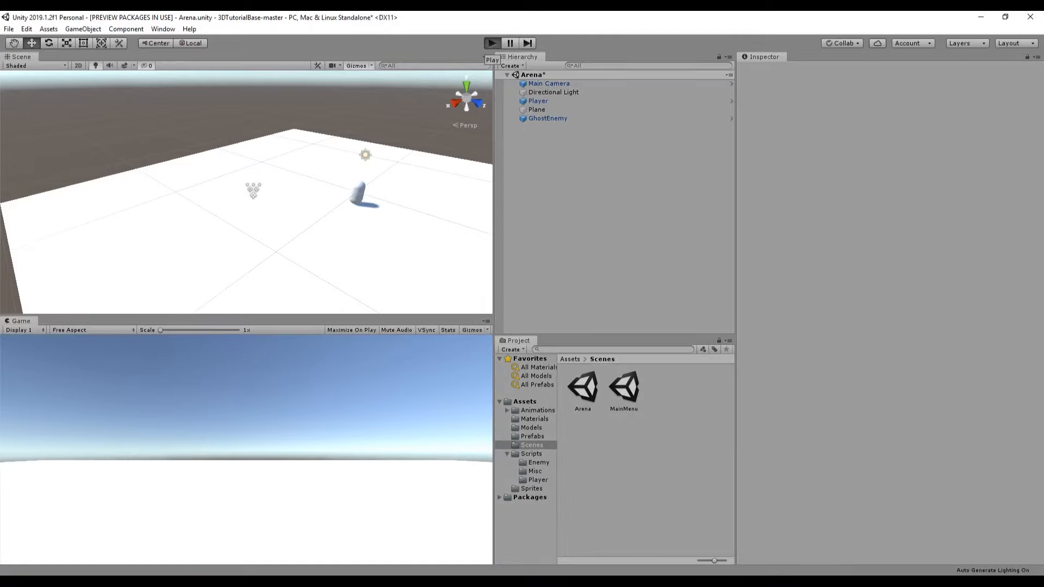
left_click(492, 42)
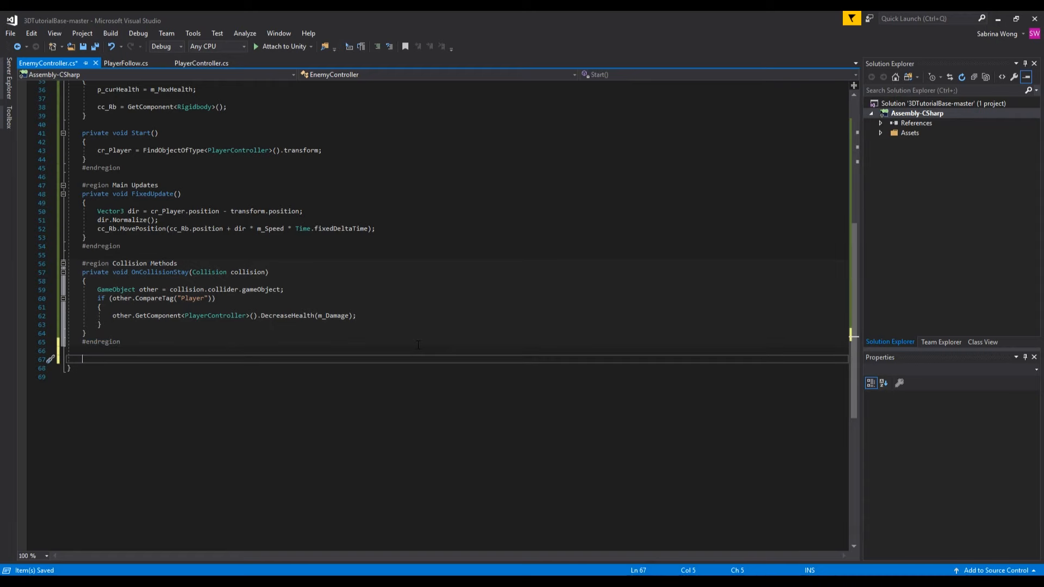
- Add #region Health Methods holding public void DecreaseHealth(float amount) in EnemyController
type("#region Health")
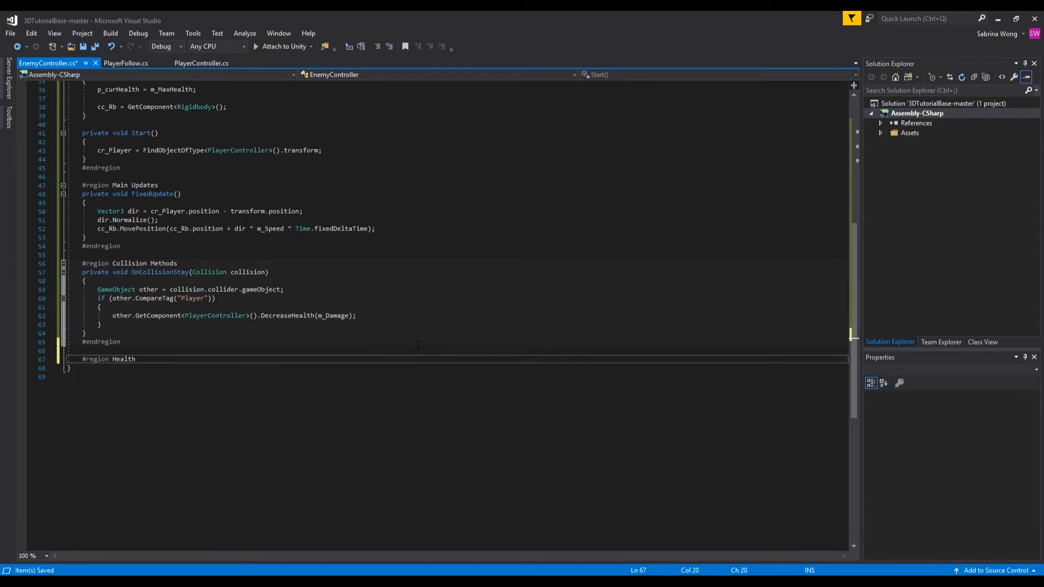
type("Methods")
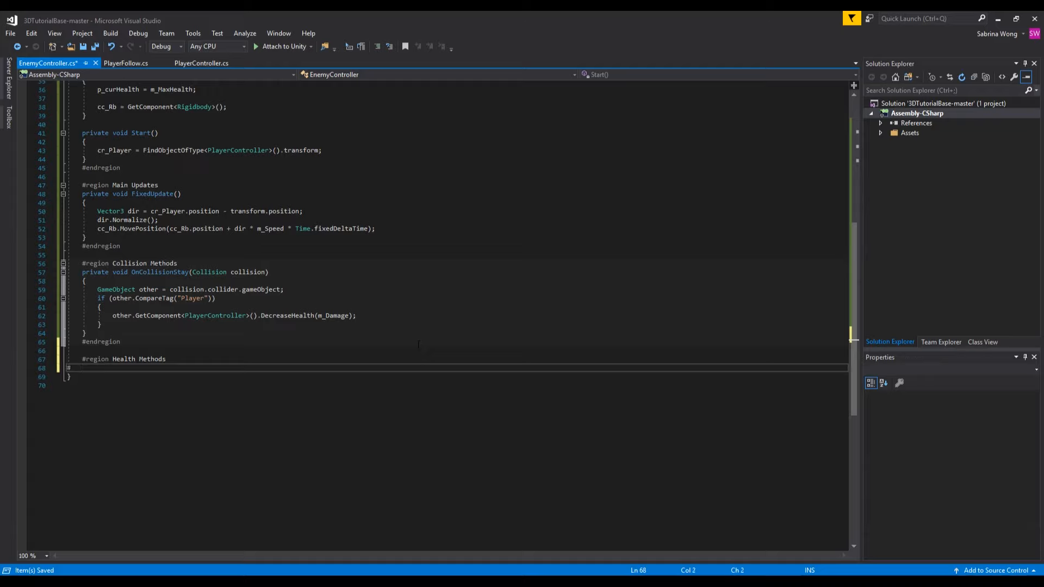
type("endregion")
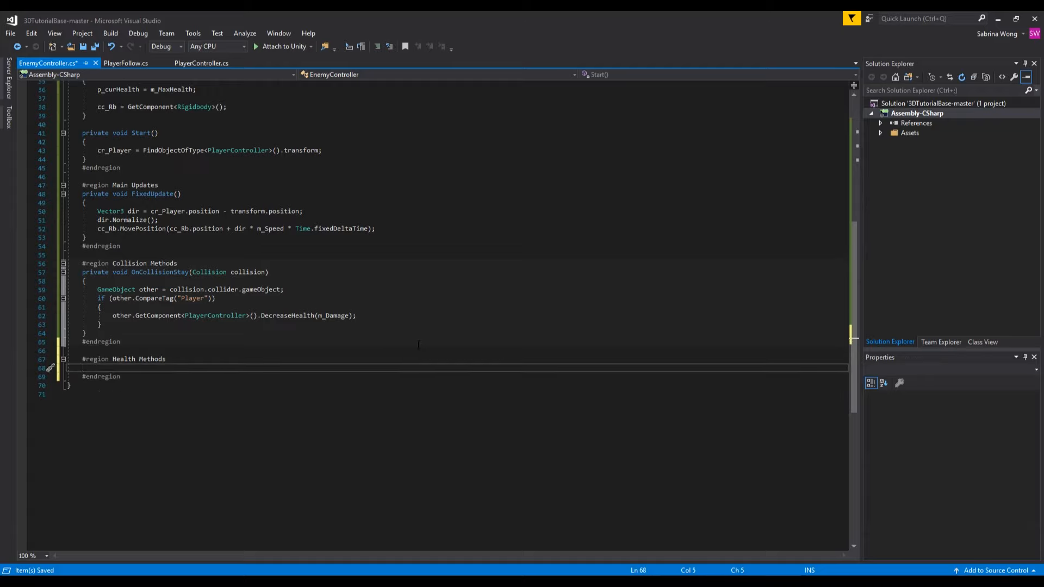
type("public void De")
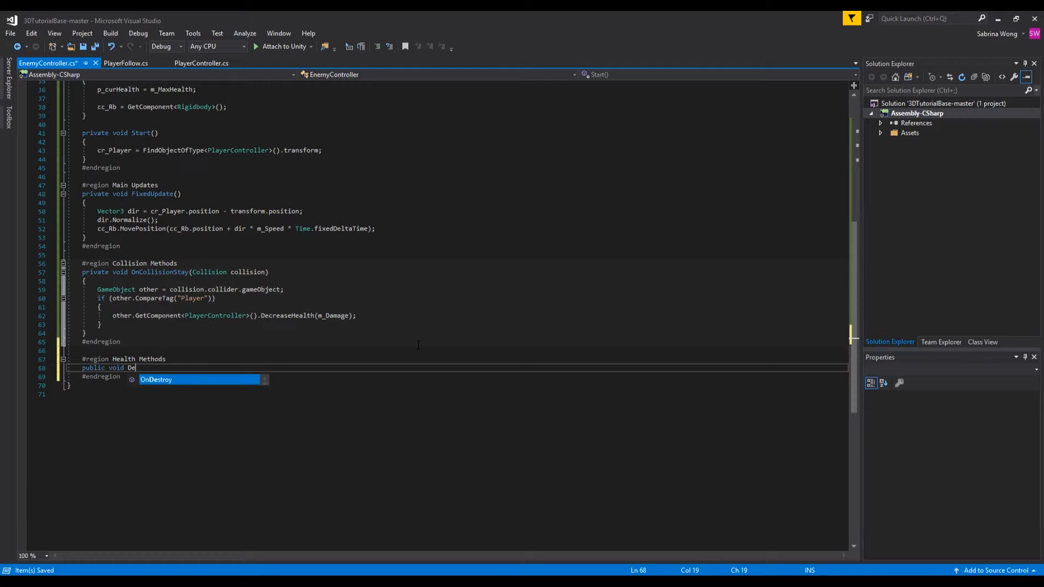
type("creaseHealth(")
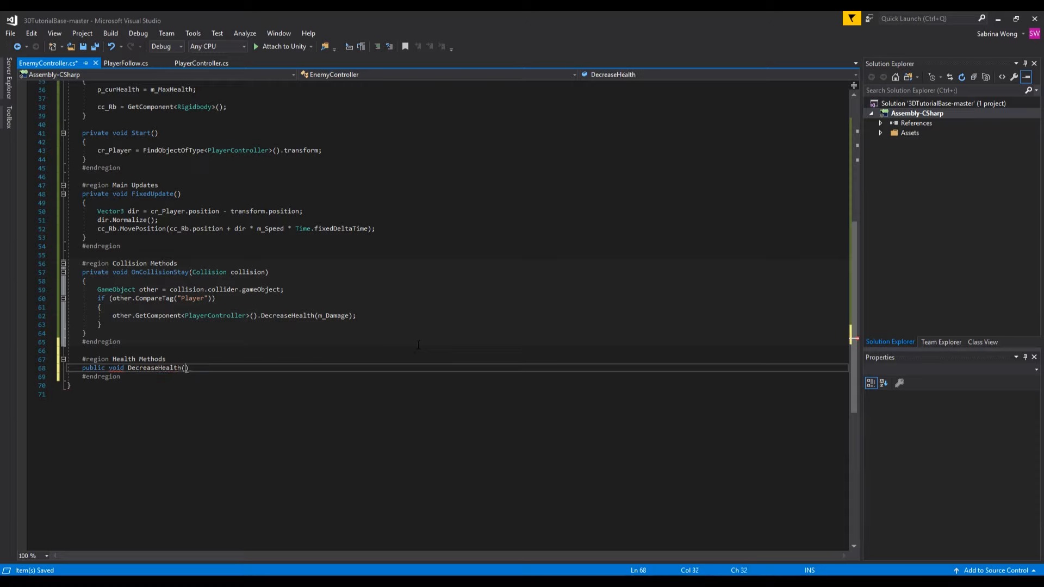
type("float amount")
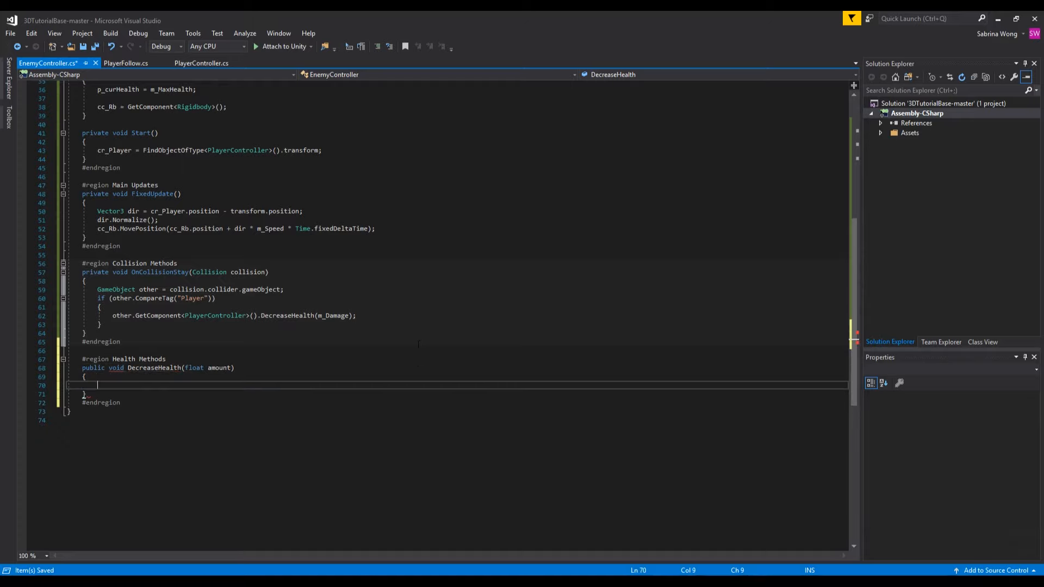
- Have DecreaseHealth call Destroy(gameObject) to remove the enemy
type("Destroy(")
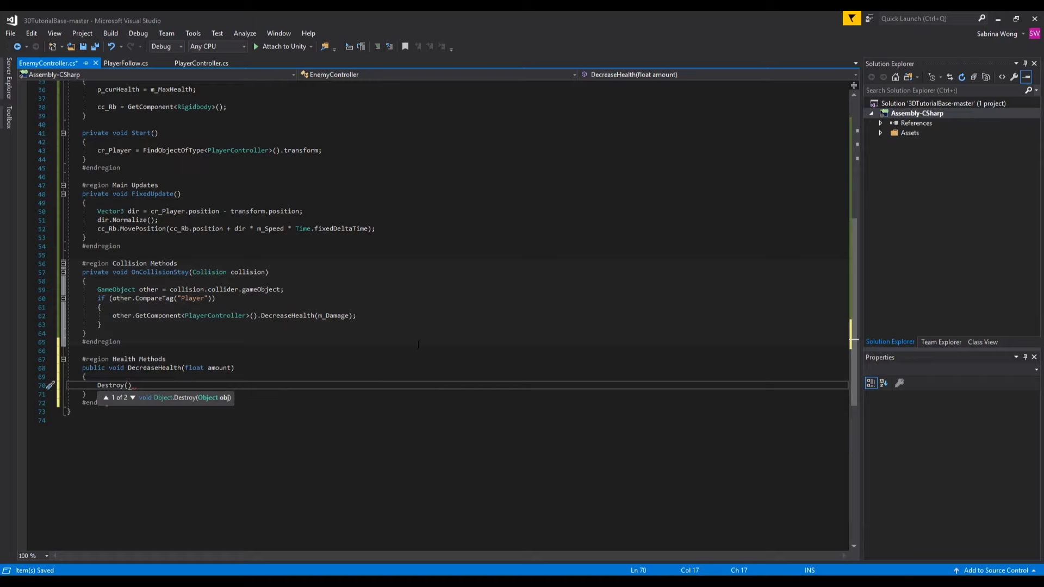
type("gameObject")
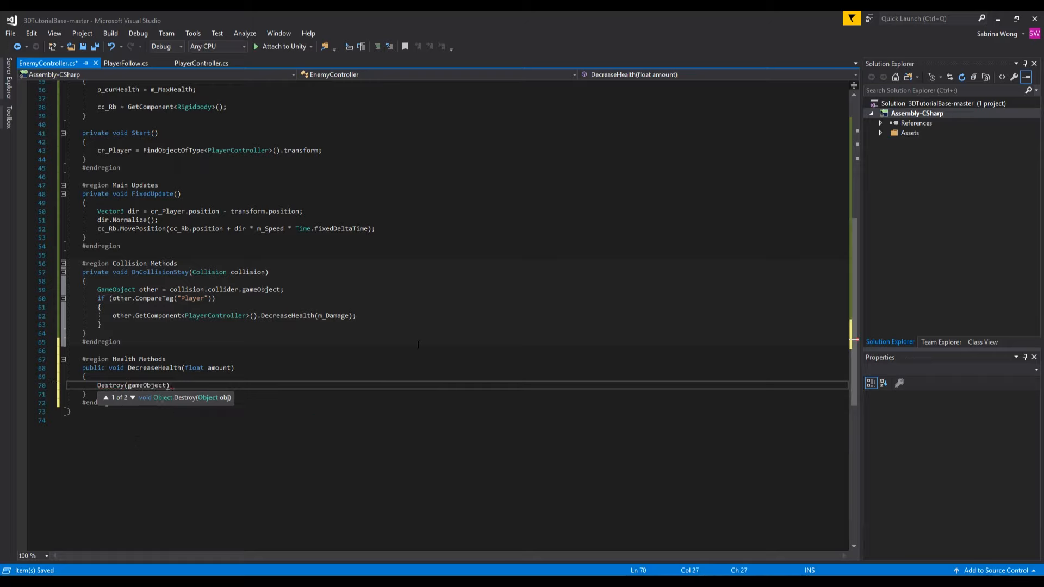
type(";")
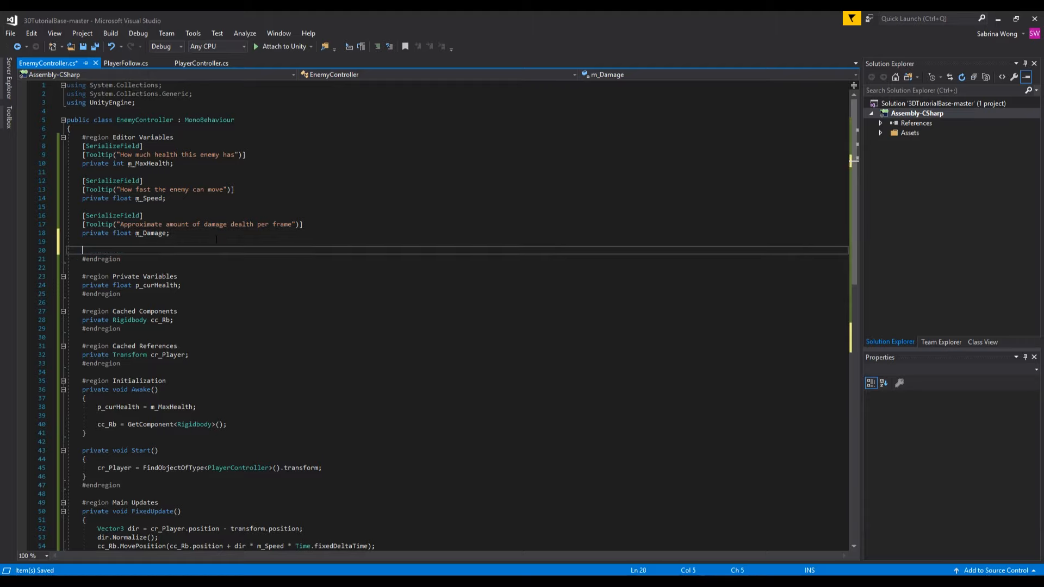
- Add a serialized private ParticleSystem m_DeathExplosion field tooltipped 'The explosion that occurs when this enemy dies'
type("[SerializeField")
type("[Tooltip(\"a")
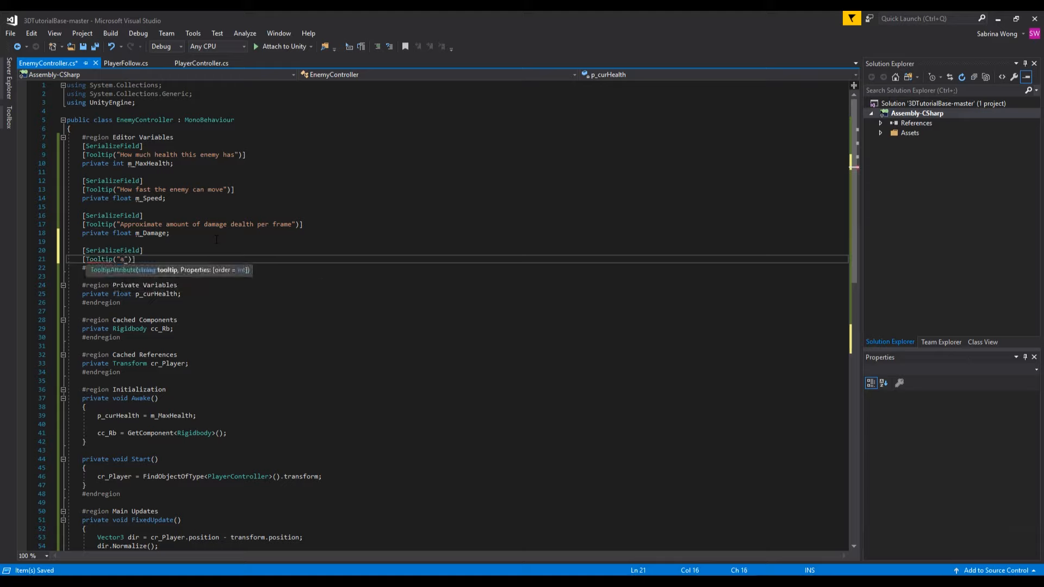
type("The m")
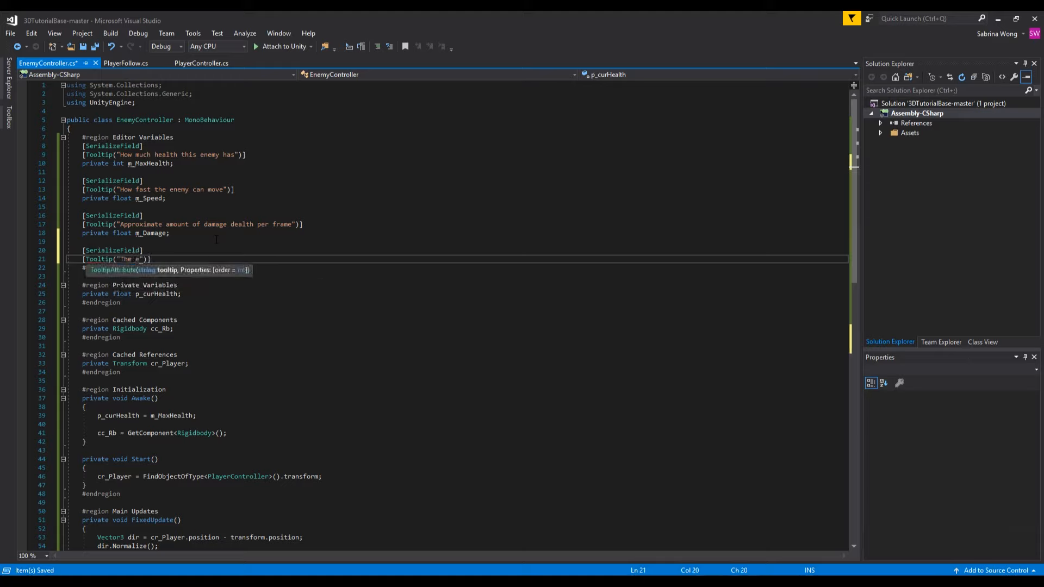
type("xplosion that occurs when this enemy dies")
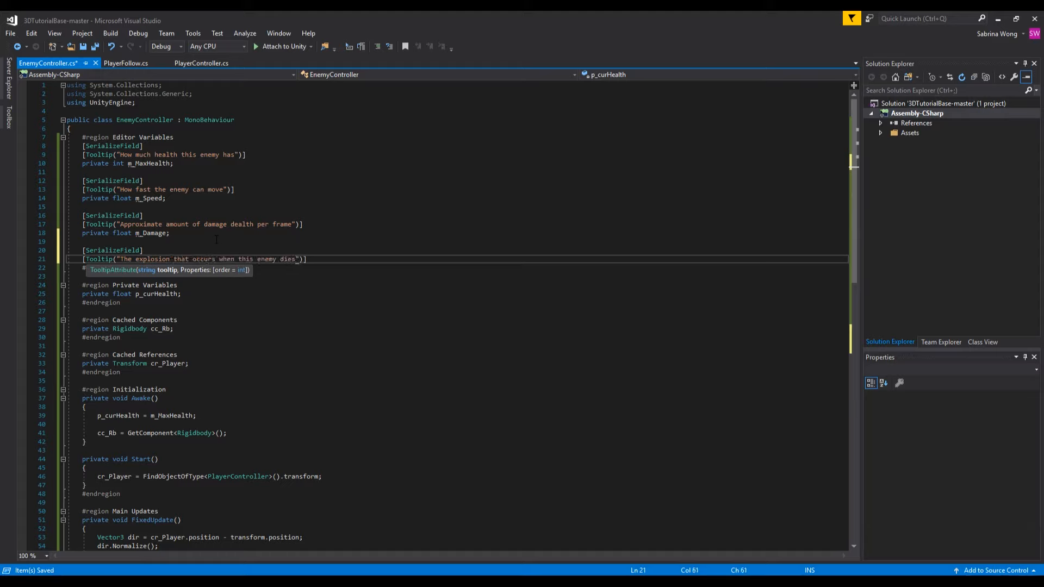
type(")]")
type("private Pa")
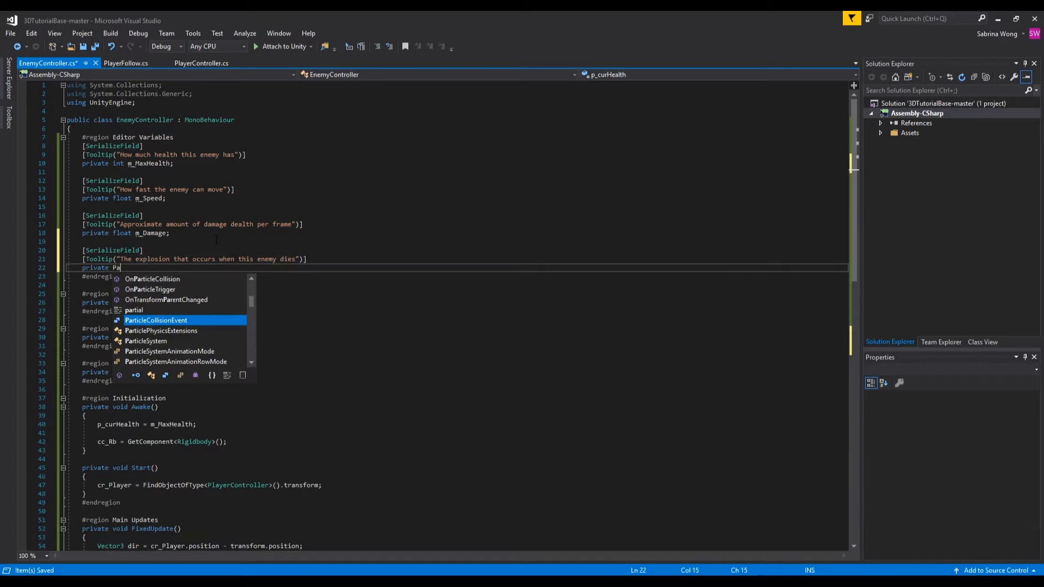
type("rticleSyste")
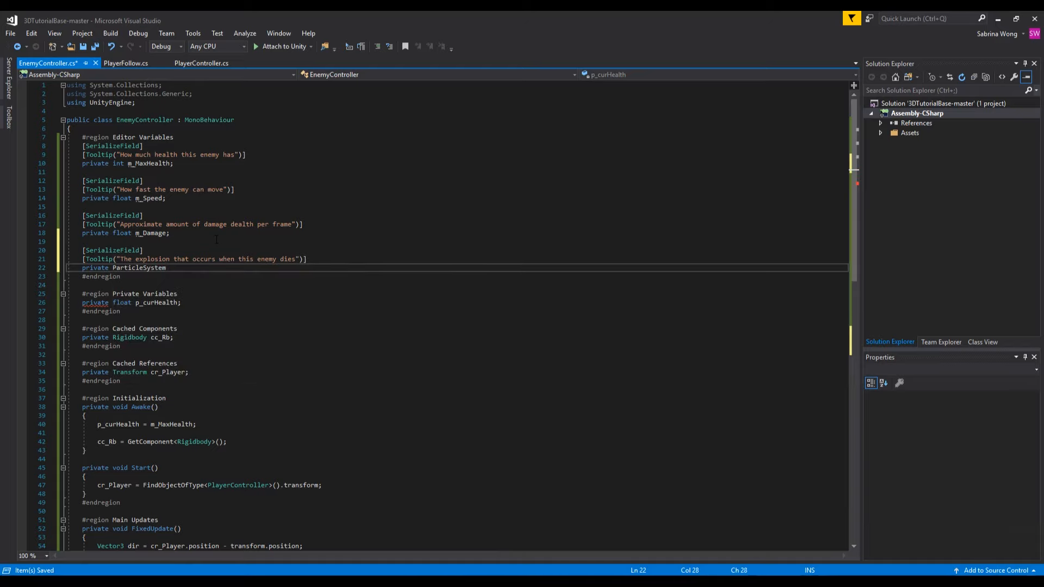
type("m_DeathExplosion;")
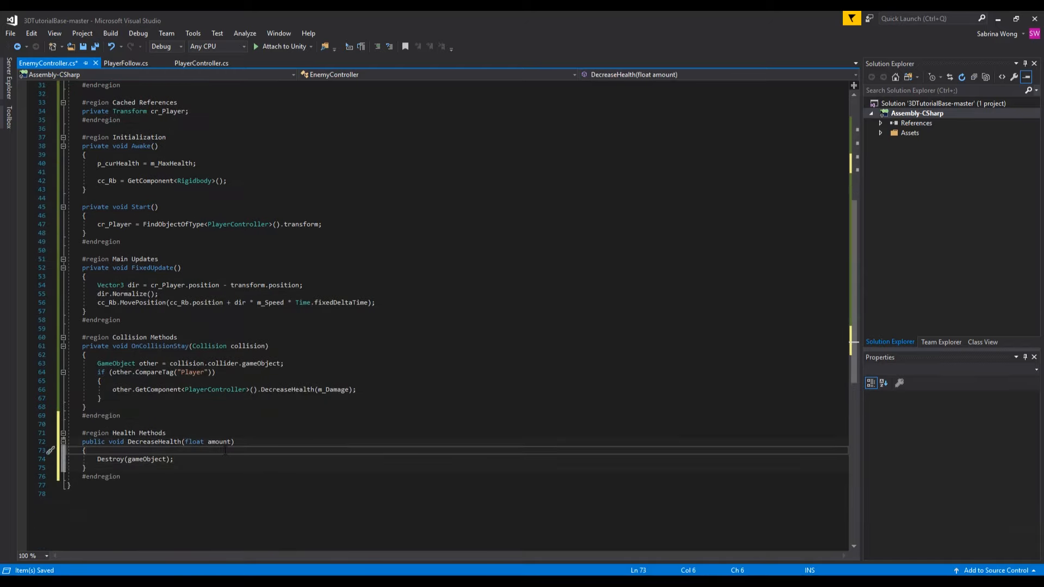
- Instantiate m_DeathExplosion at transform.position with Quaternion.identity before the Destroy call
key("enter")
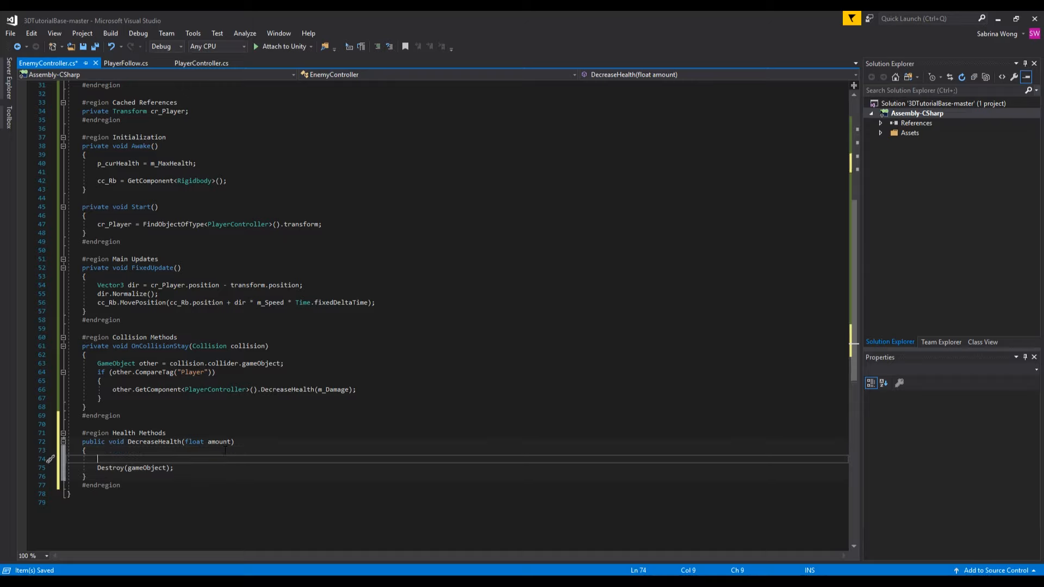
type("Instantiate(")
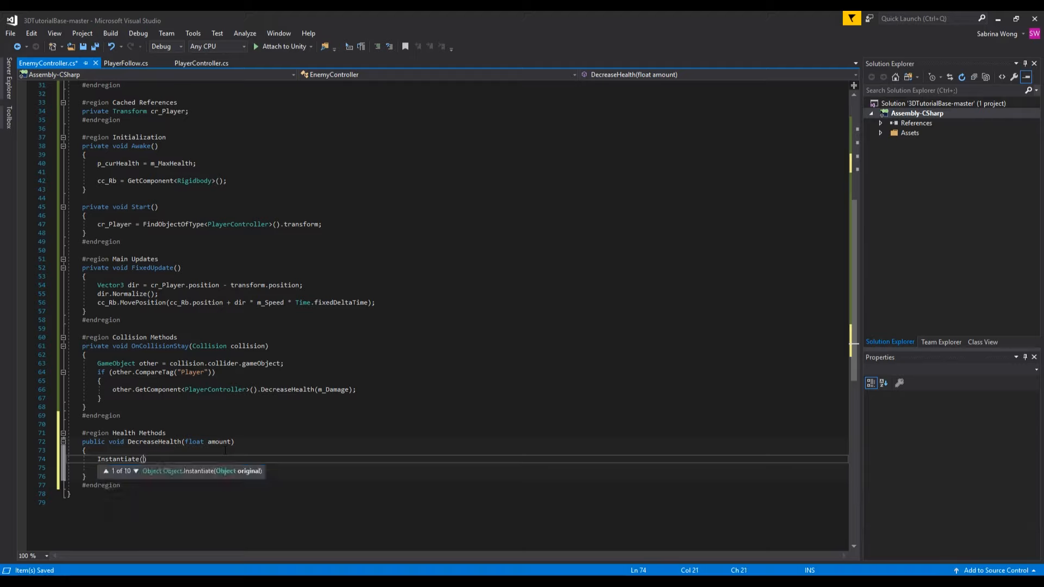
type("m_d")
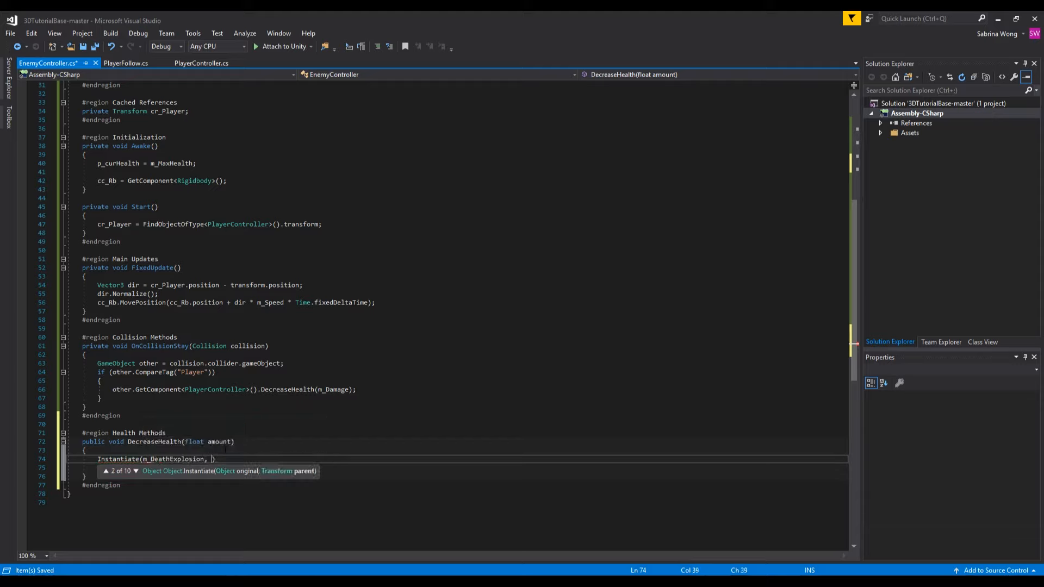
type("transform.position")
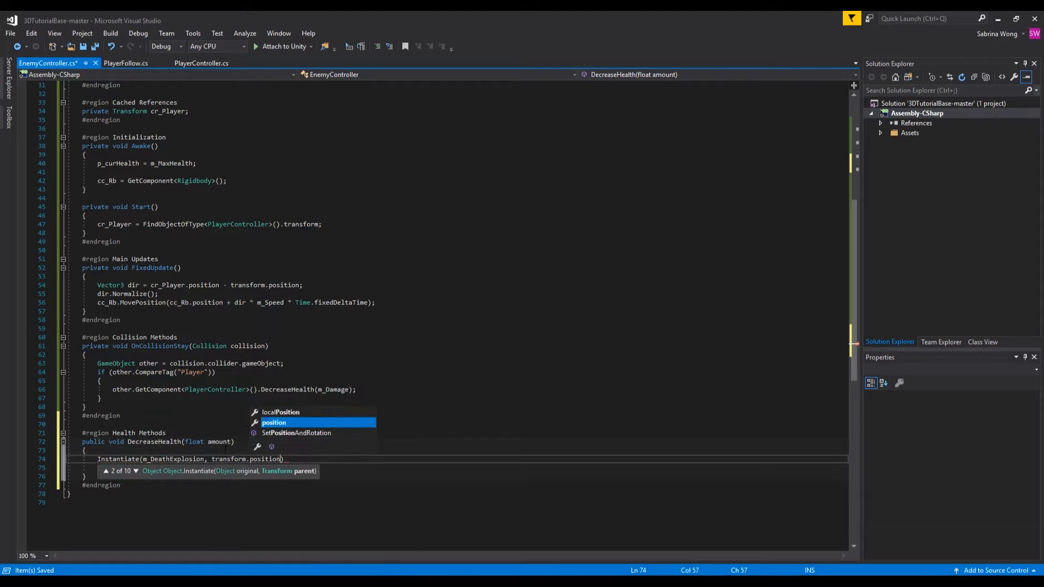
type(", Quaternion.identity")
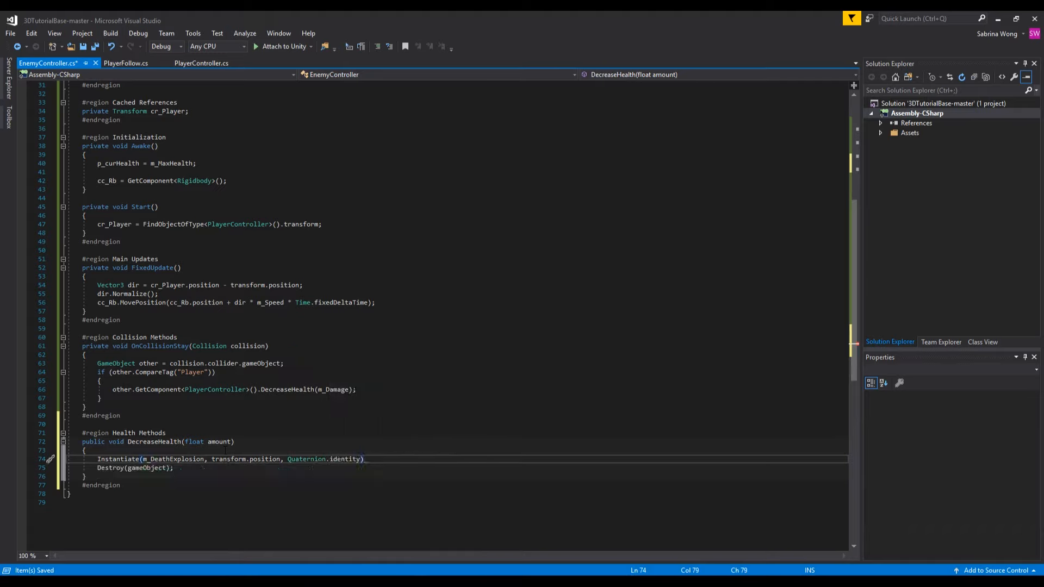
type(";")
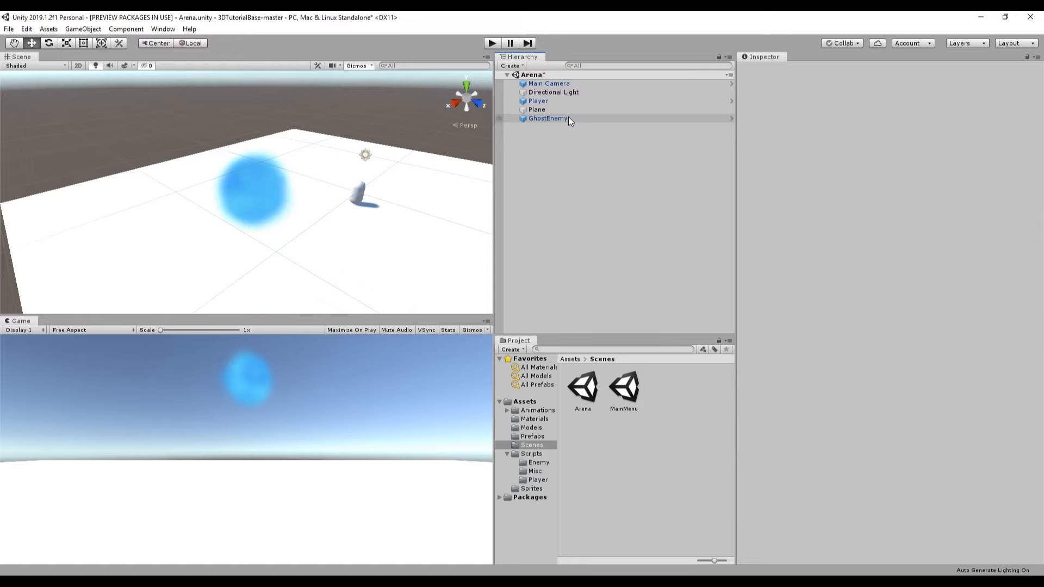
- Assign the GhostEnemyDeath prefab to GhostEnemy's Death Explosion slot in the Inspector
left_click(548, 117)
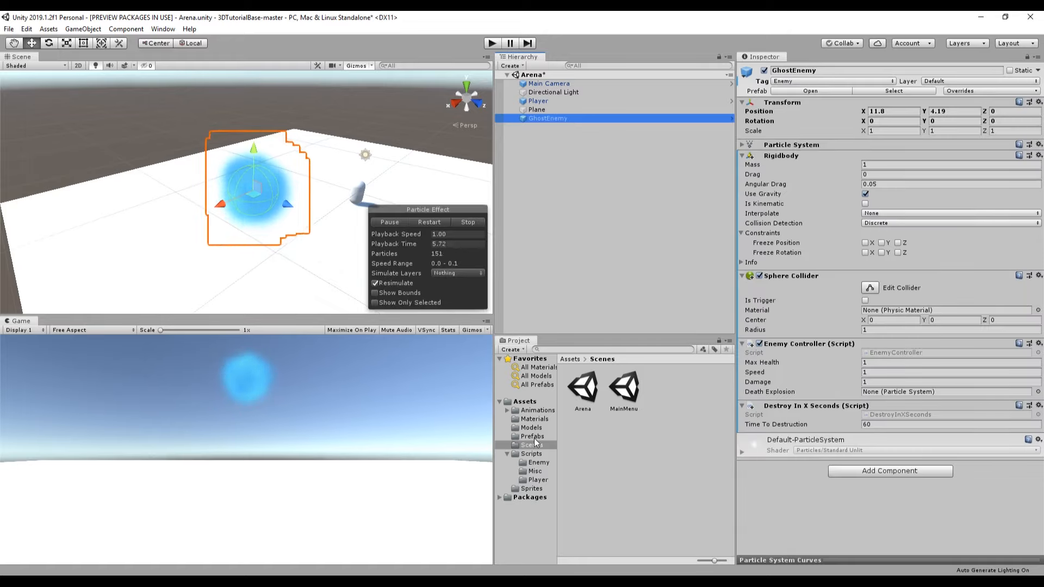
left_click(532, 436)
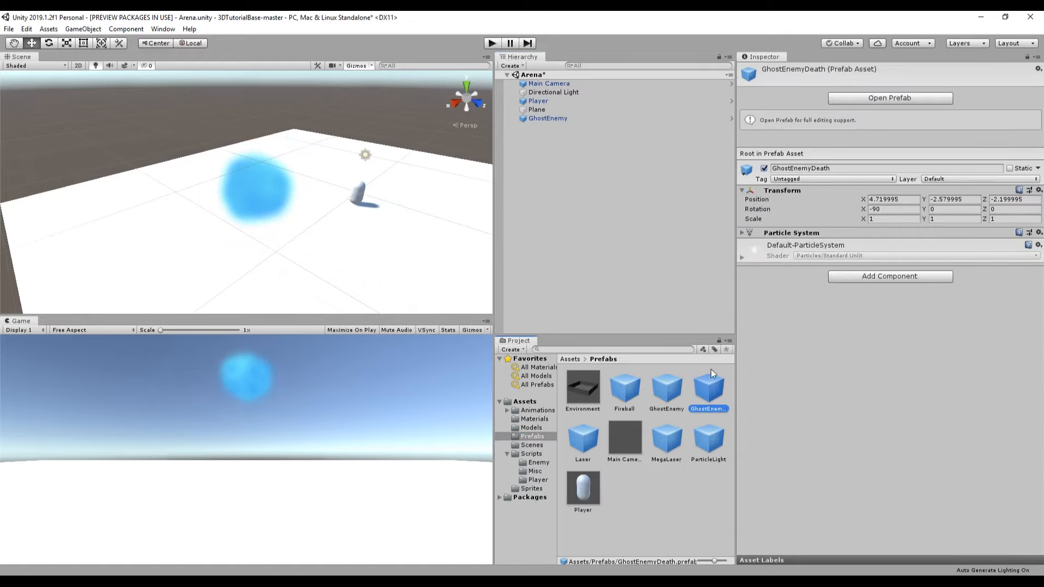
left_click(547, 118)
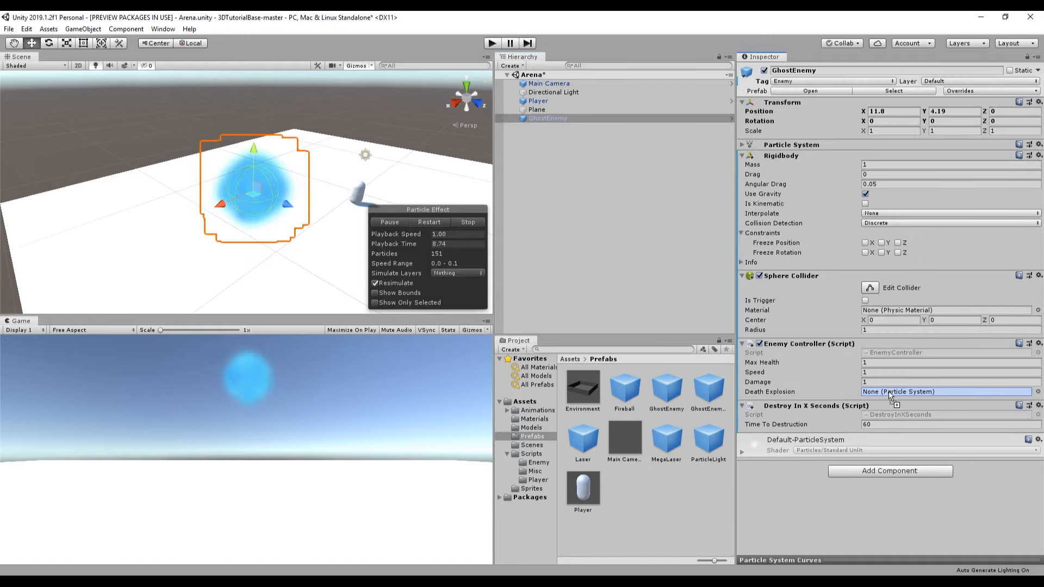
left_click(944, 391)
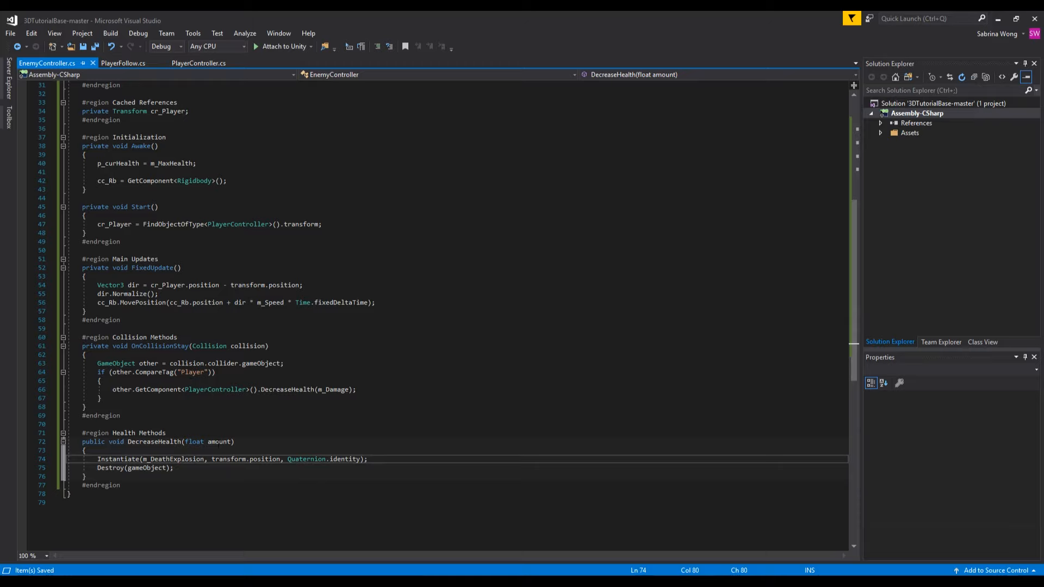
mouse_move(286, 389)
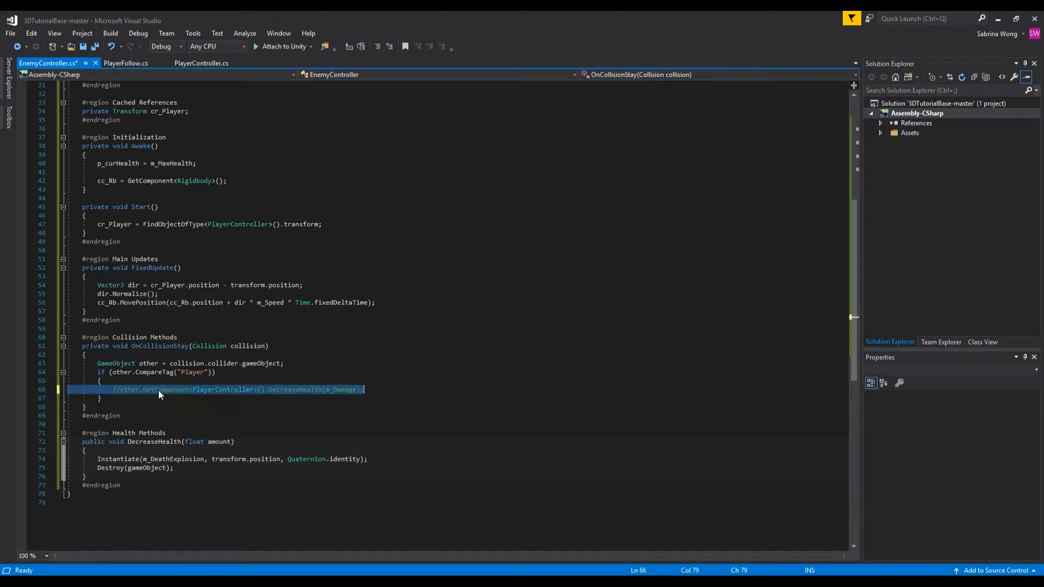
- Begin a DecreaseHealth(m... call on a new line above the commented player-damage call
key("enter")
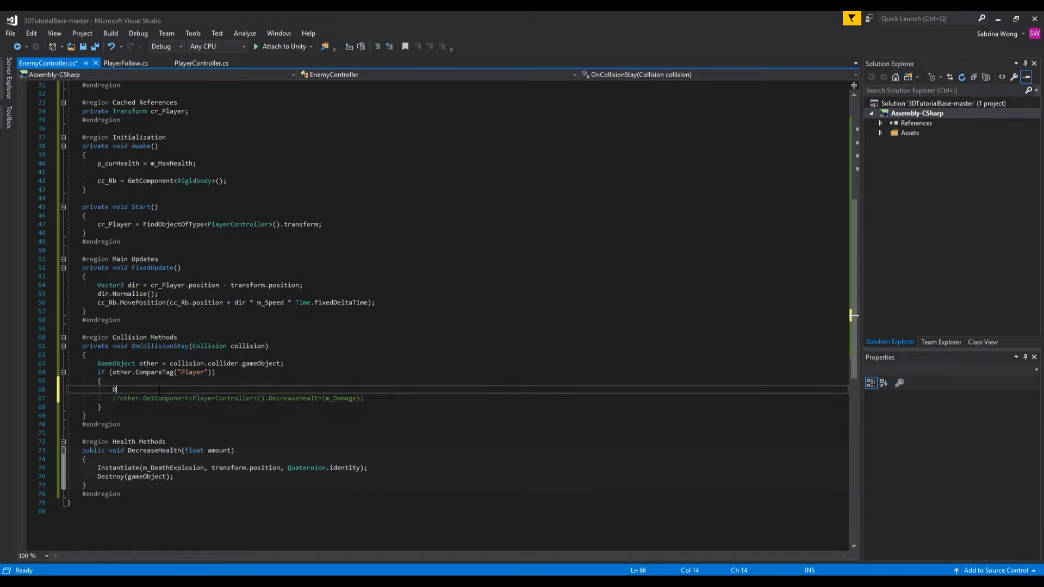
type("ecreaseHealth")
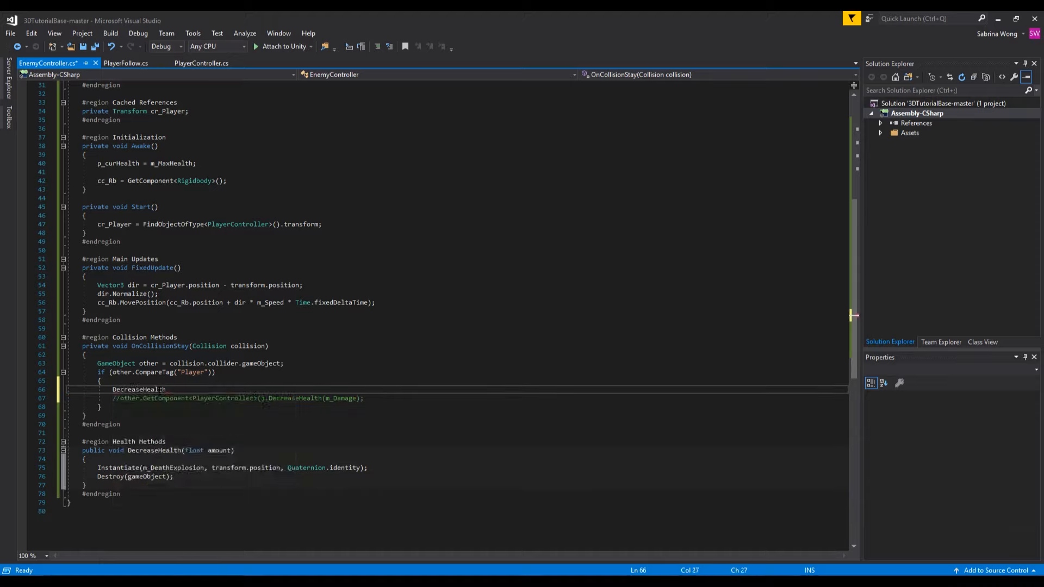
type("(m")
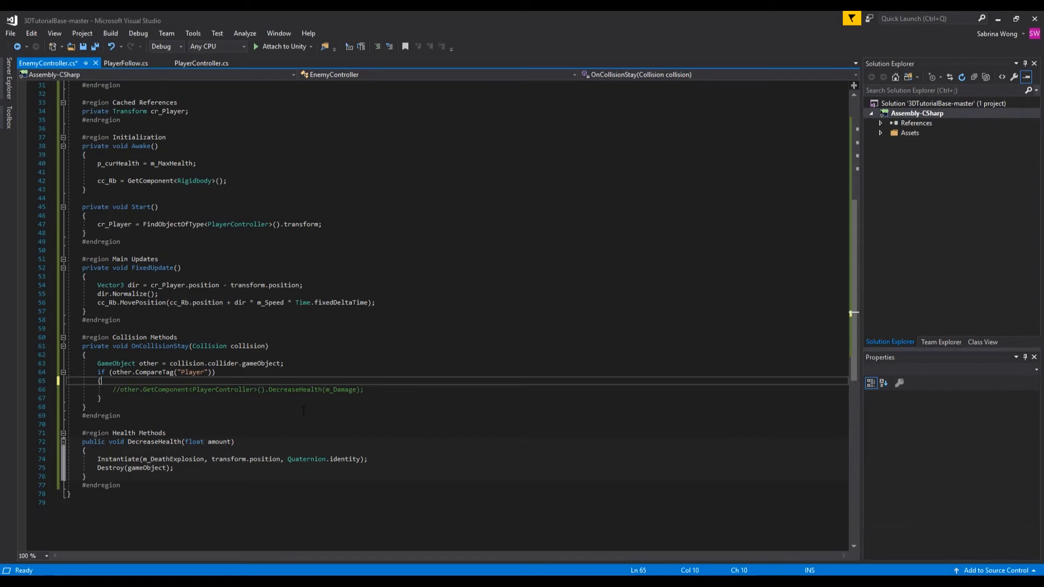
left_click(306, 389)
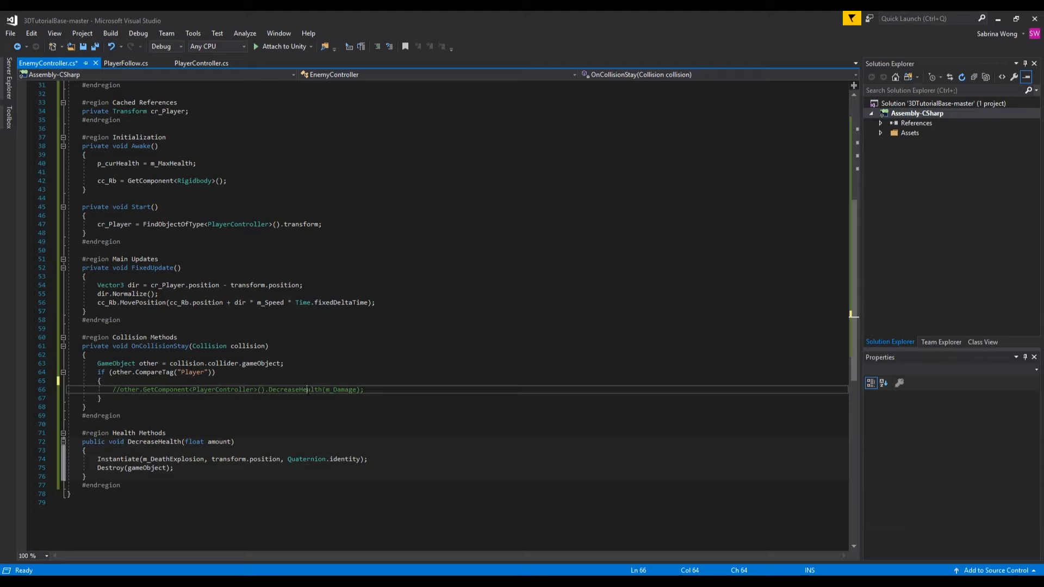